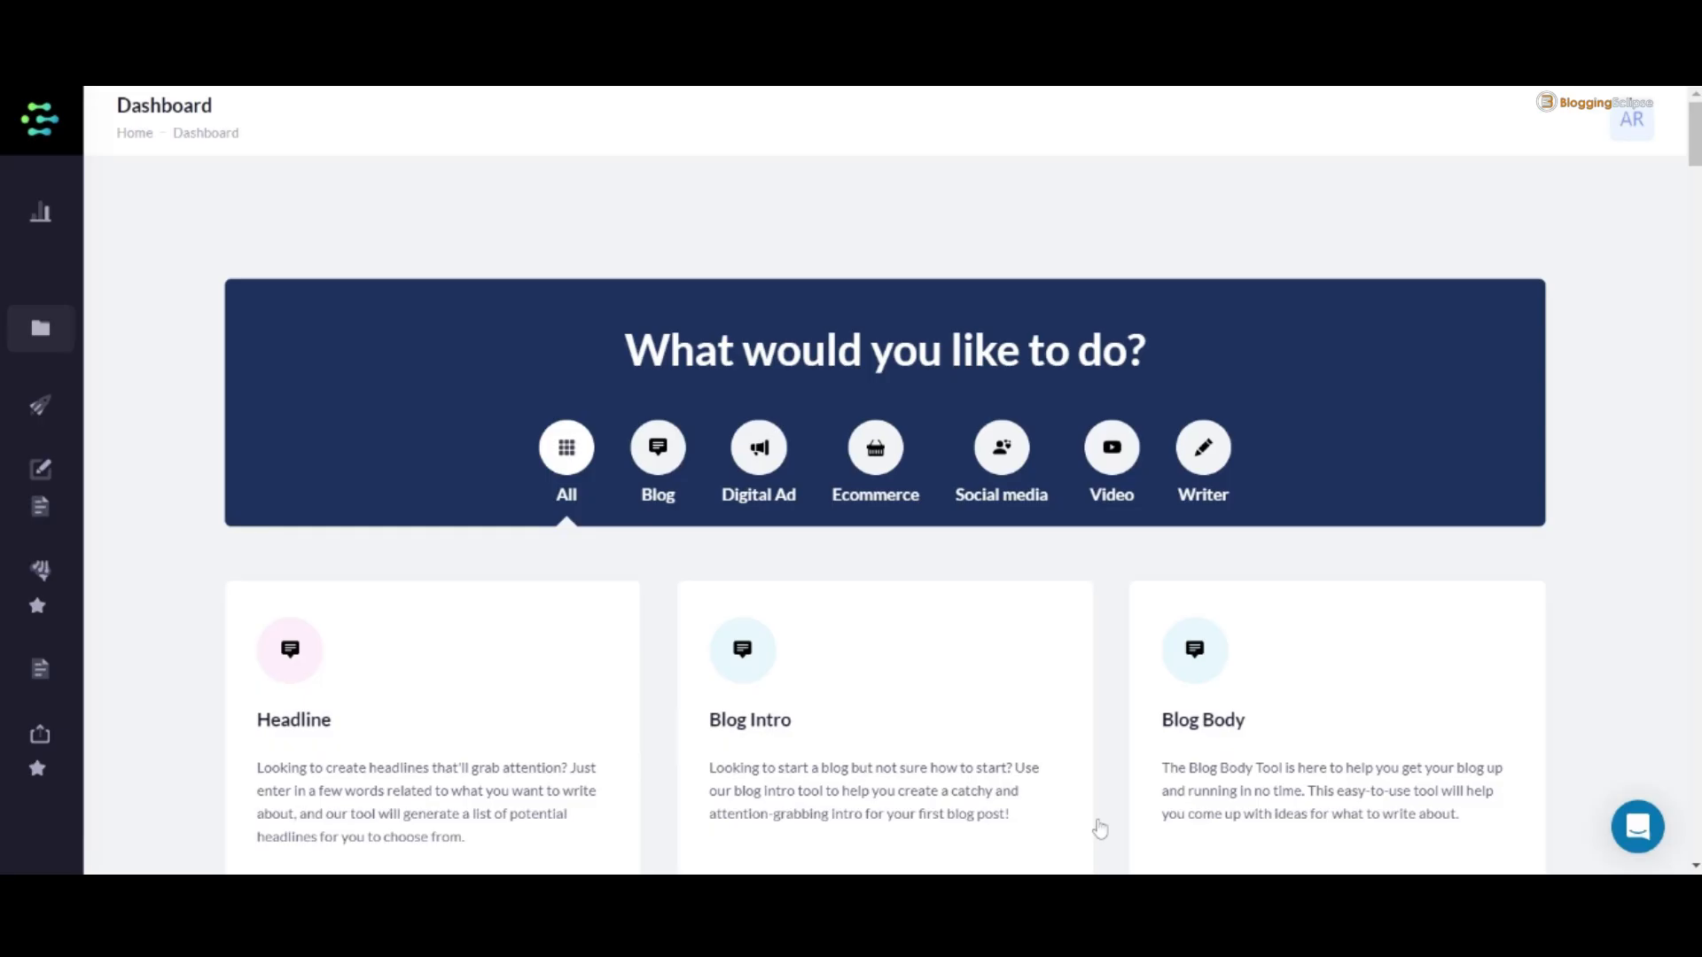
{"action": "mouse_move", "coordinate": [1119, 821]}
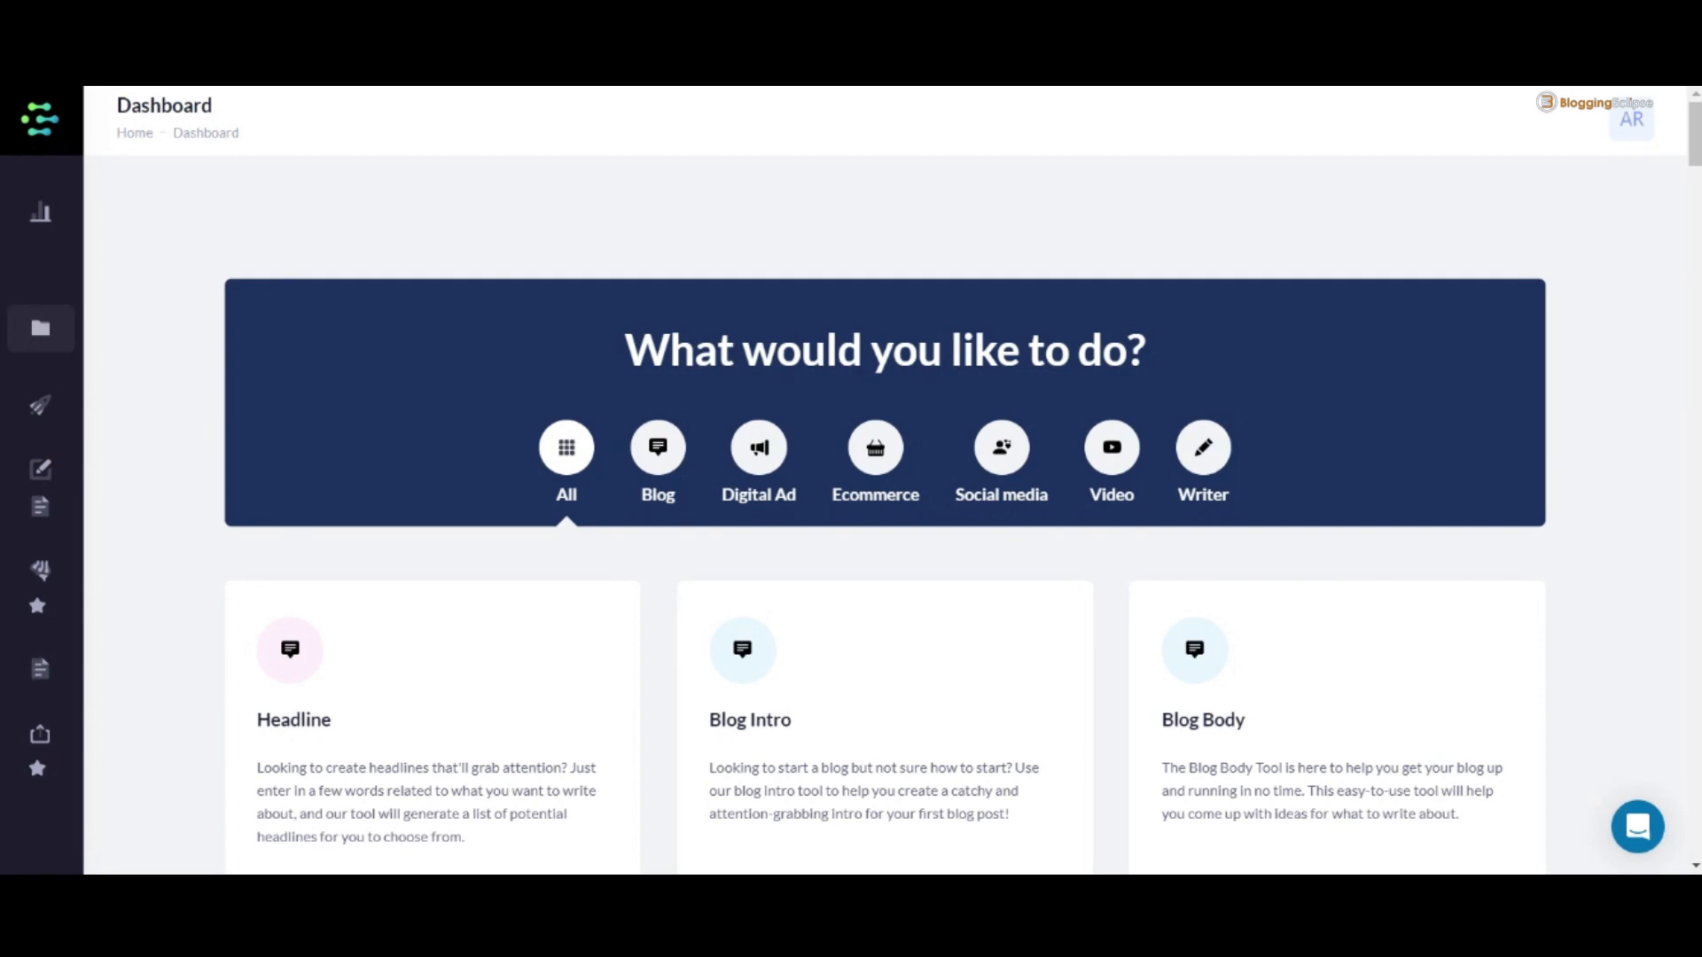
{"action": "mouse_move", "coordinate": [1211, 766]}
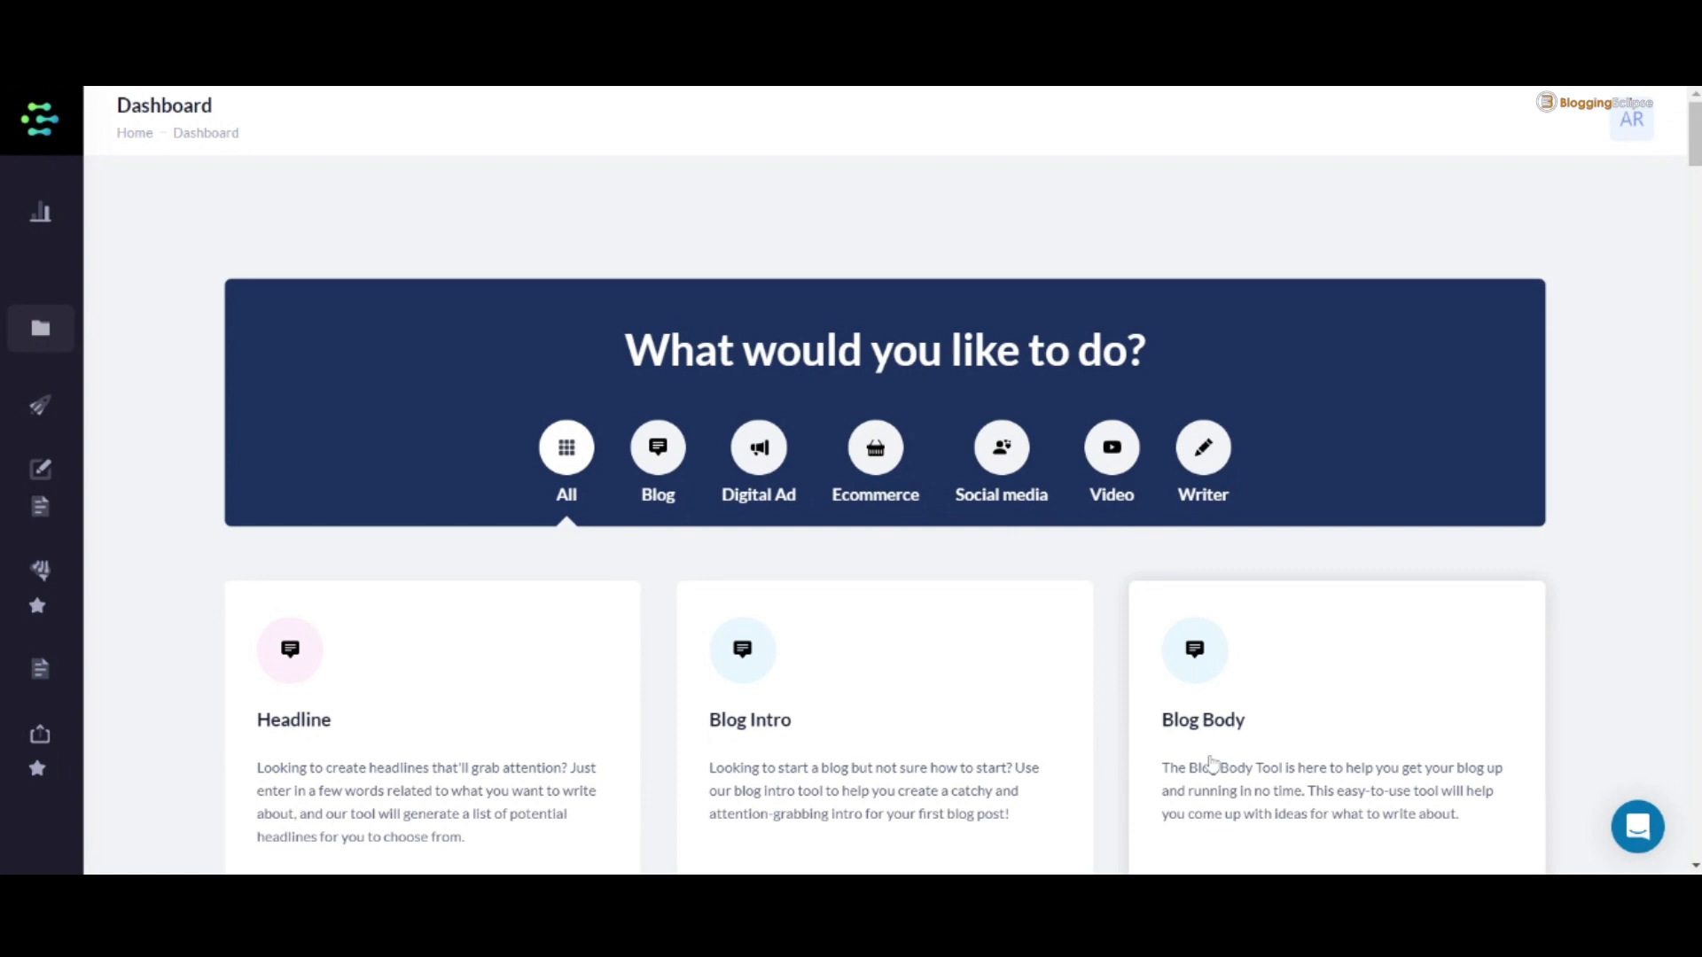
{"action": "mouse_move", "coordinate": [775, 622]}
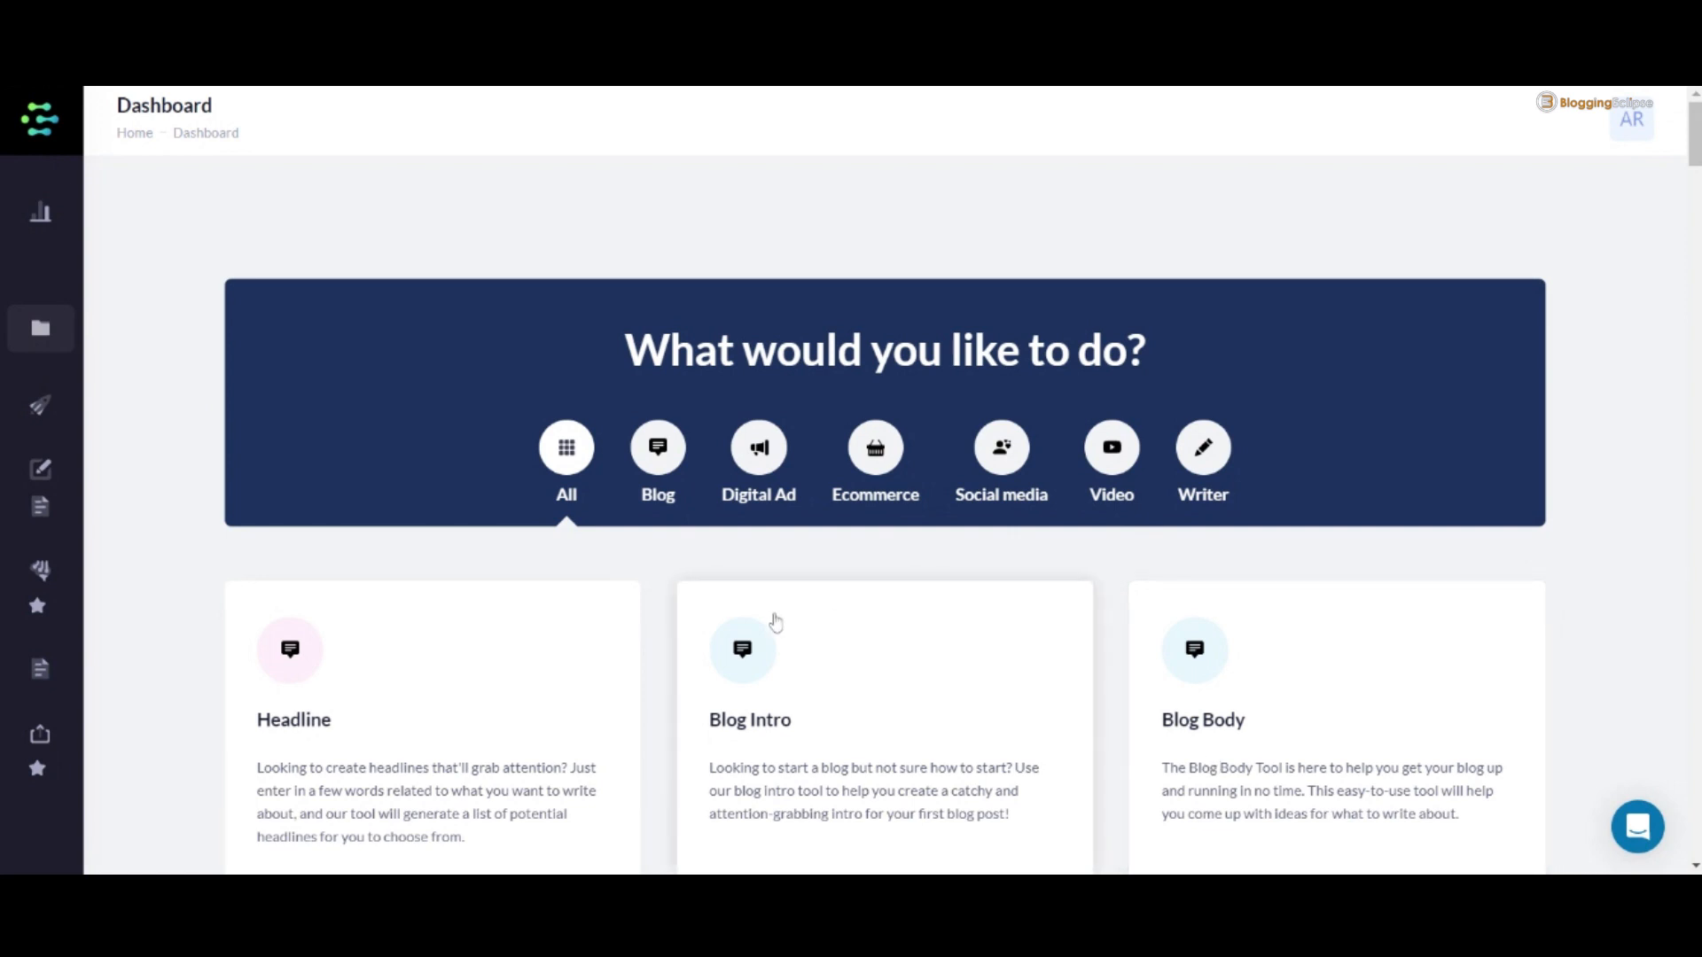
Go to SERP Beater from the sidebar, showing the empty keyword analyses list.
{"action": "scroll", "scroll_direction": "down", "scroll_amount": 3}
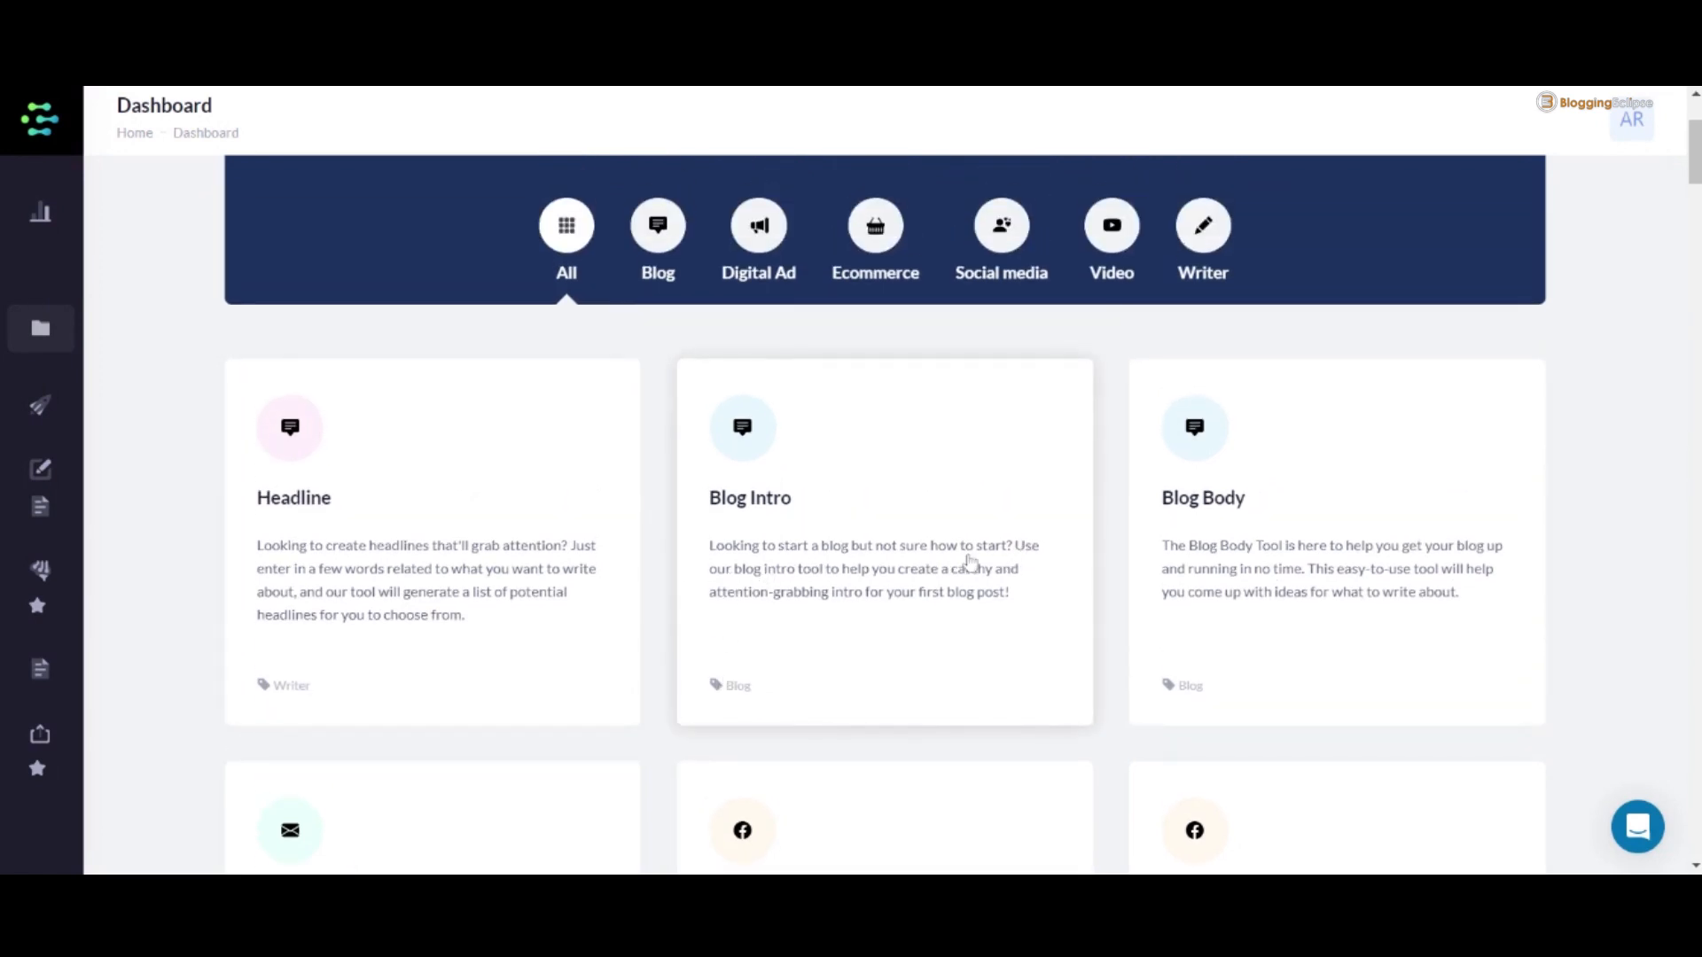
{"action": "mouse_move", "coordinate": [776, 605]}
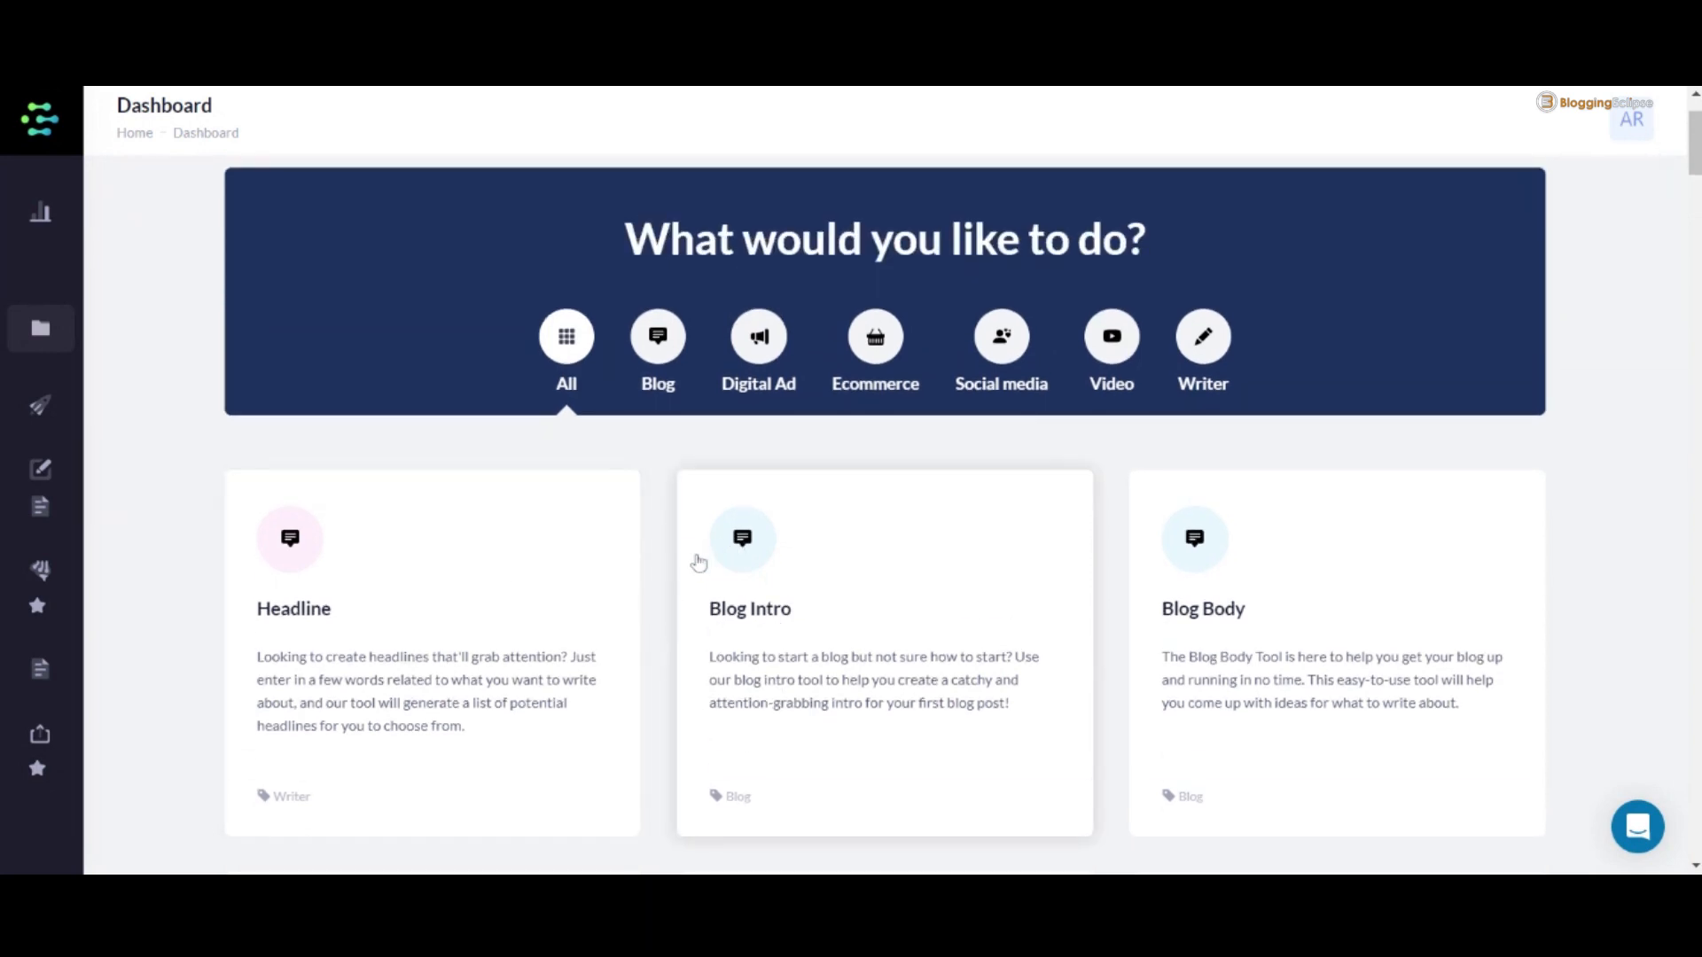
{"action": "scroll", "scroll_direction": "down", "scroll_amount": 3}
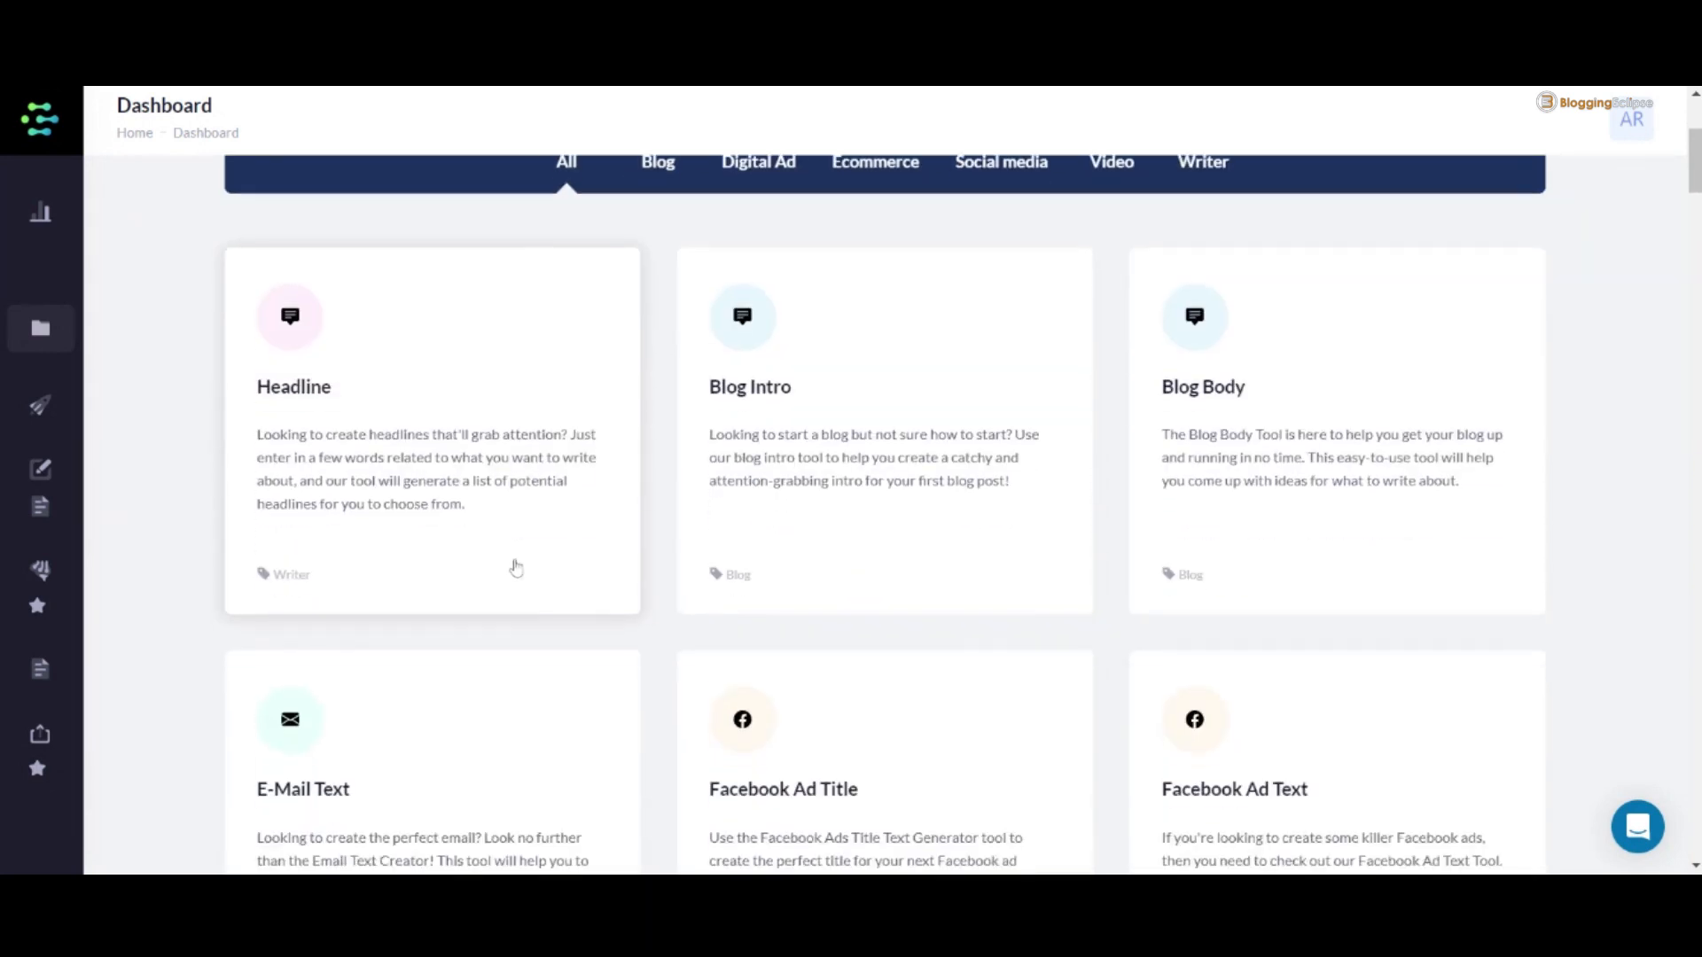
{"action": "scroll", "scroll_direction": "down", "scroll_amount": 3}
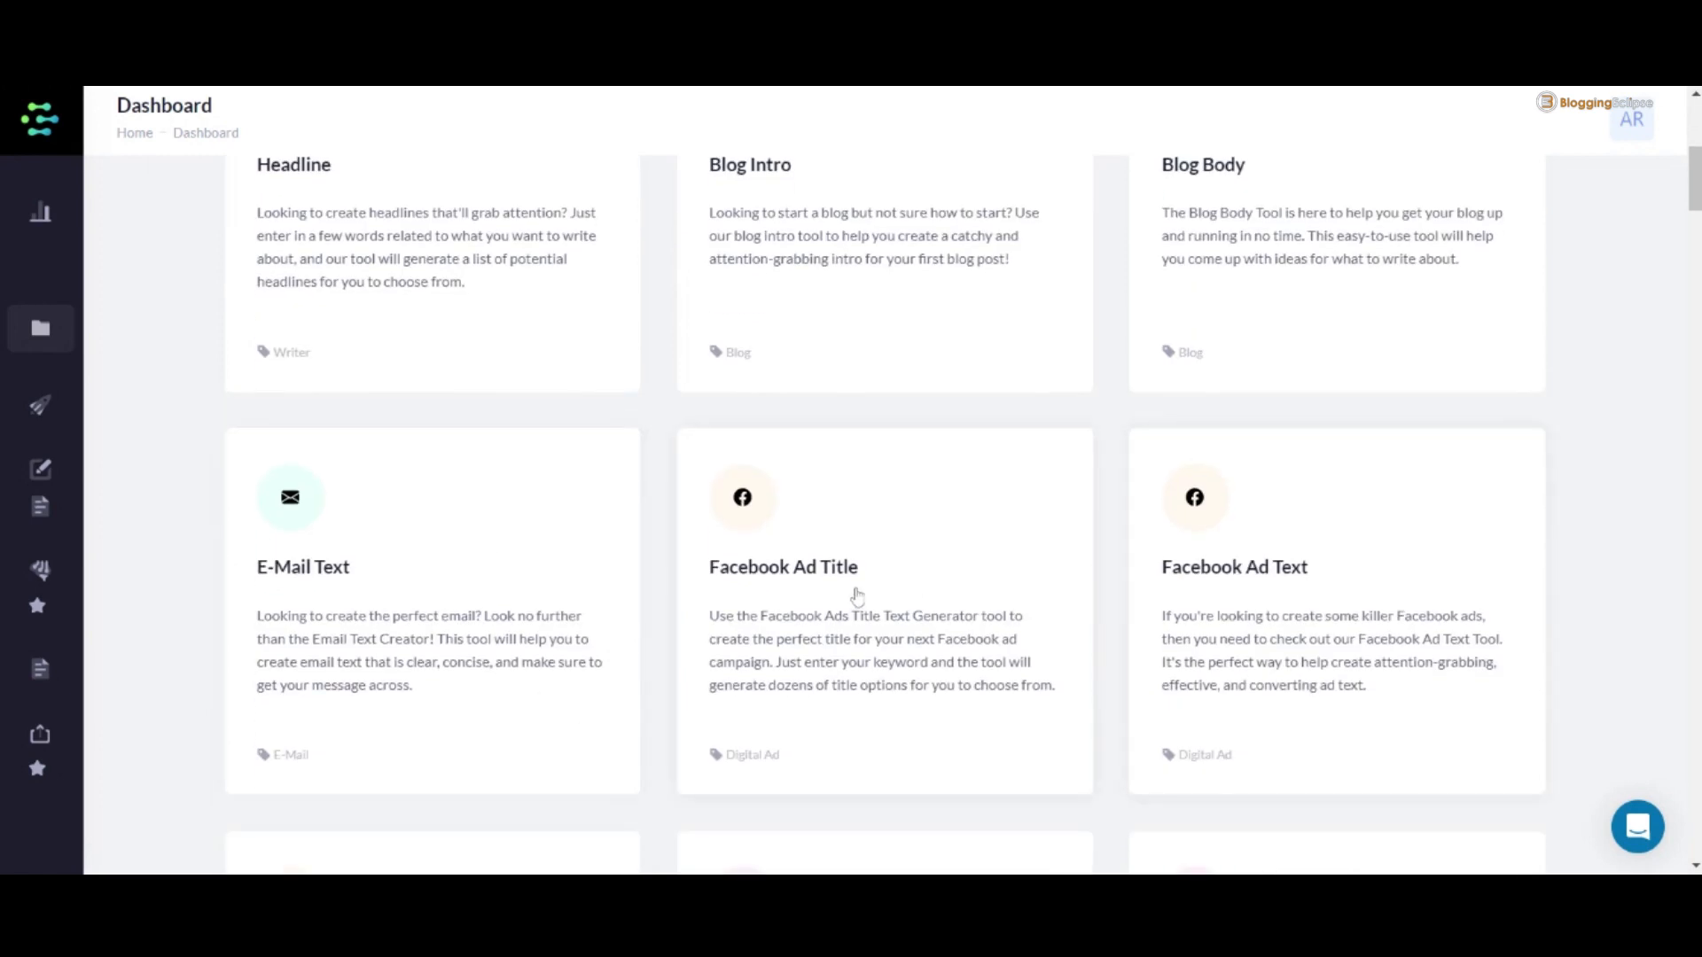
{"action": "mouse_move", "coordinate": [573, 613]}
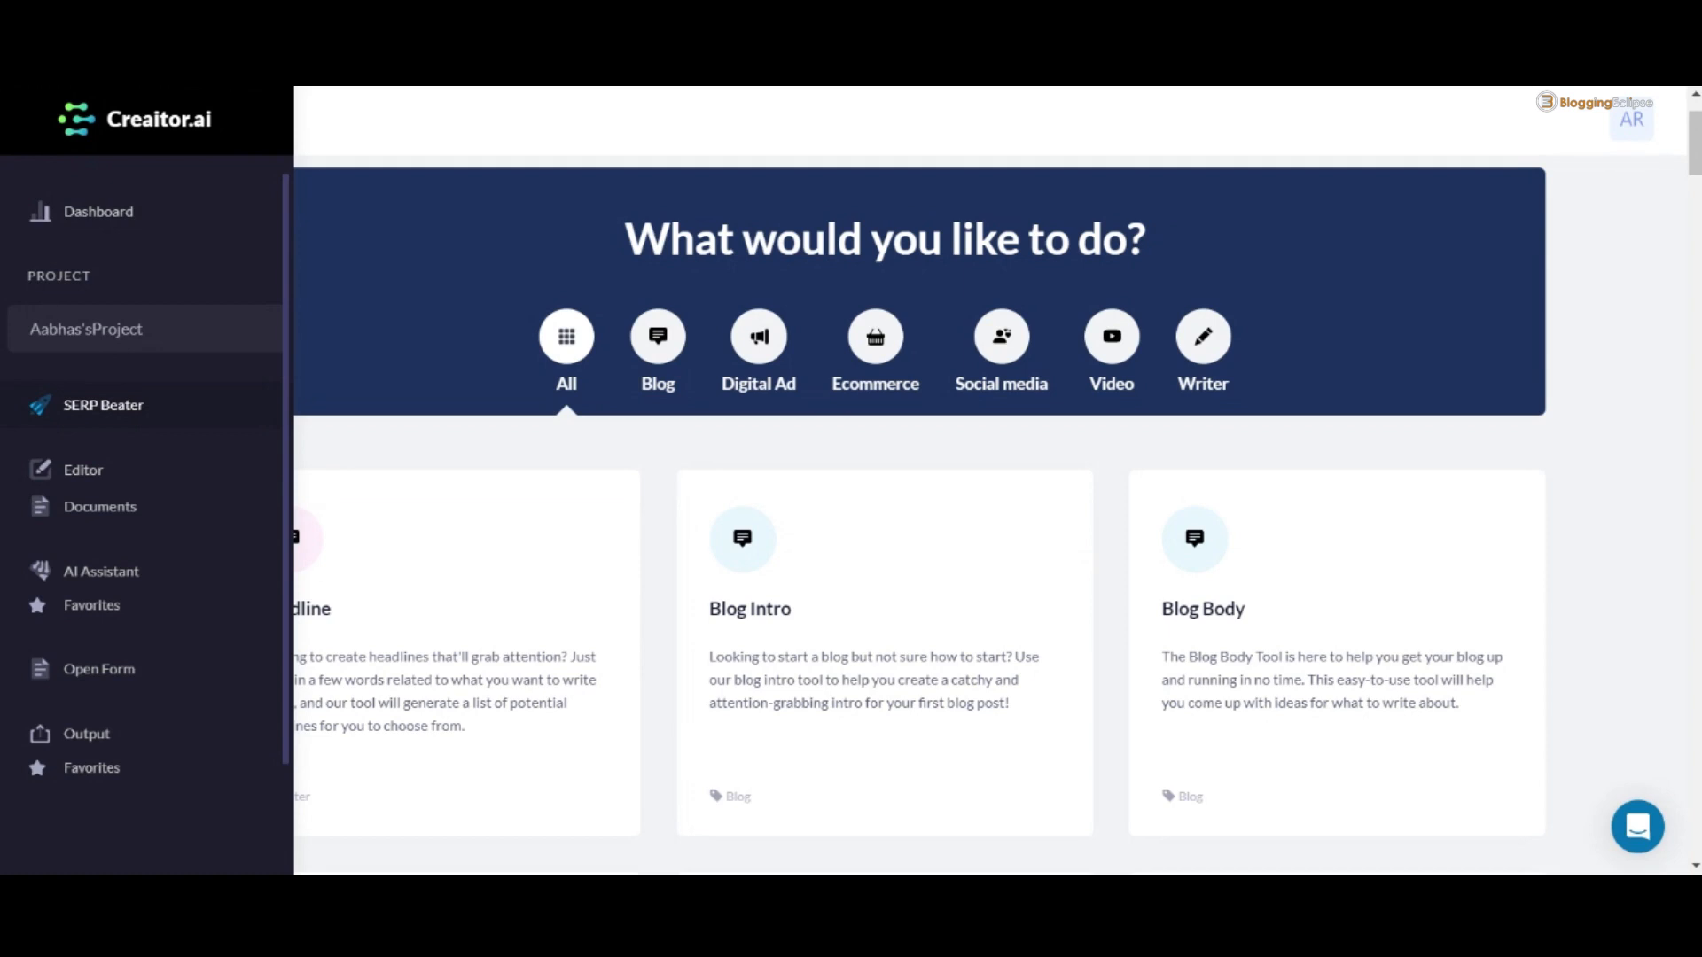
{"action": "mouse_move", "coordinate": [107, 410]}
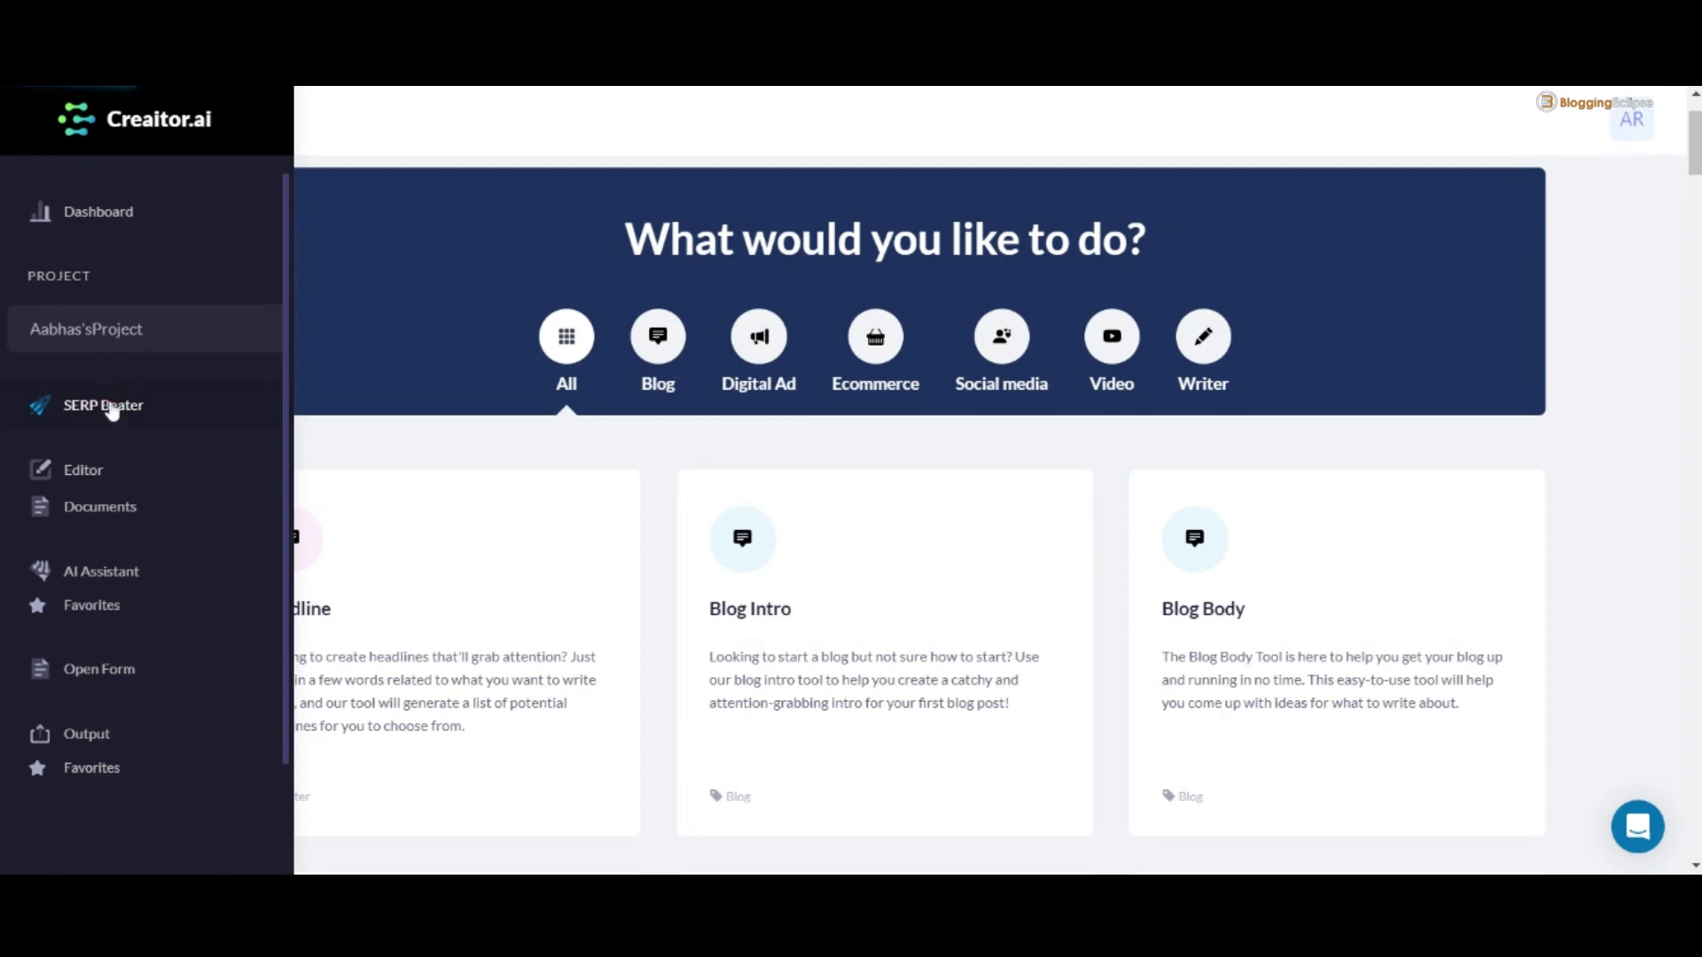
{"action": "left_click", "coordinate": [103, 405]}
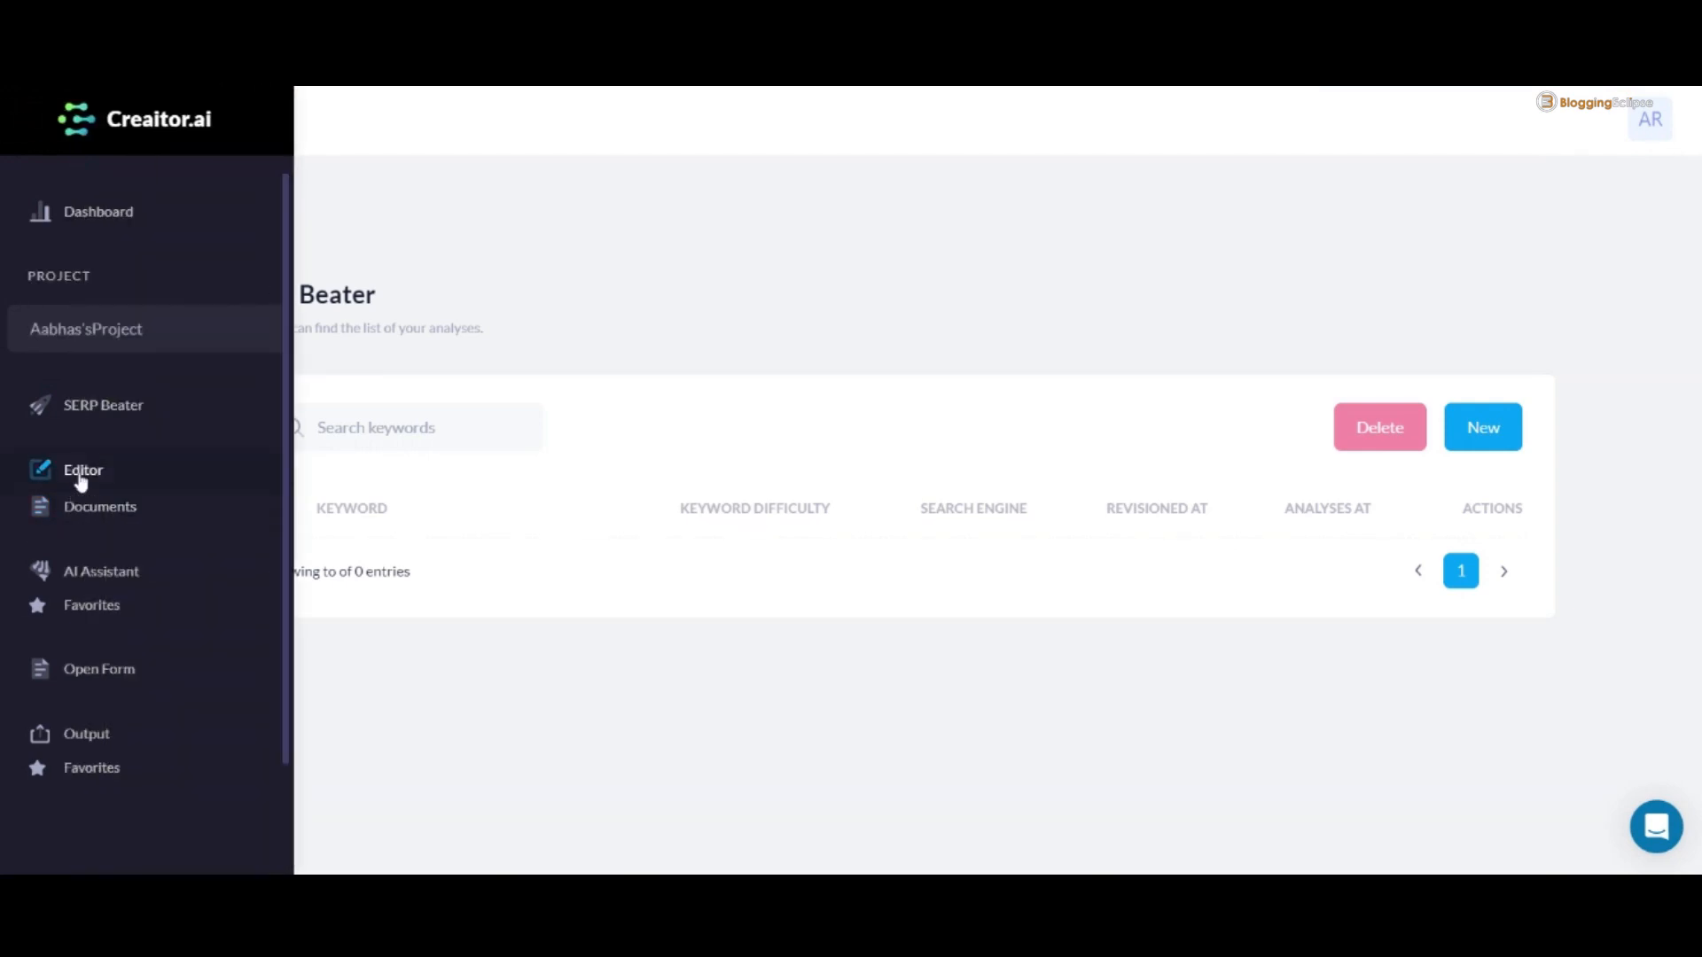
{"action": "mouse_move", "coordinate": [91, 605]}
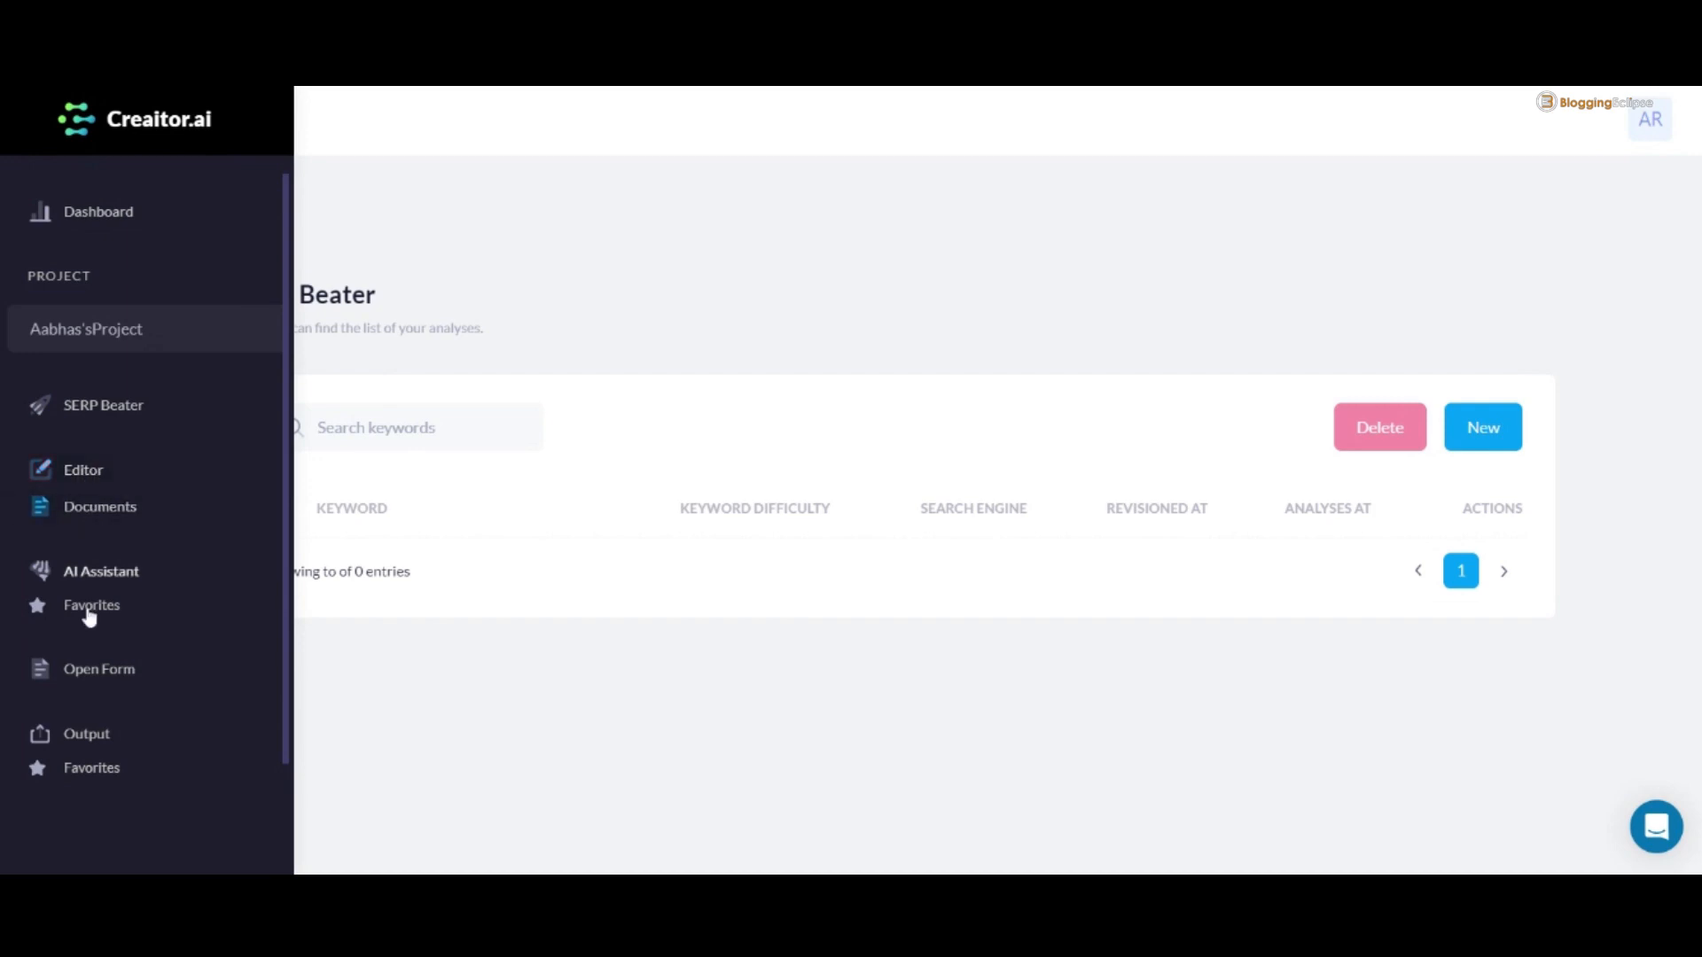
{"action": "mouse_move", "coordinate": [99, 669]}
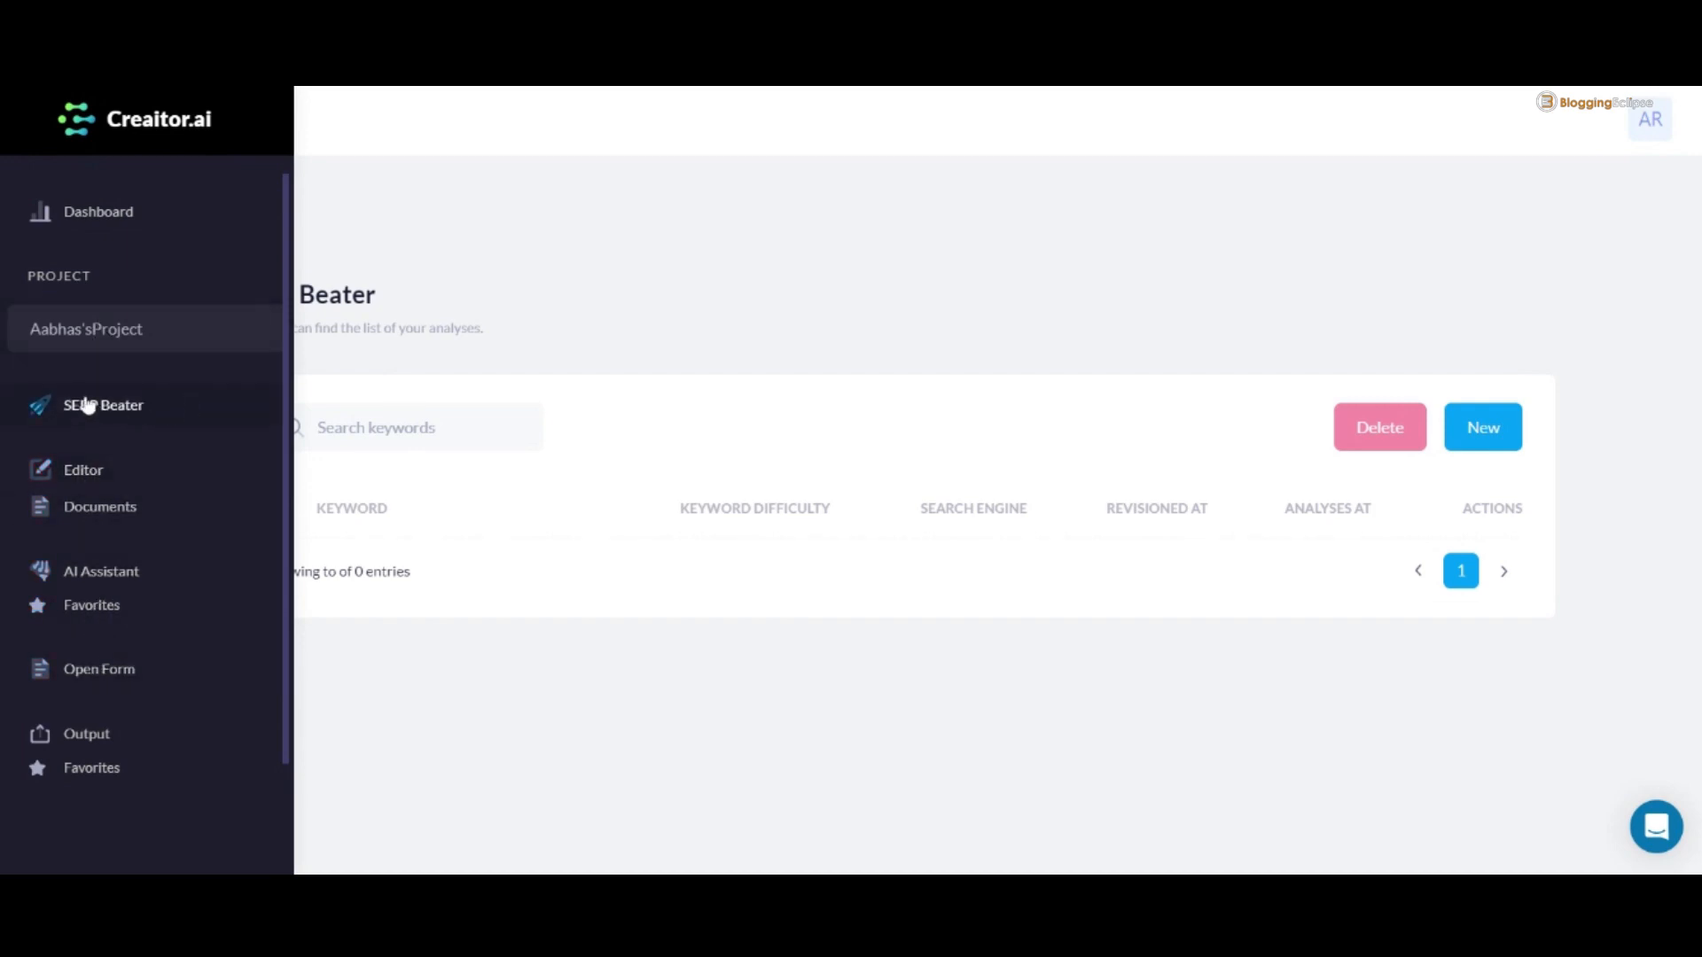
{"action": "mouse_move", "coordinate": [106, 235]}
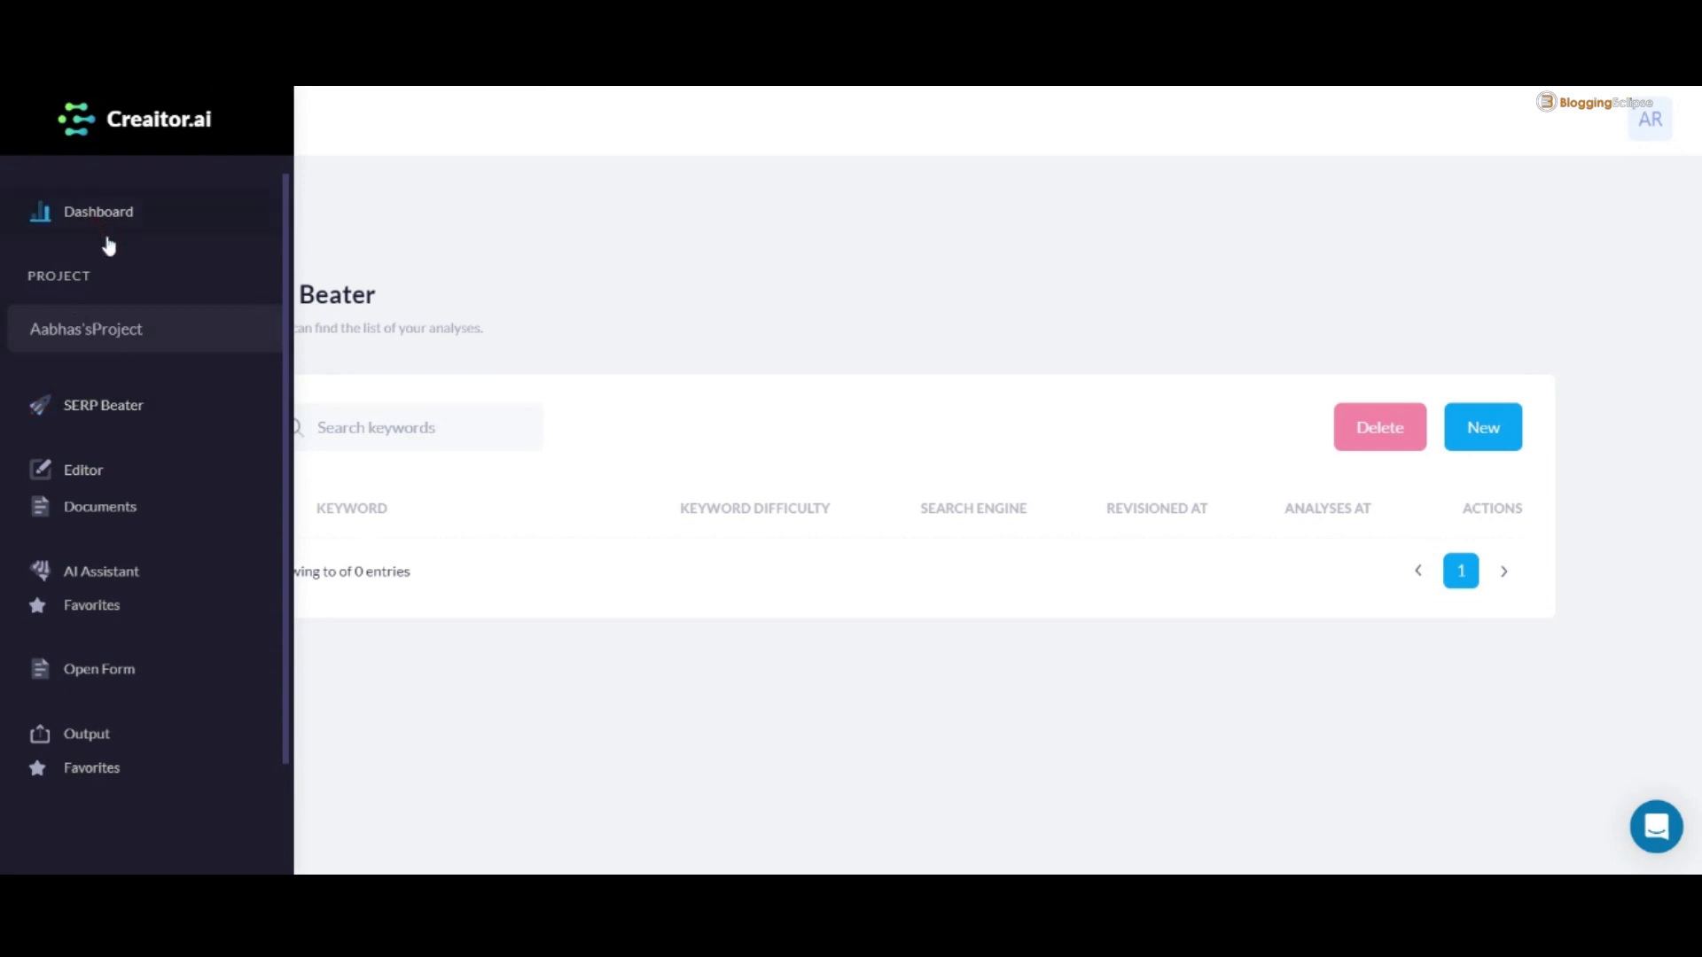
{"action": "mouse_move", "coordinate": [98, 230]}
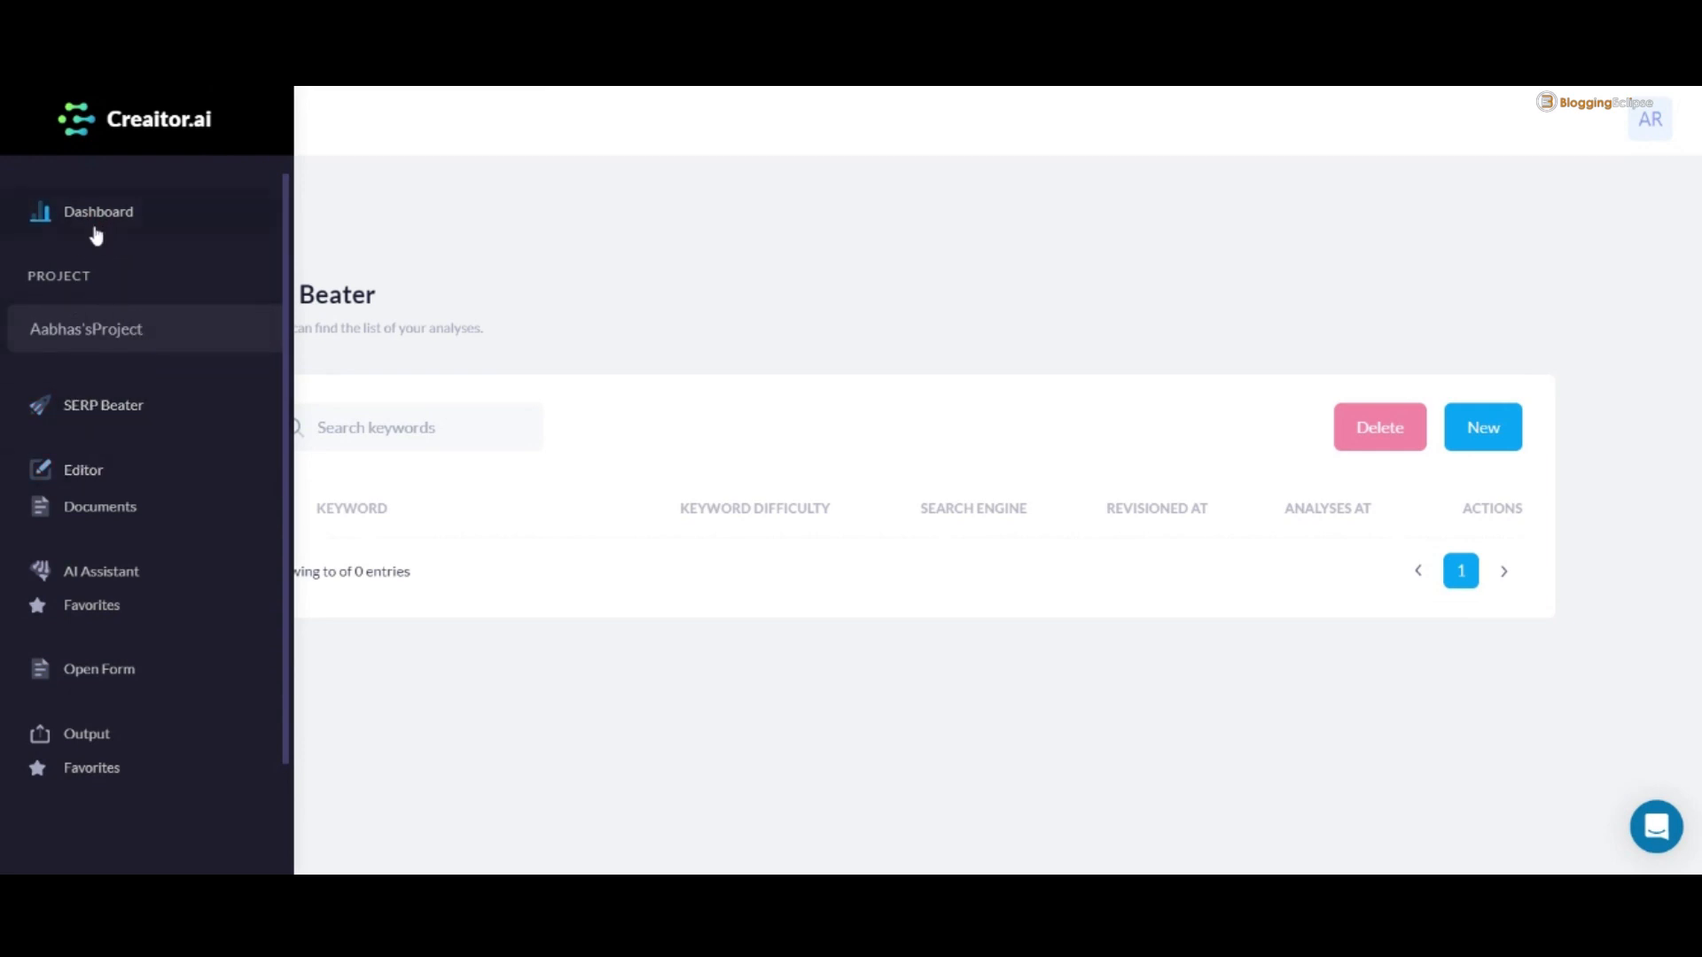
{"action": "left_click", "coordinate": [97, 211]}
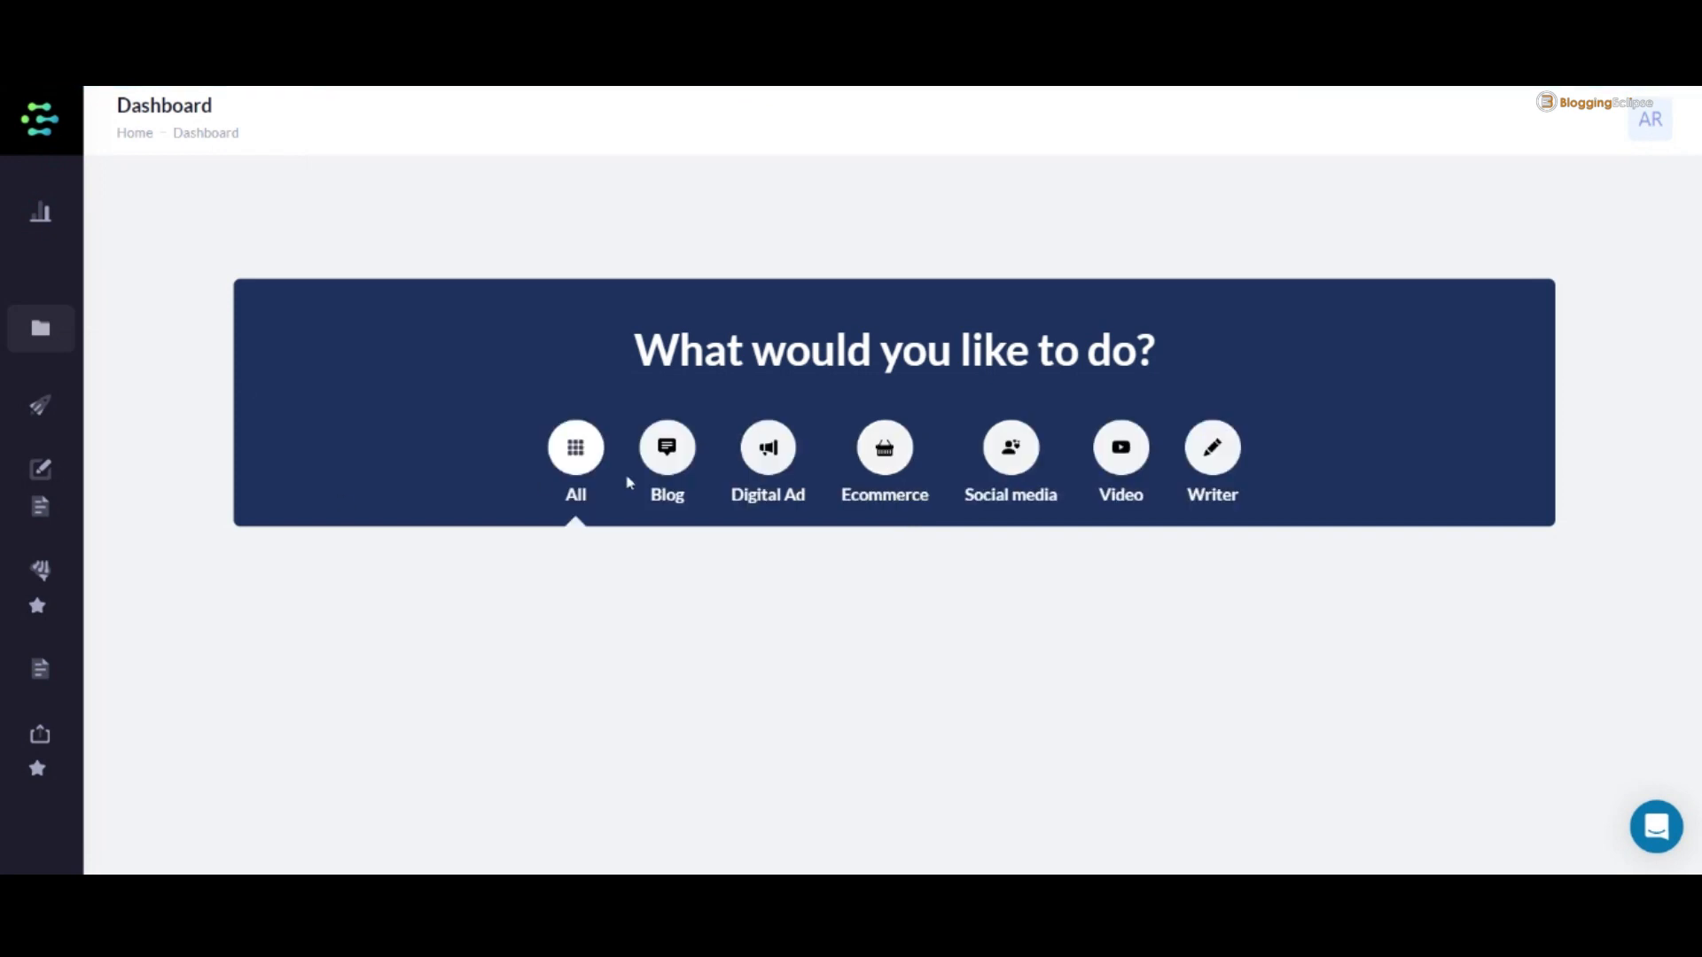
{"action": "left_click", "coordinate": [574, 447]}
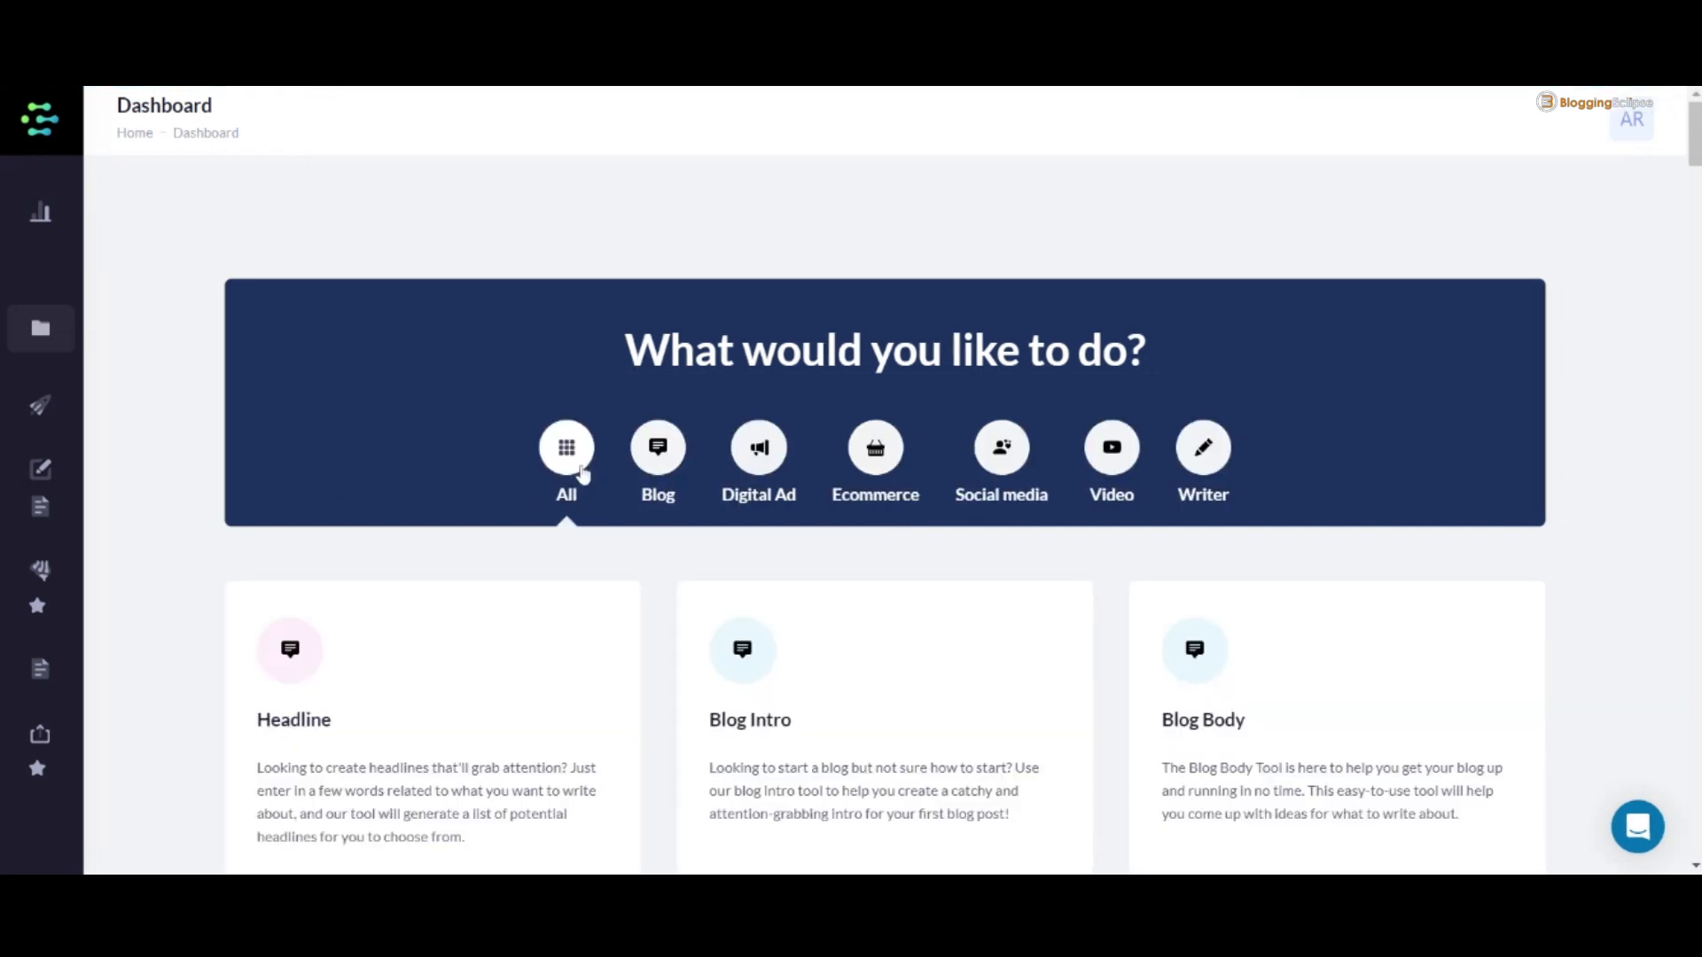
{"action": "left_click", "coordinate": [657, 447]}
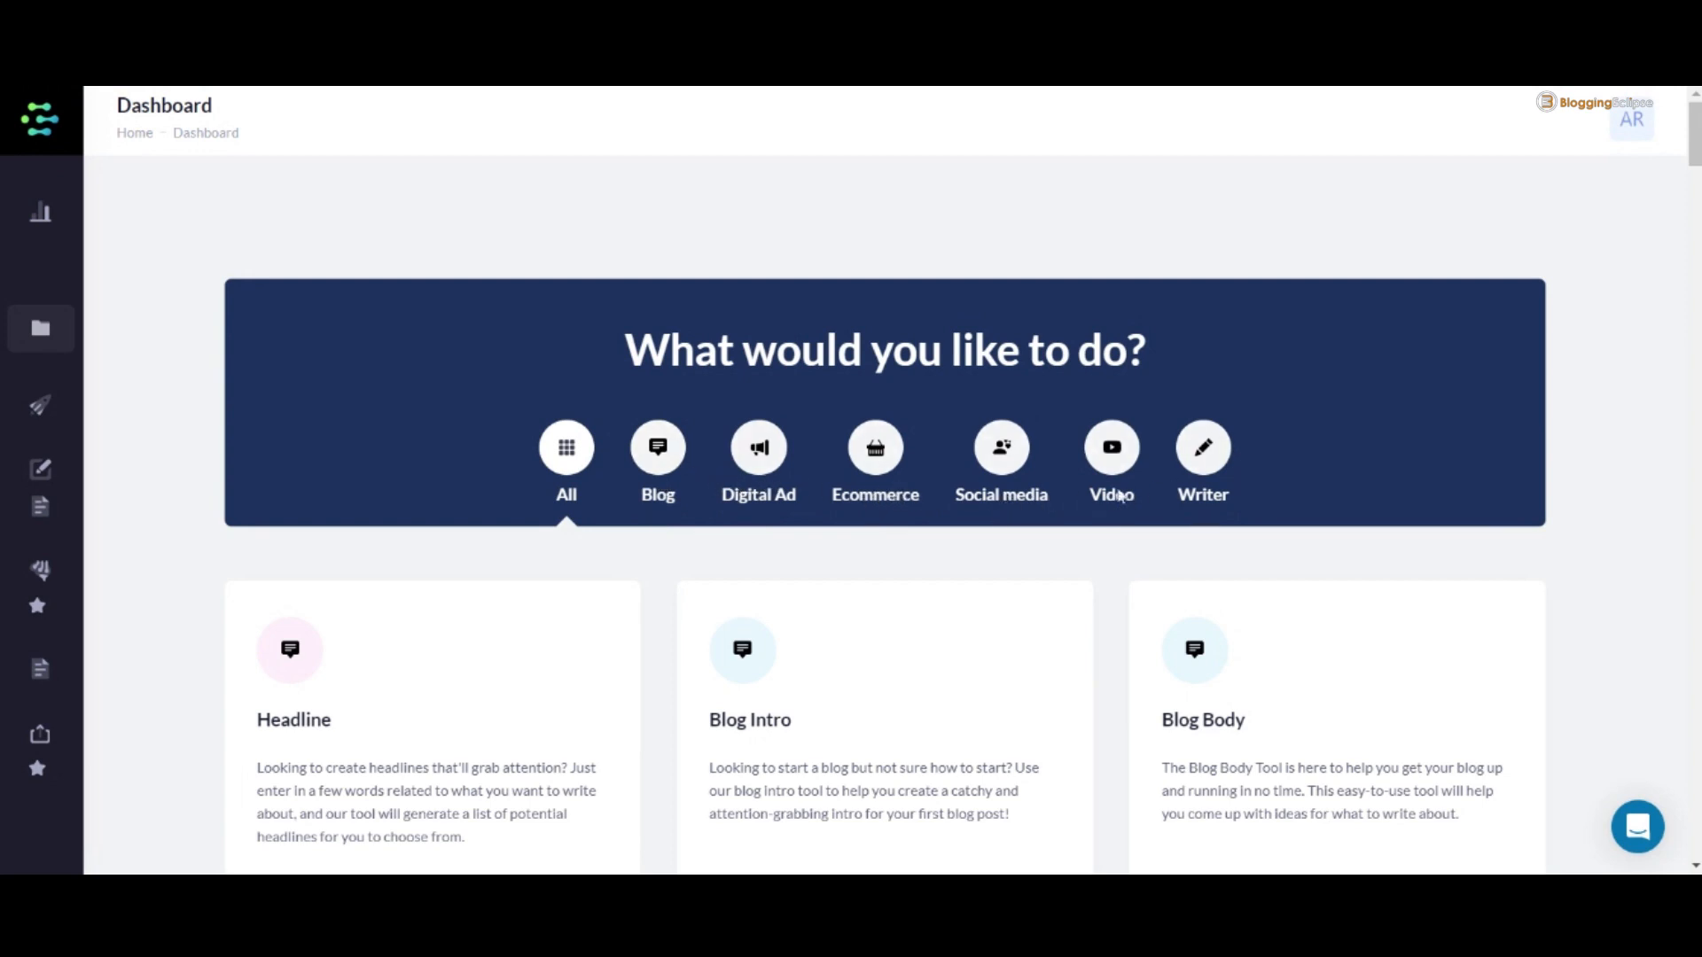
{"action": "scroll", "scroll_direction": "down", "scroll_amount": 3}
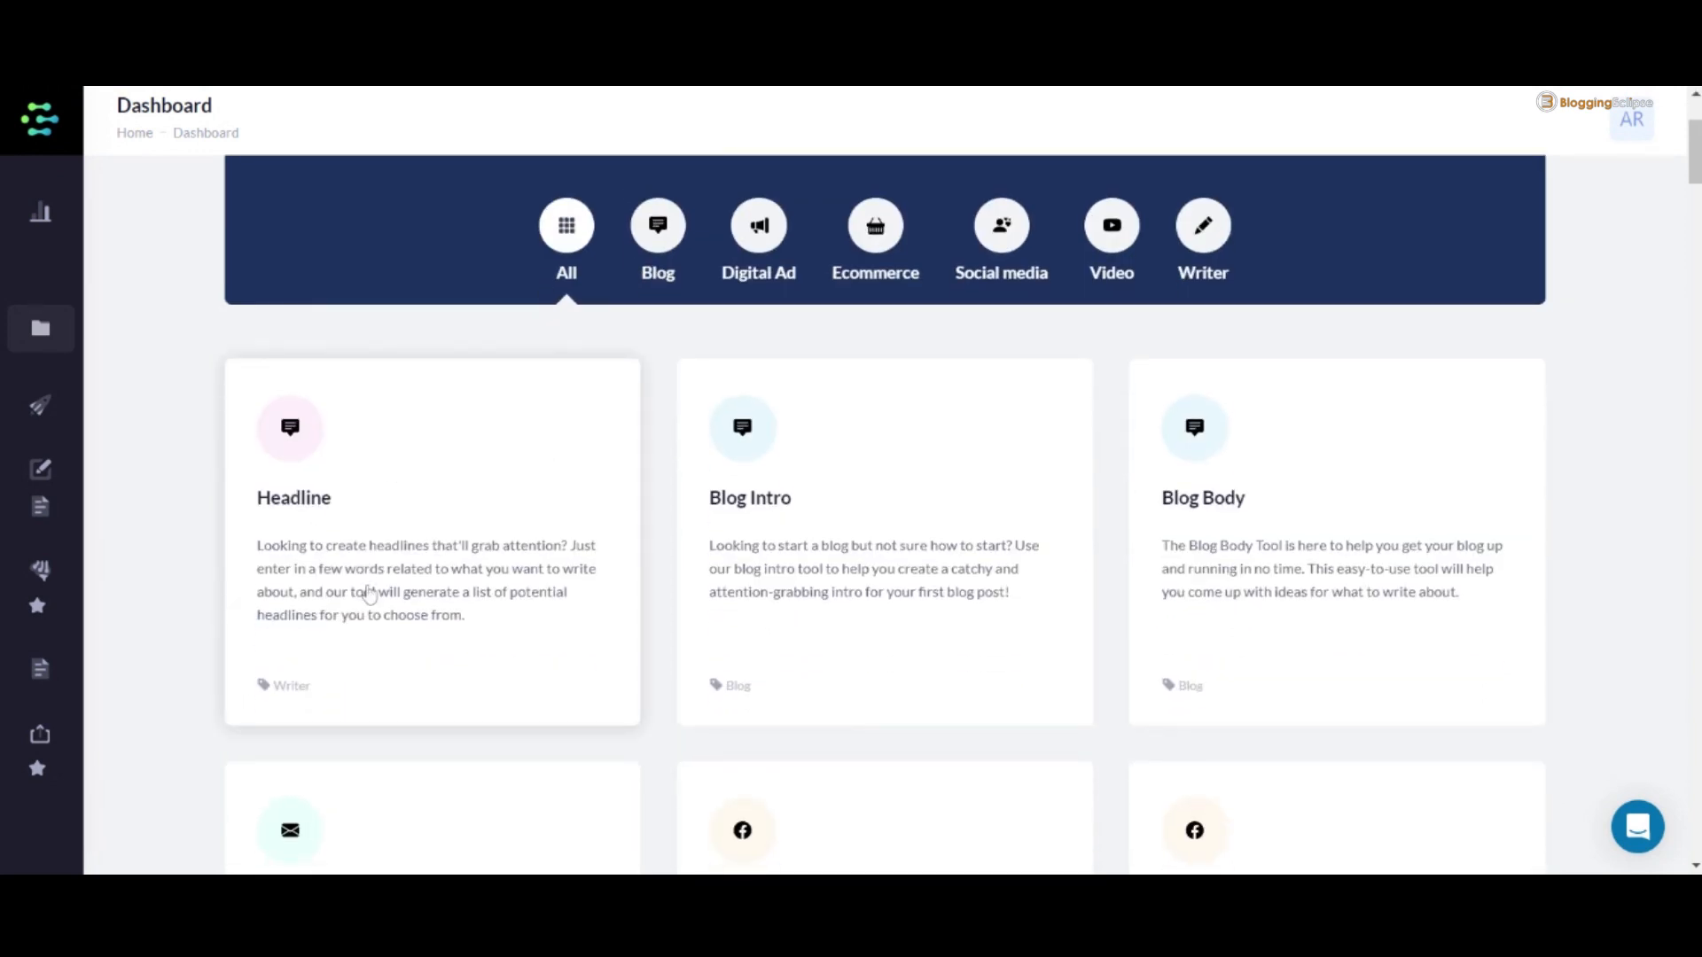
{"action": "mouse_move", "coordinate": [623, 601]}
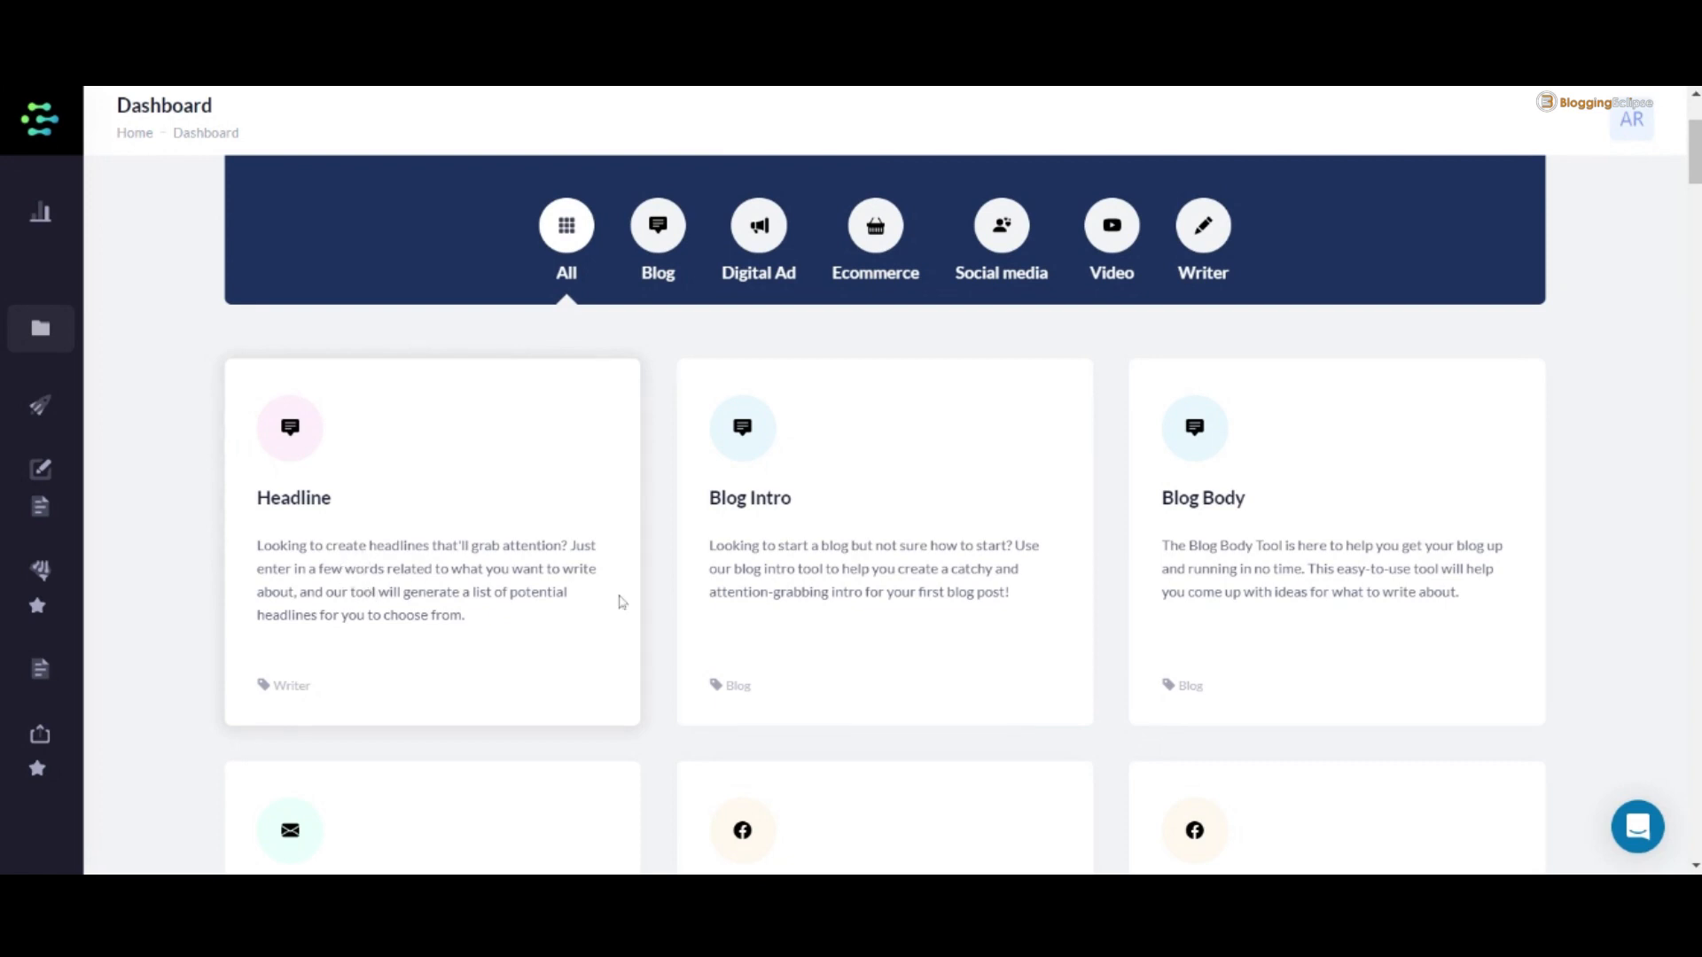
{"action": "mouse_move", "coordinate": [899, 615]}
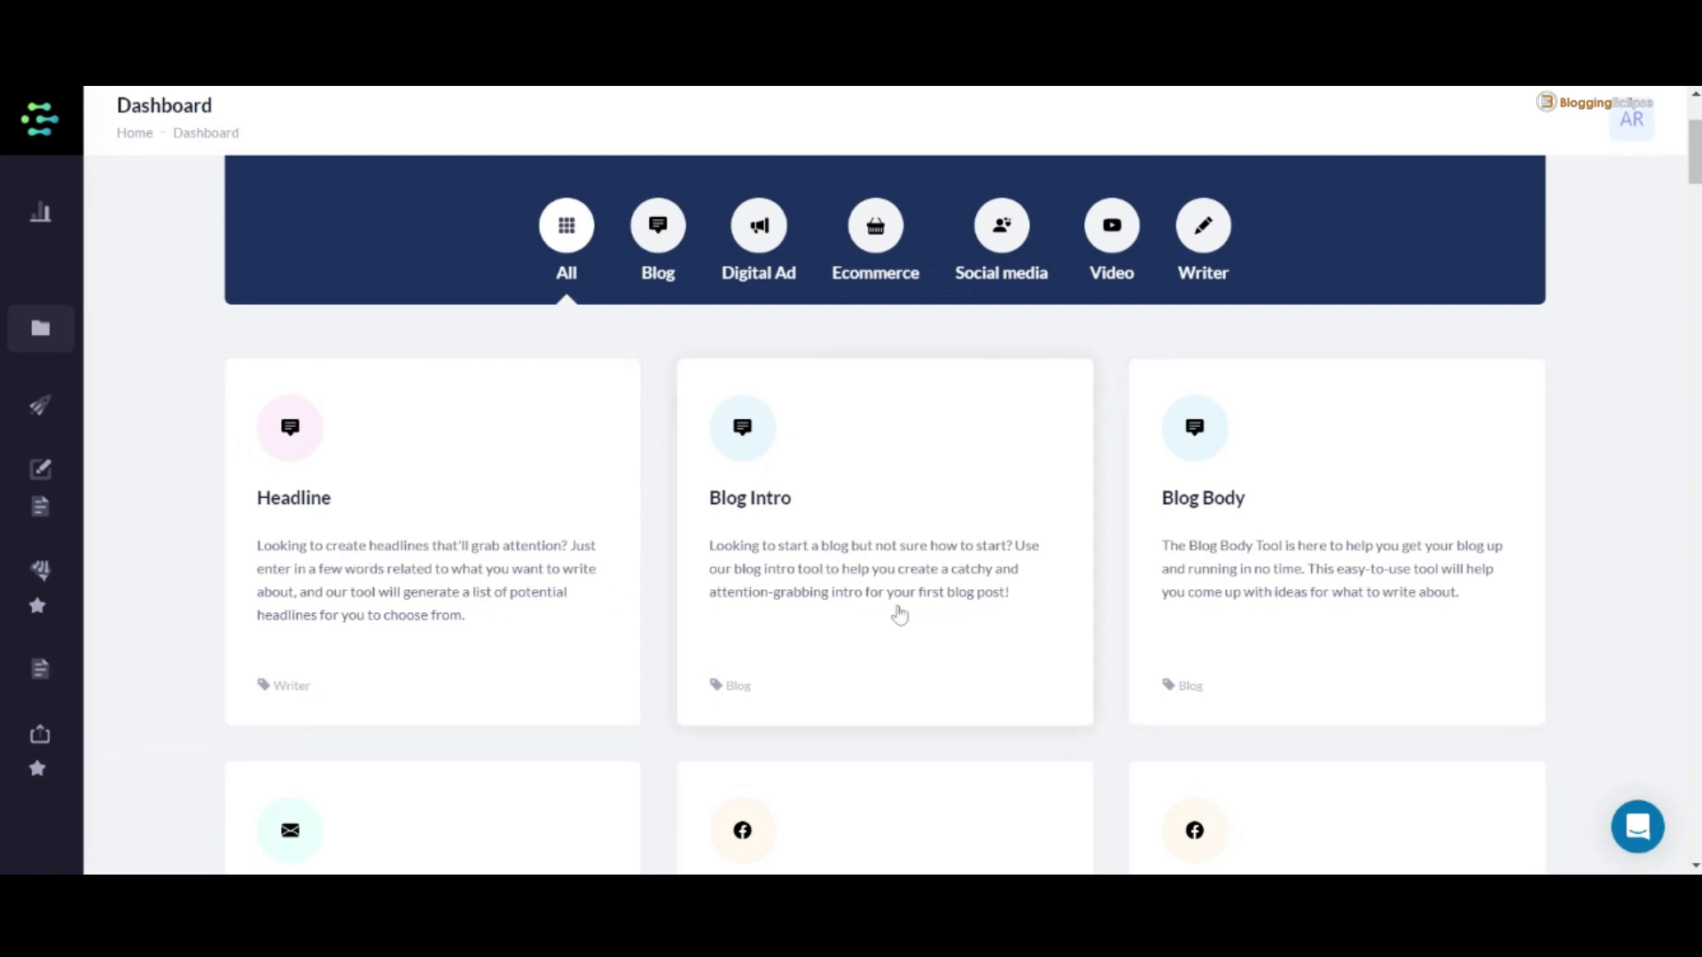
{"action": "scroll", "scroll_direction": "down", "scroll_amount": 3}
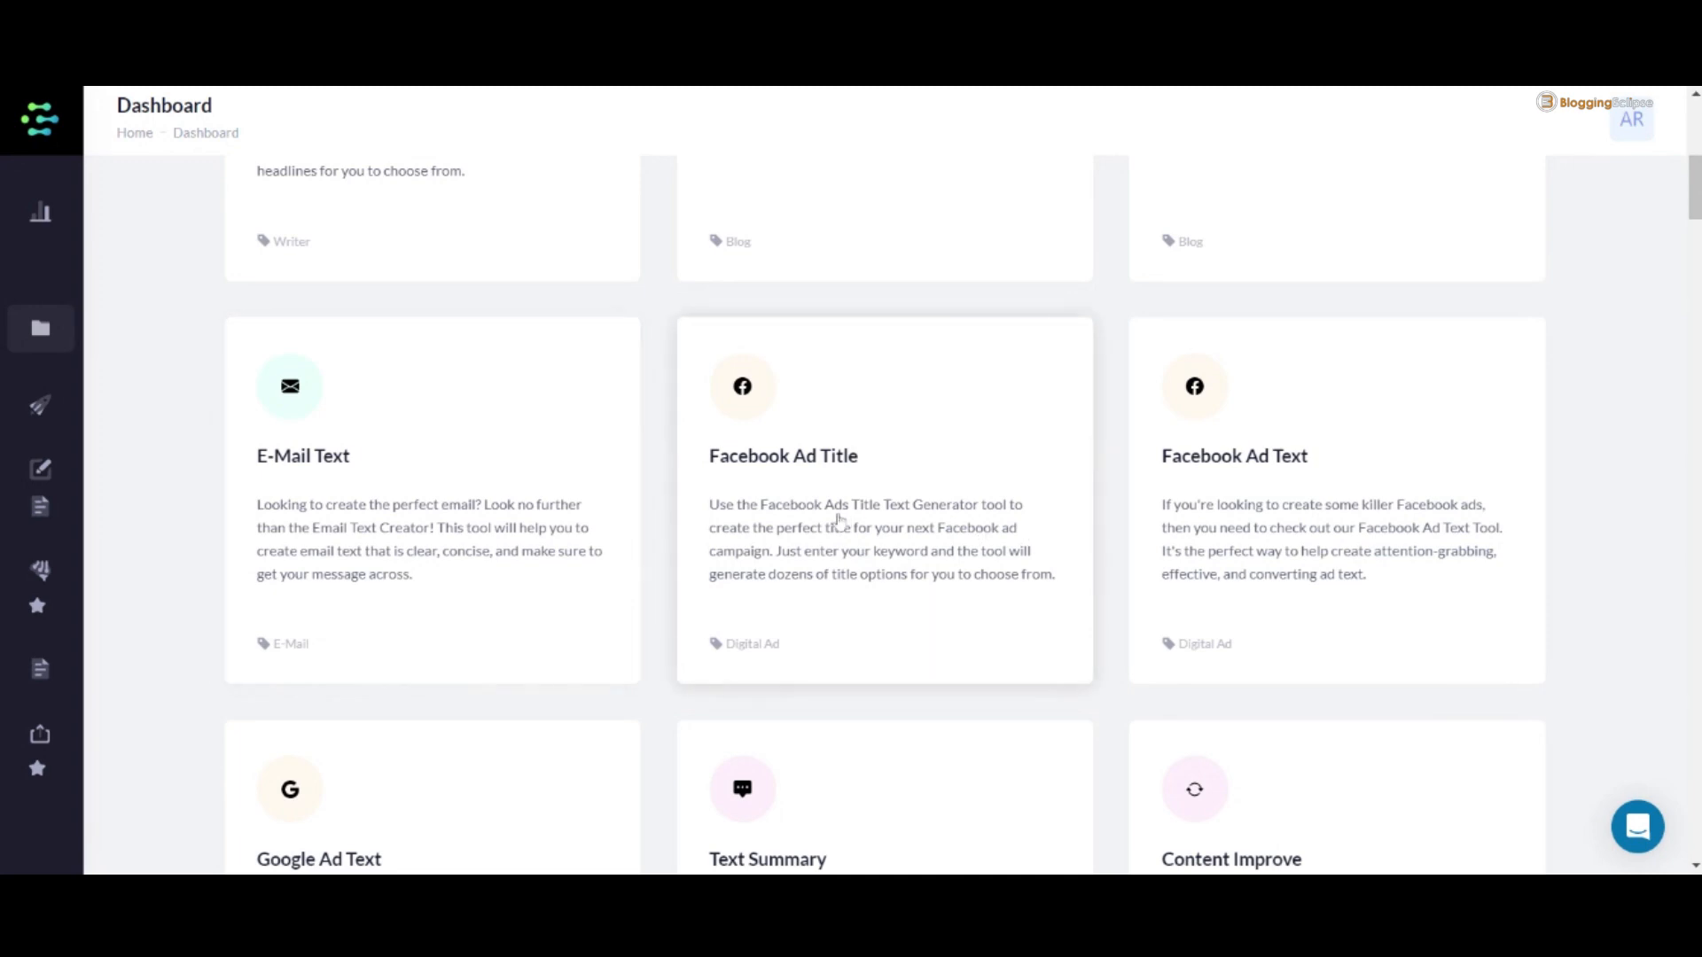
{"action": "scroll", "scroll_direction": "down", "scroll_amount": 3}
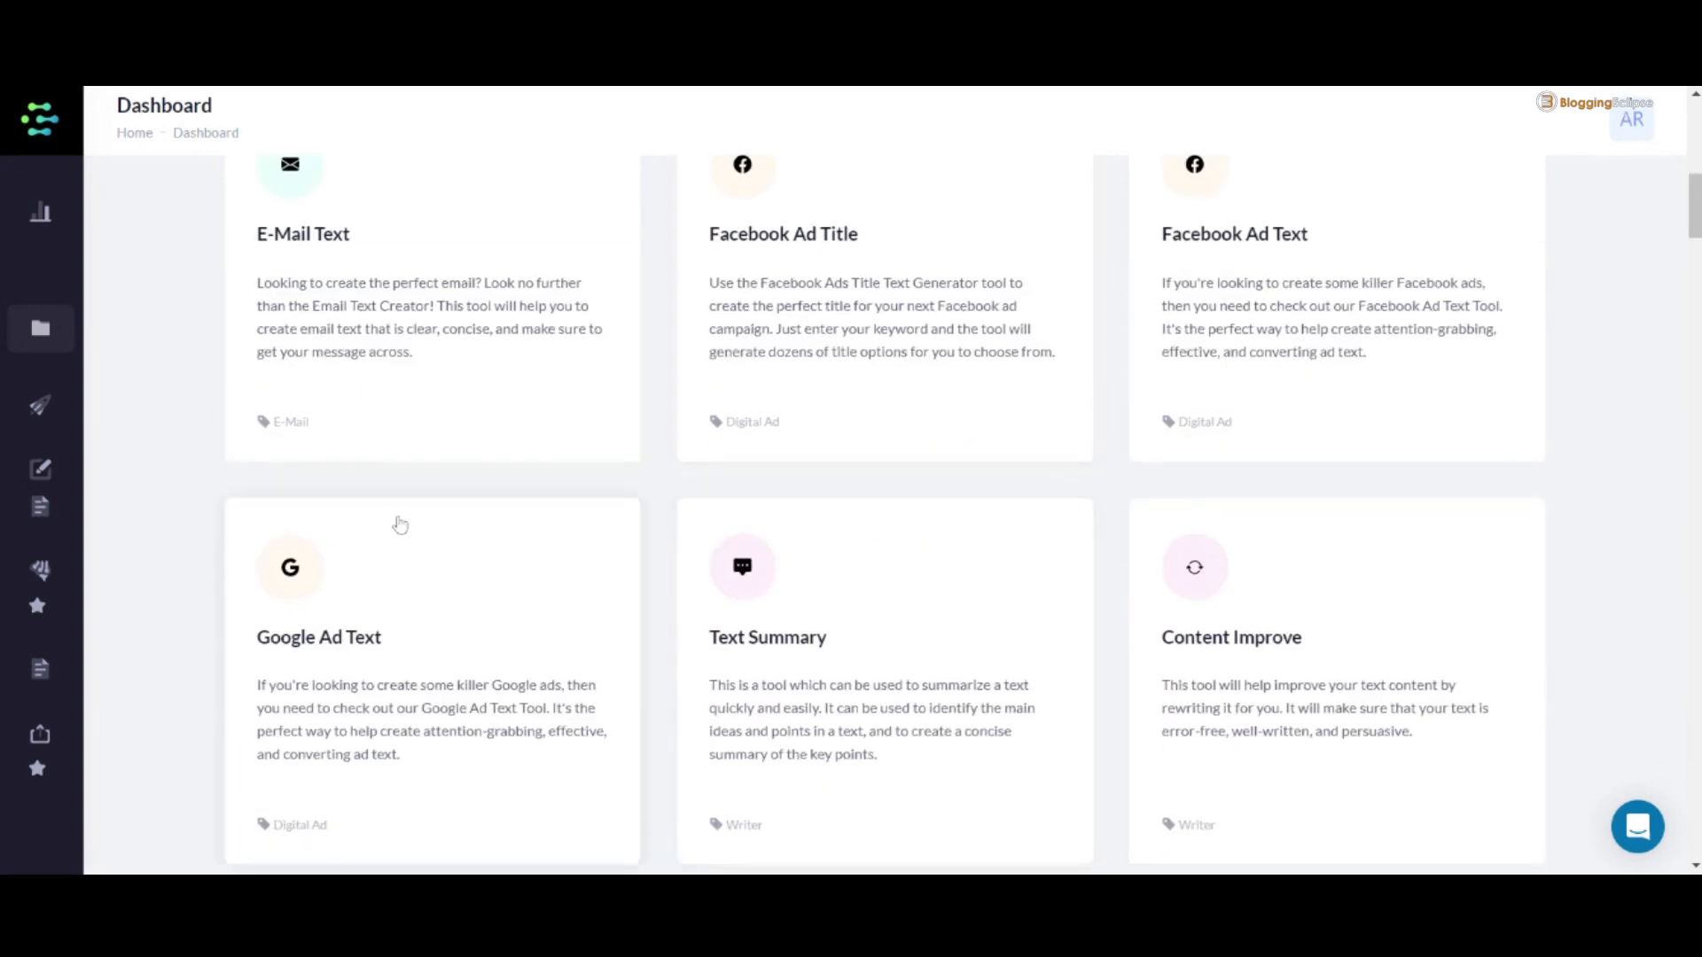
{"action": "scroll", "scroll_direction": "down", "scroll_amount": 3}
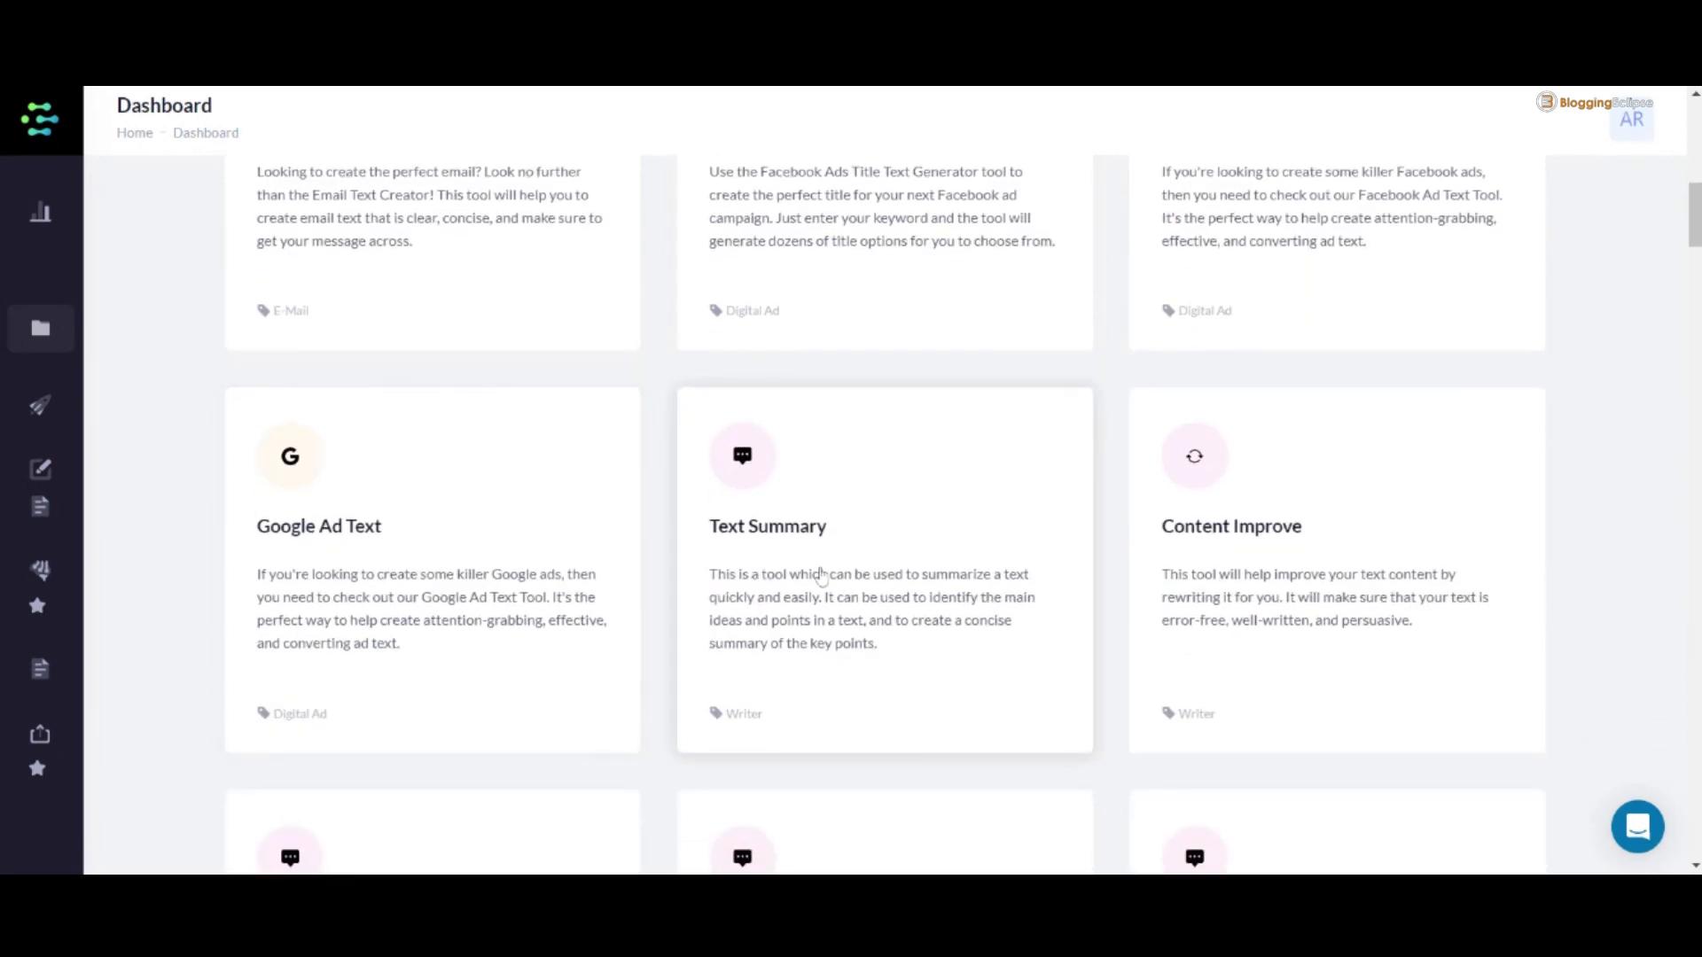
{"action": "scroll", "scroll_direction": "down", "scroll_amount": 3}
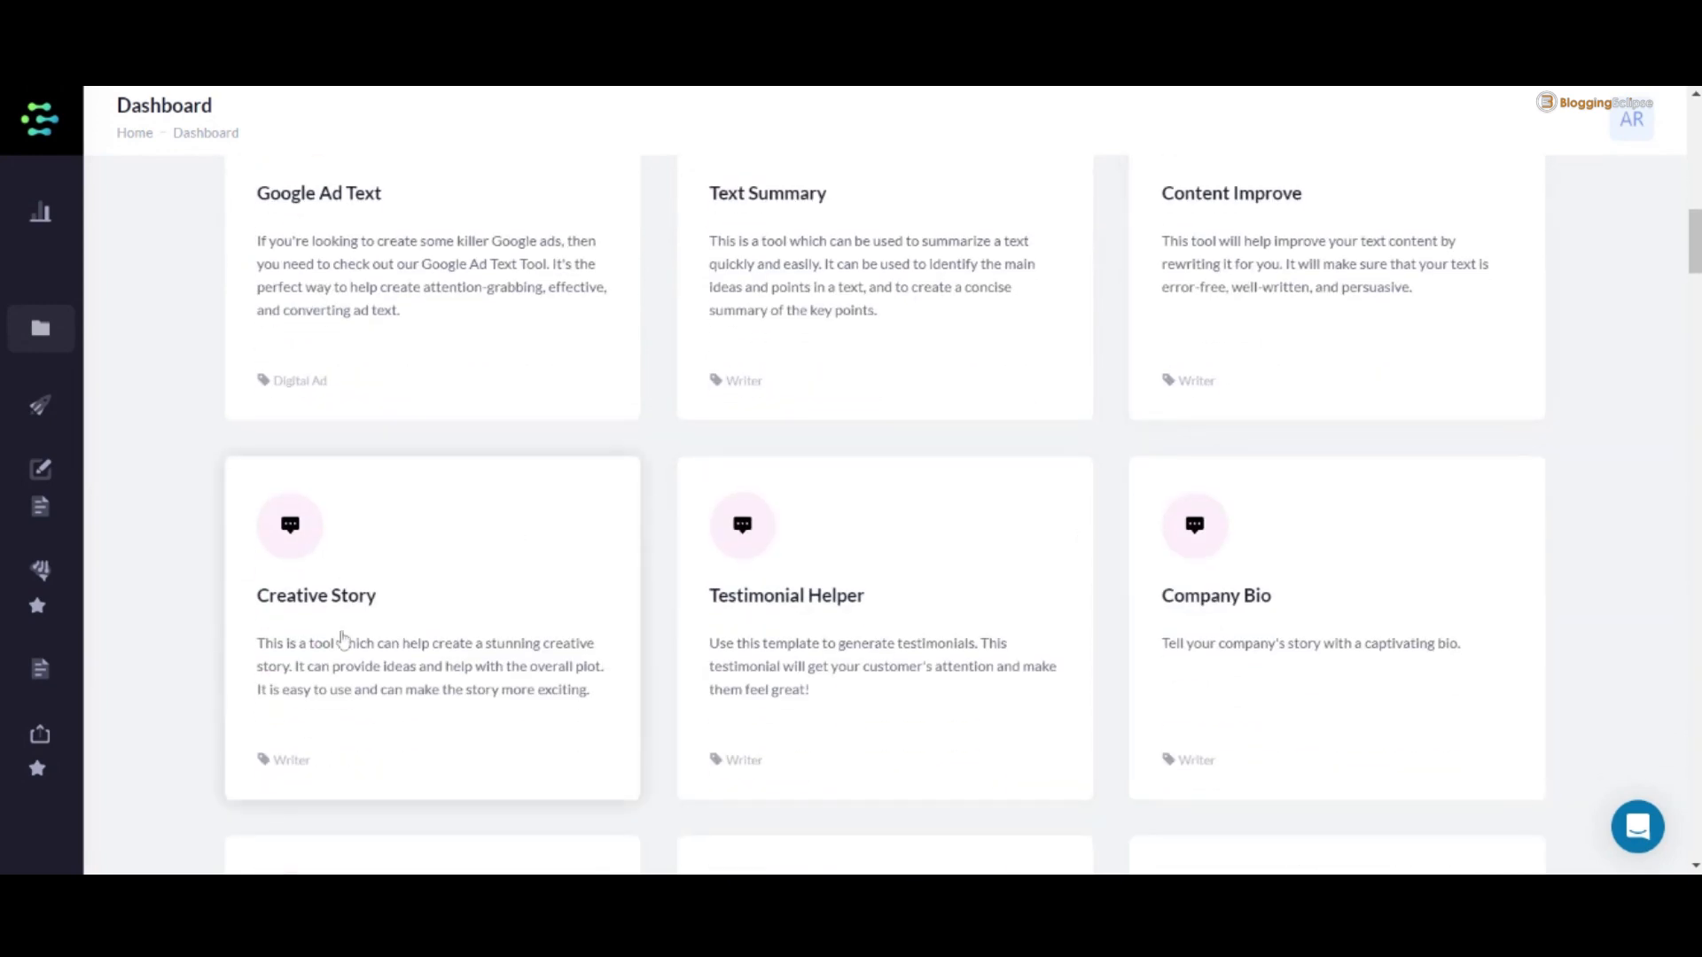
{"action": "scroll", "scroll_direction": "down", "scroll_amount": 3}
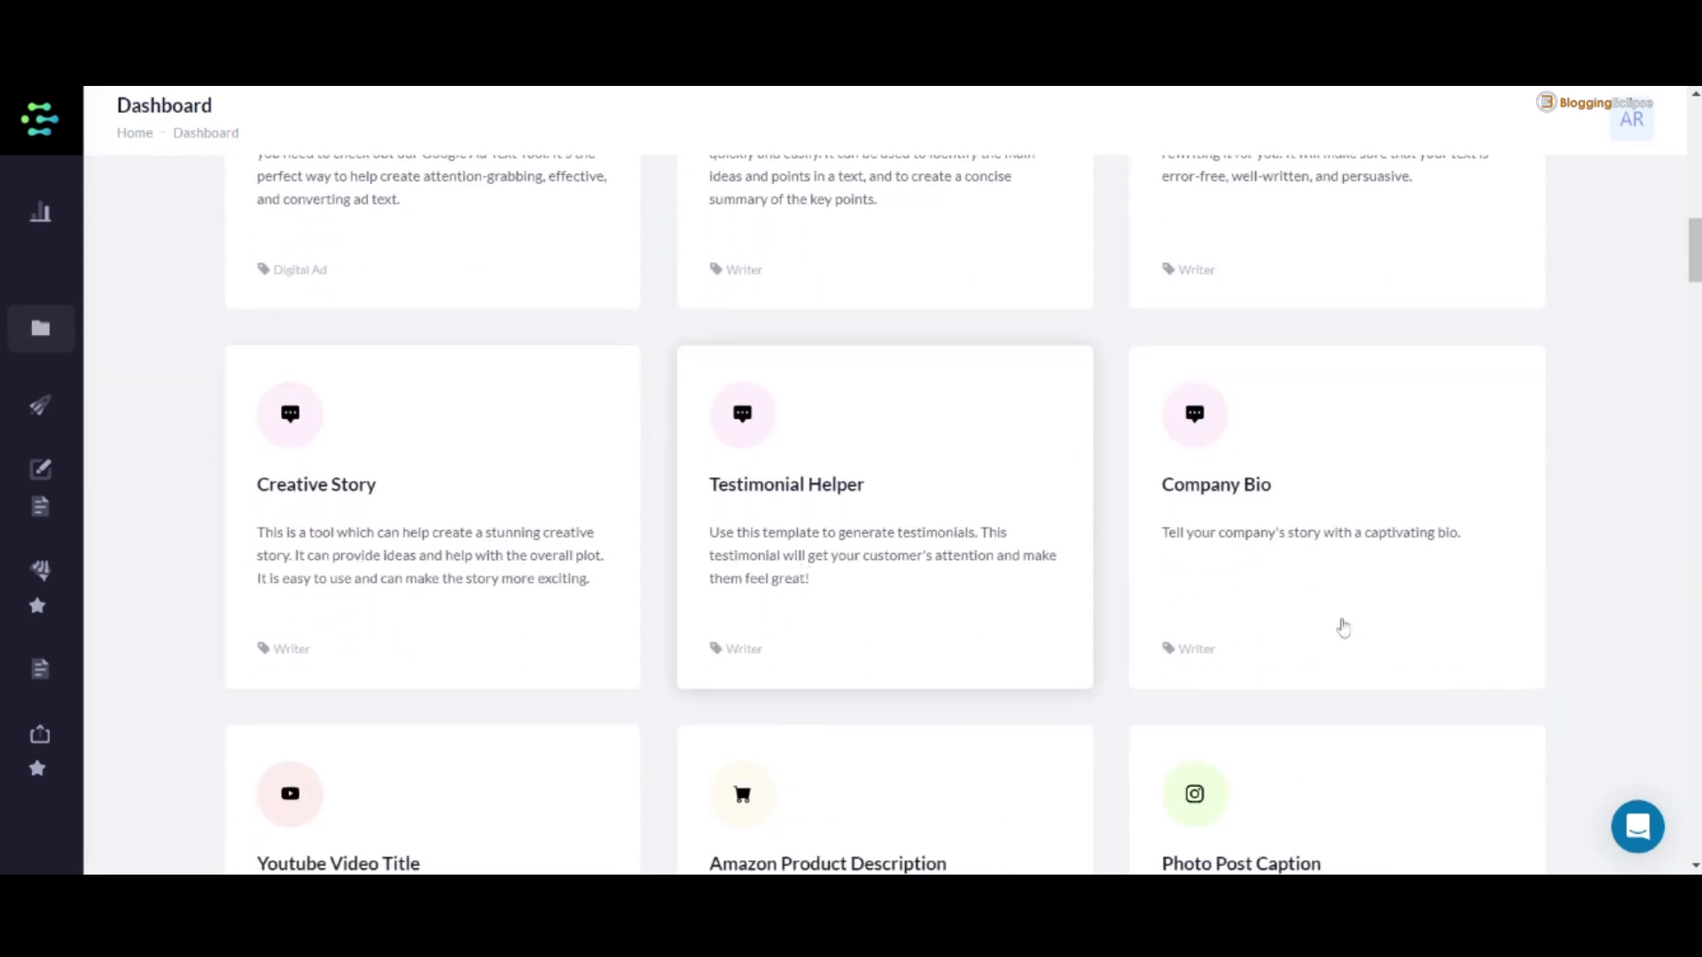
{"action": "scroll", "scroll_direction": "down", "scroll_amount": 3}
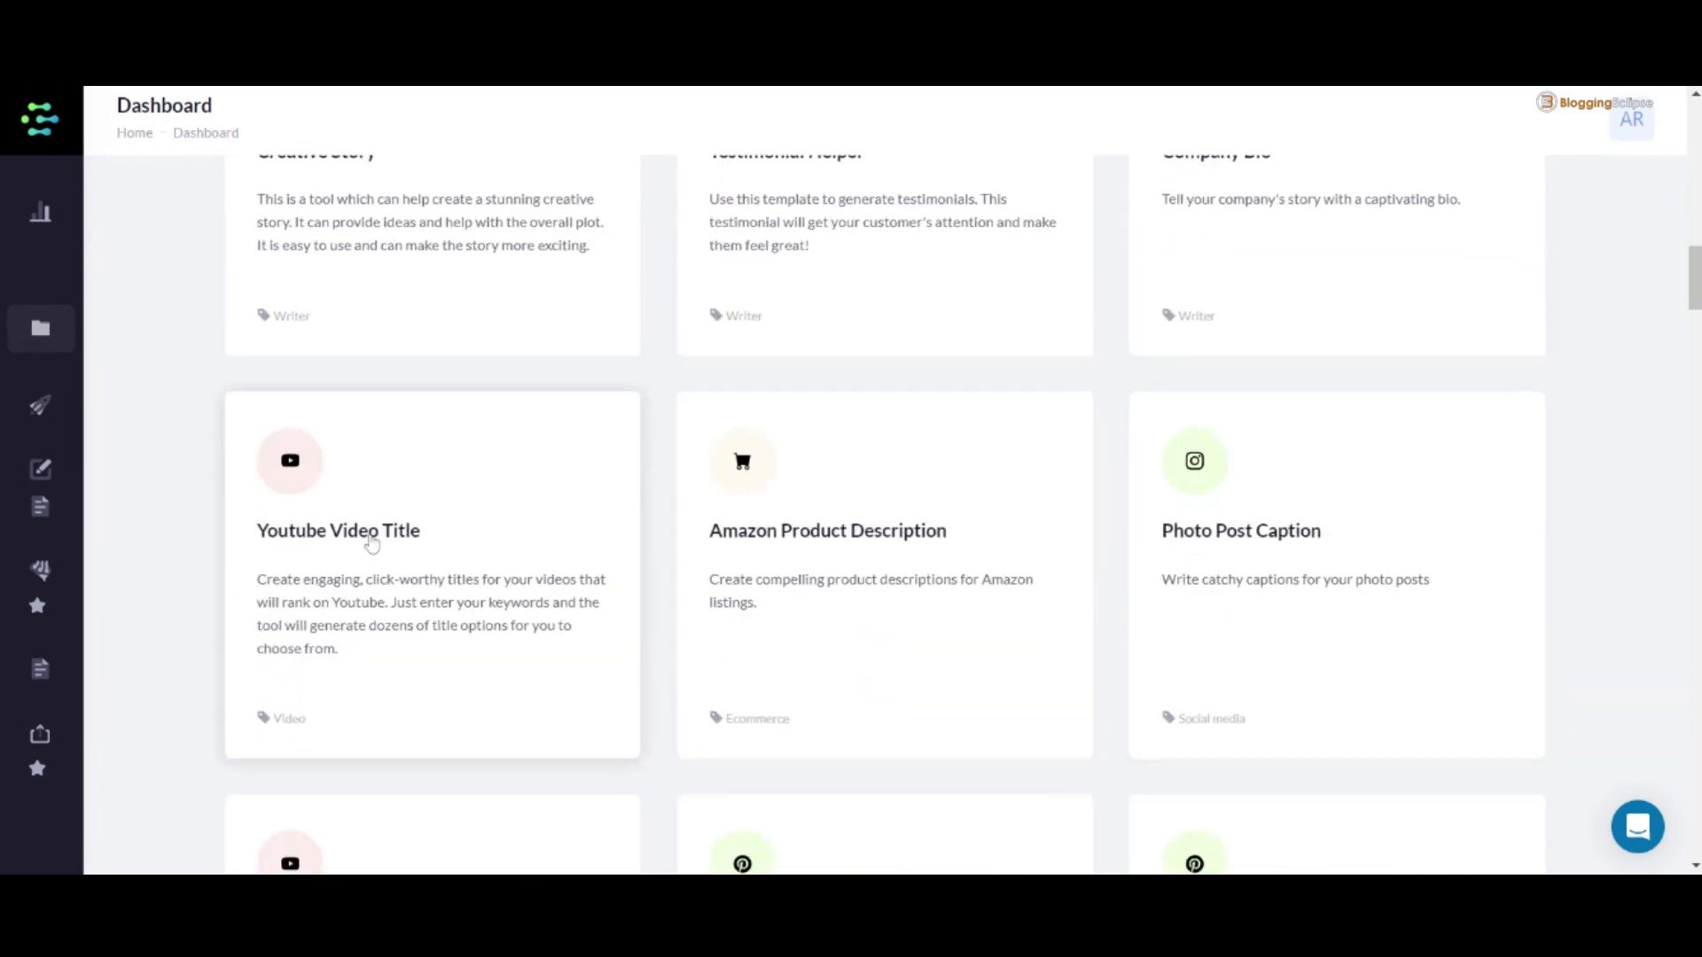
{"action": "scroll", "scroll_direction": "down", "scroll_amount": 3}
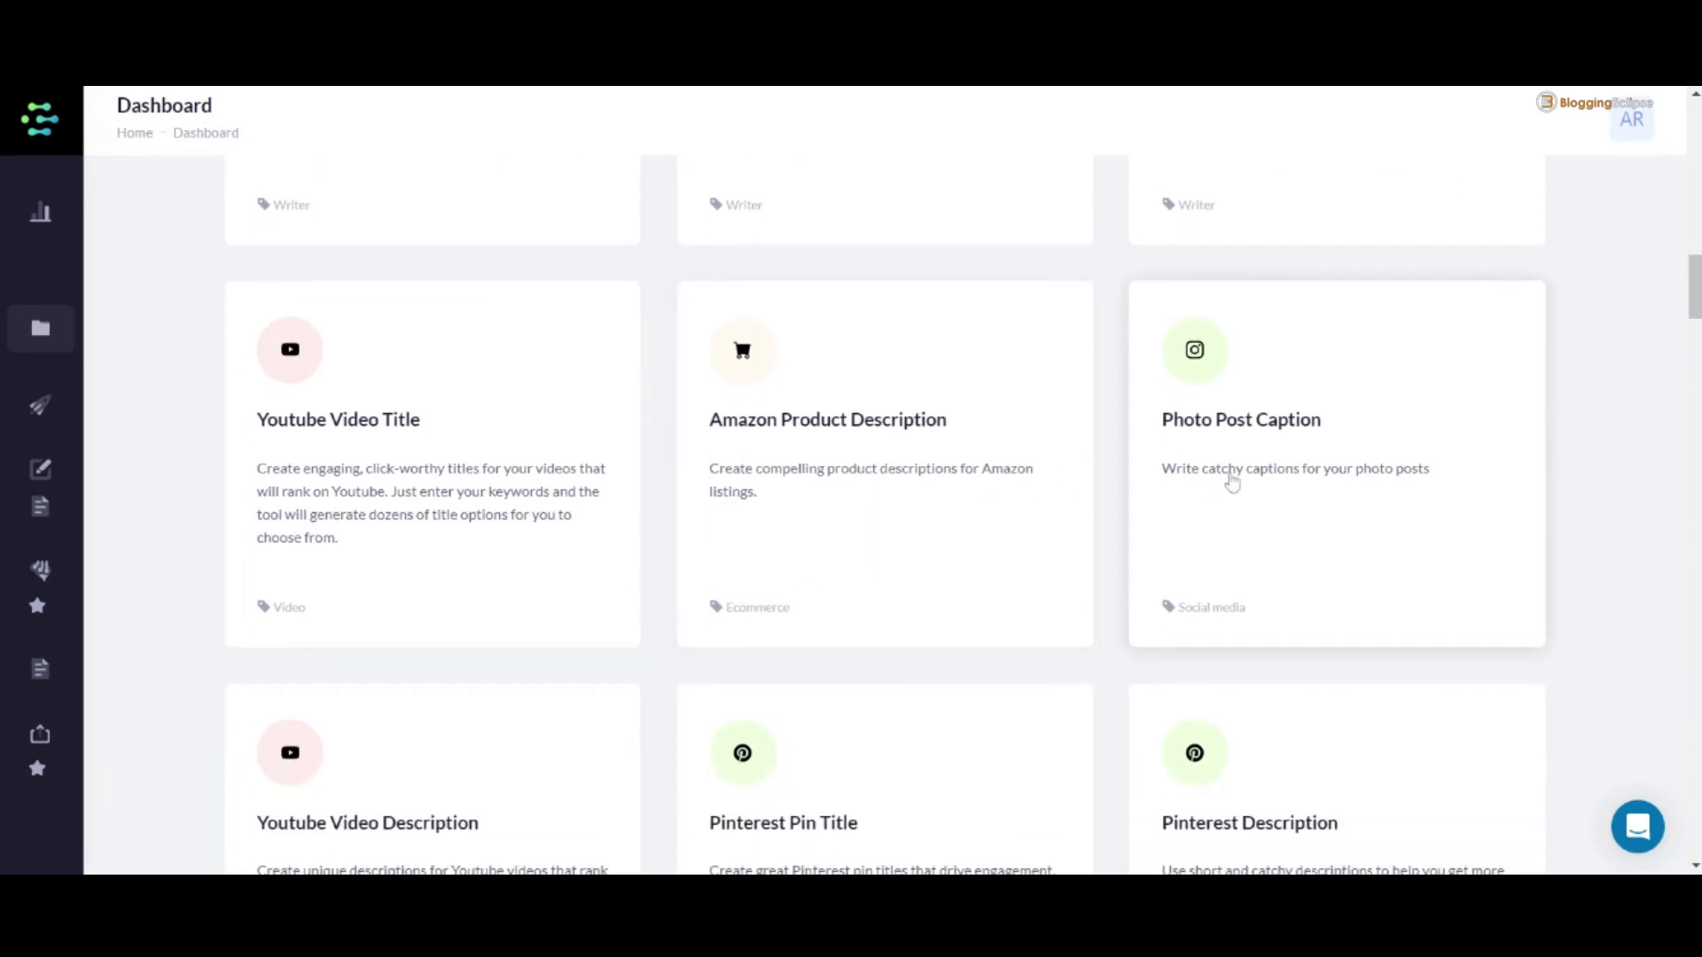
{"action": "scroll", "scroll_direction": "down", "scroll_amount": 3}
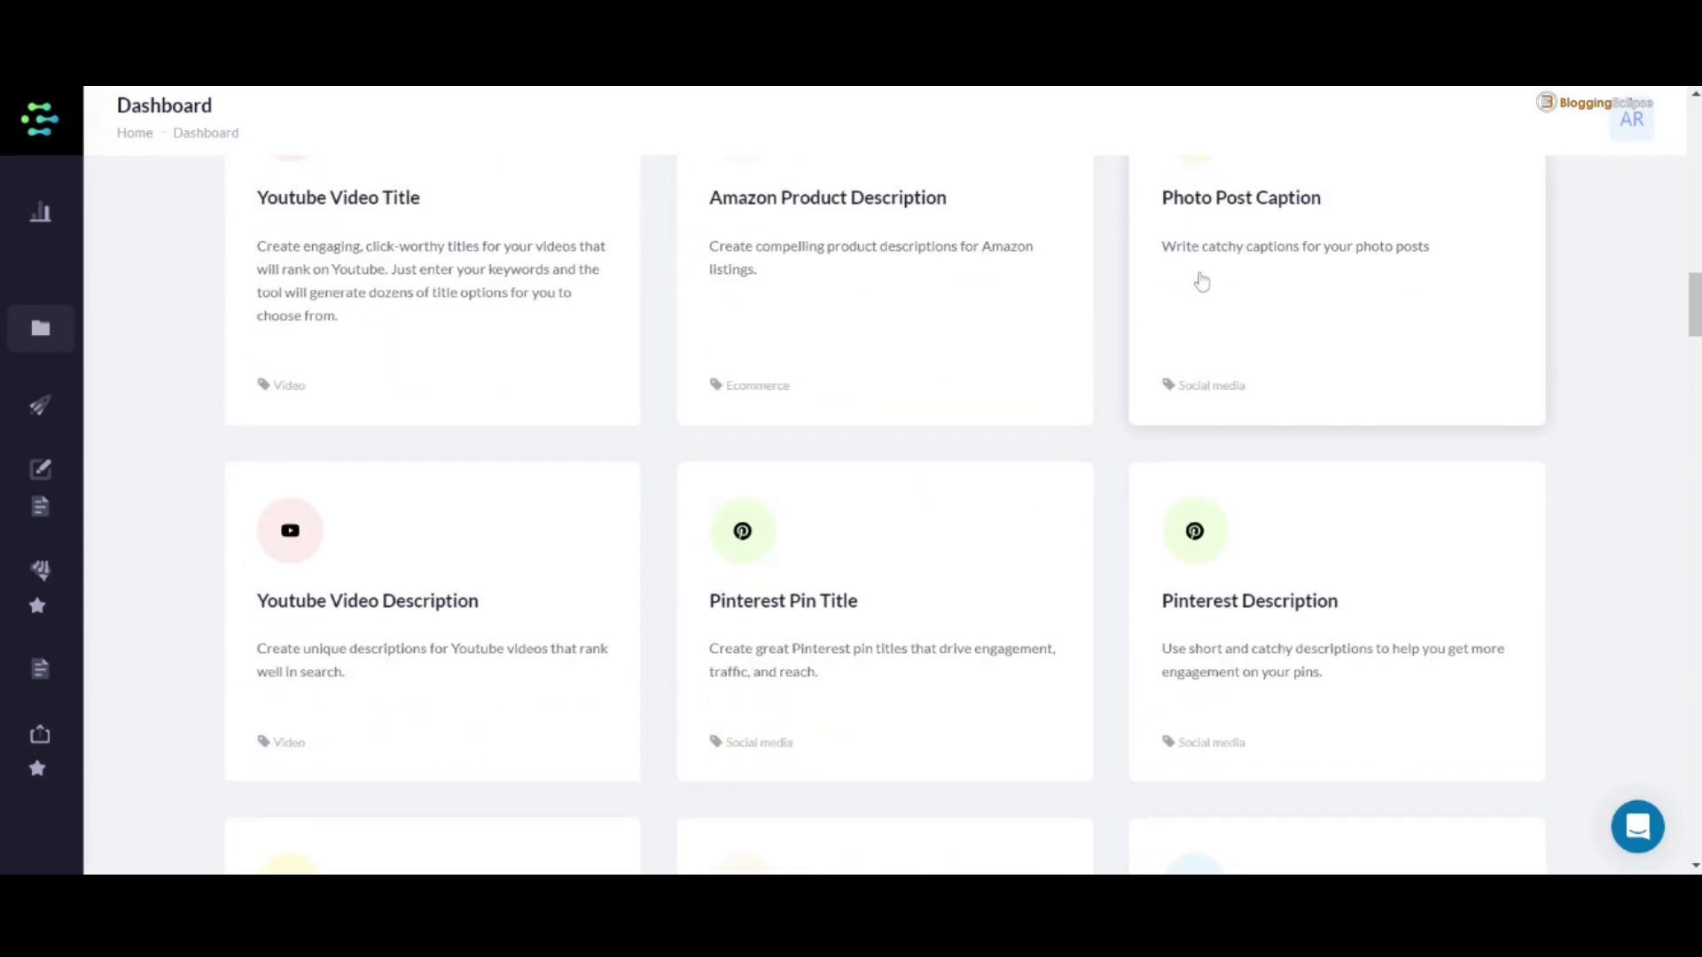
{"action": "scroll", "scroll_direction": "down", "scroll_amount": 3}
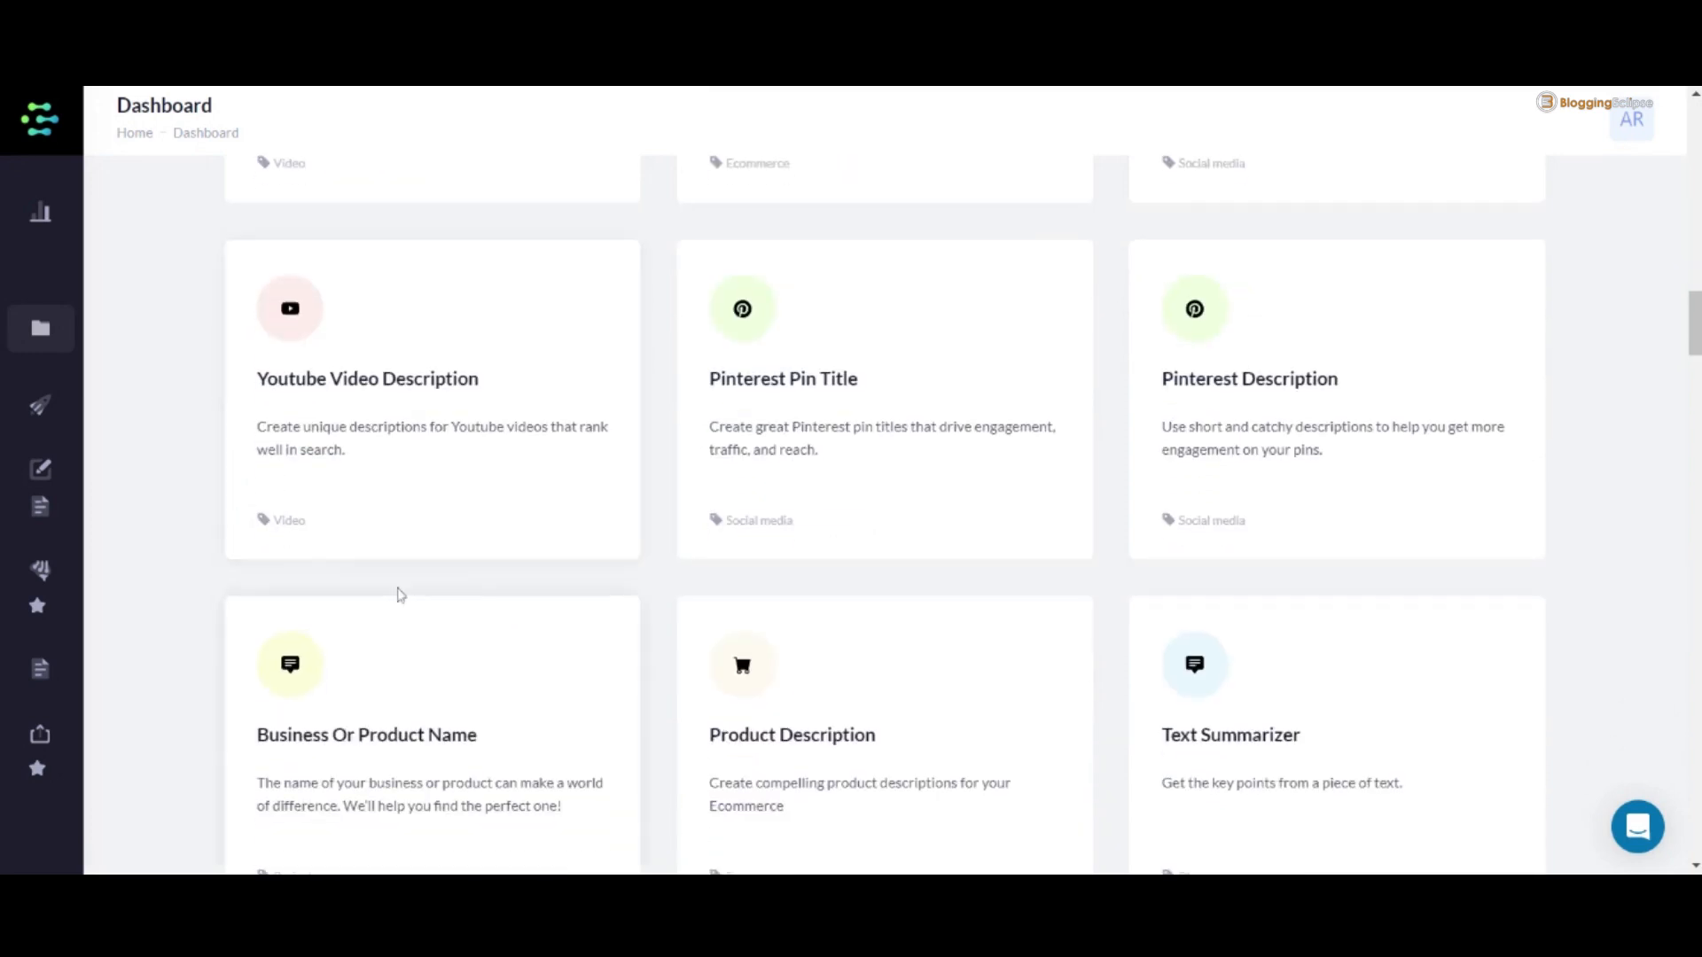
{"action": "scroll", "scroll_direction": "down", "scroll_amount": 3}
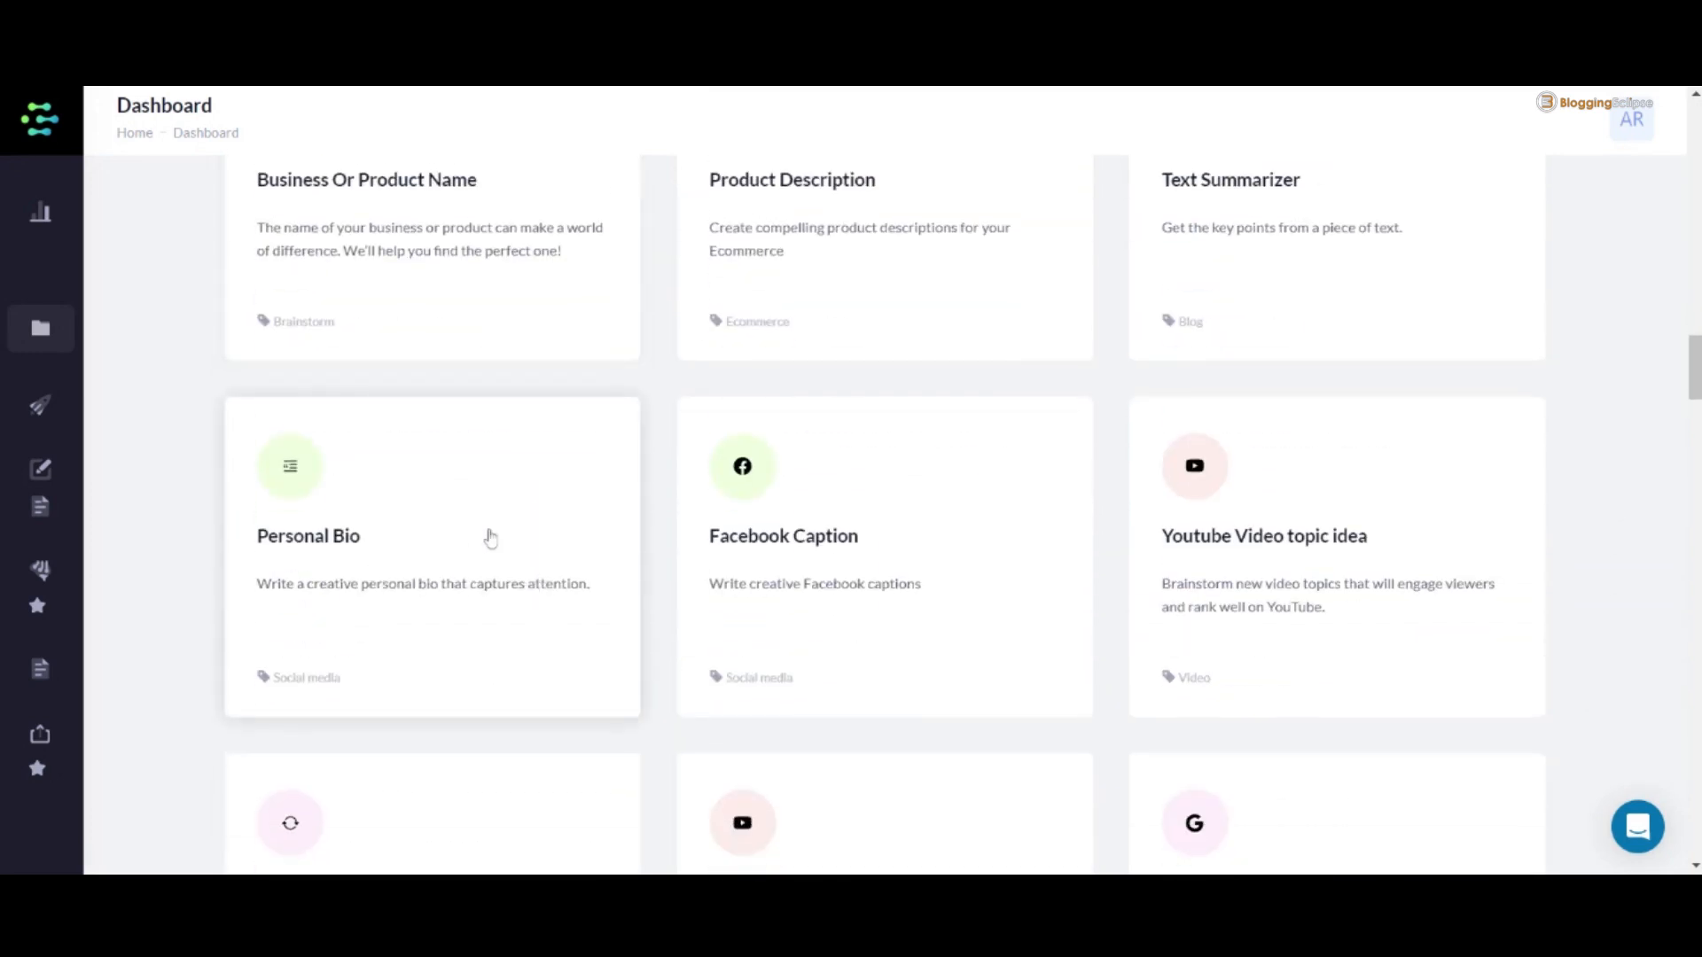
{"action": "scroll", "scroll_direction": "down", "scroll_amount": 3}
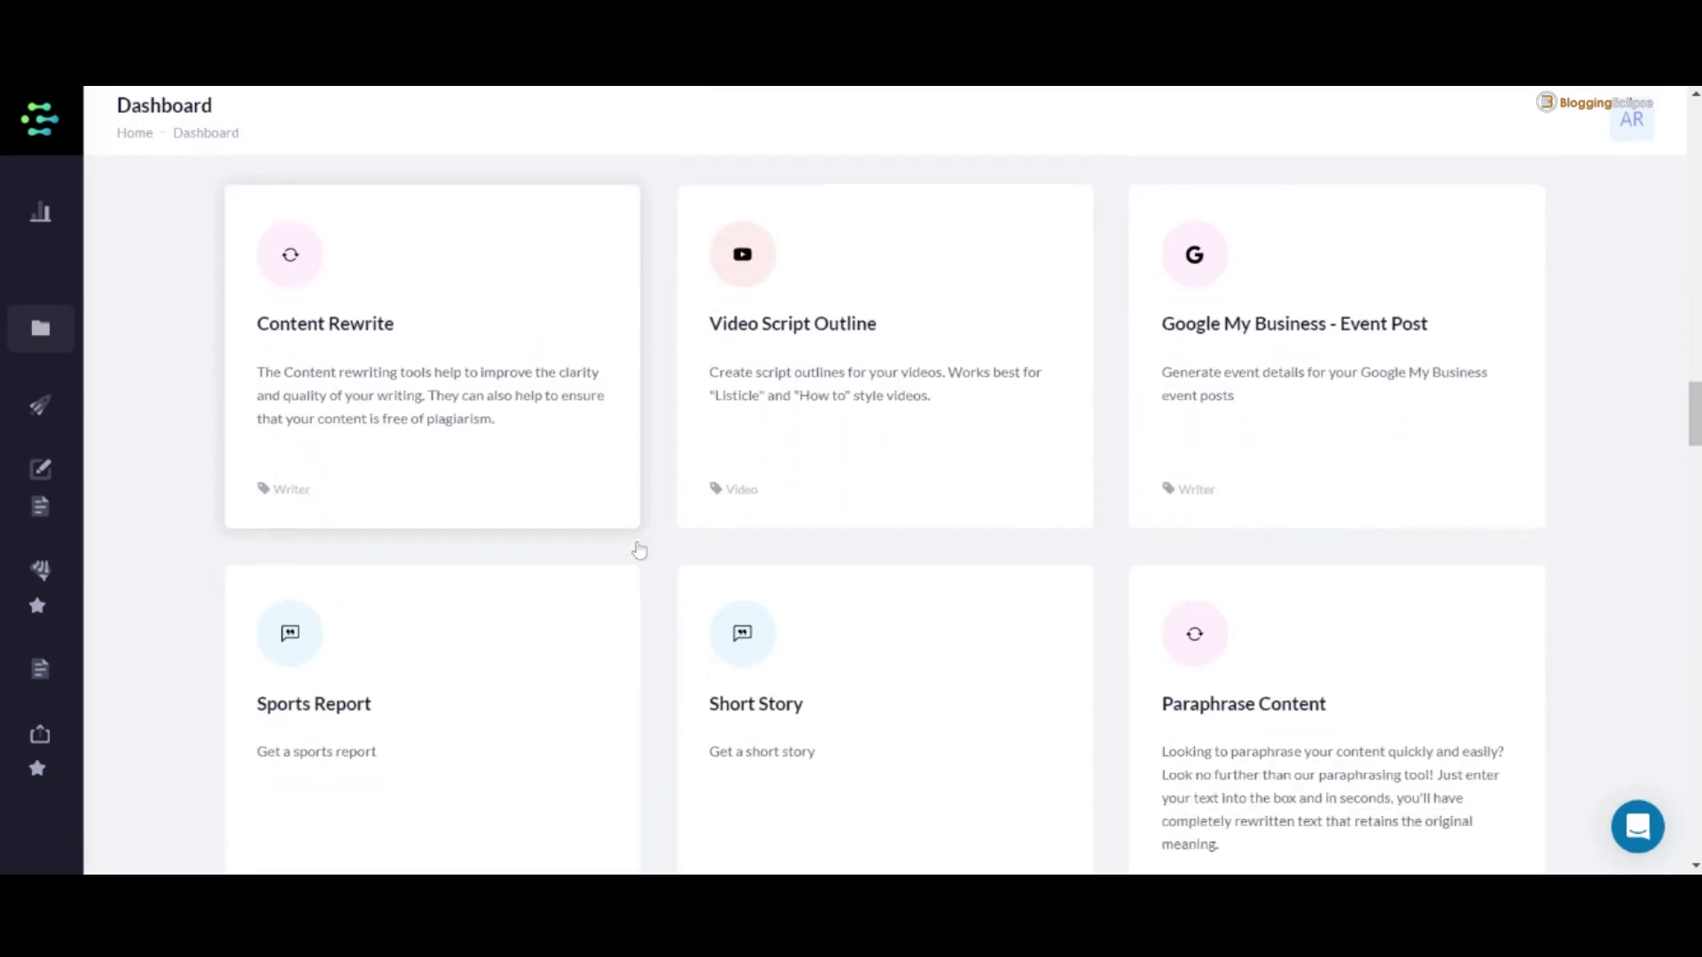
{"action": "scroll", "scroll_direction": "down", "scroll_amount": 3}
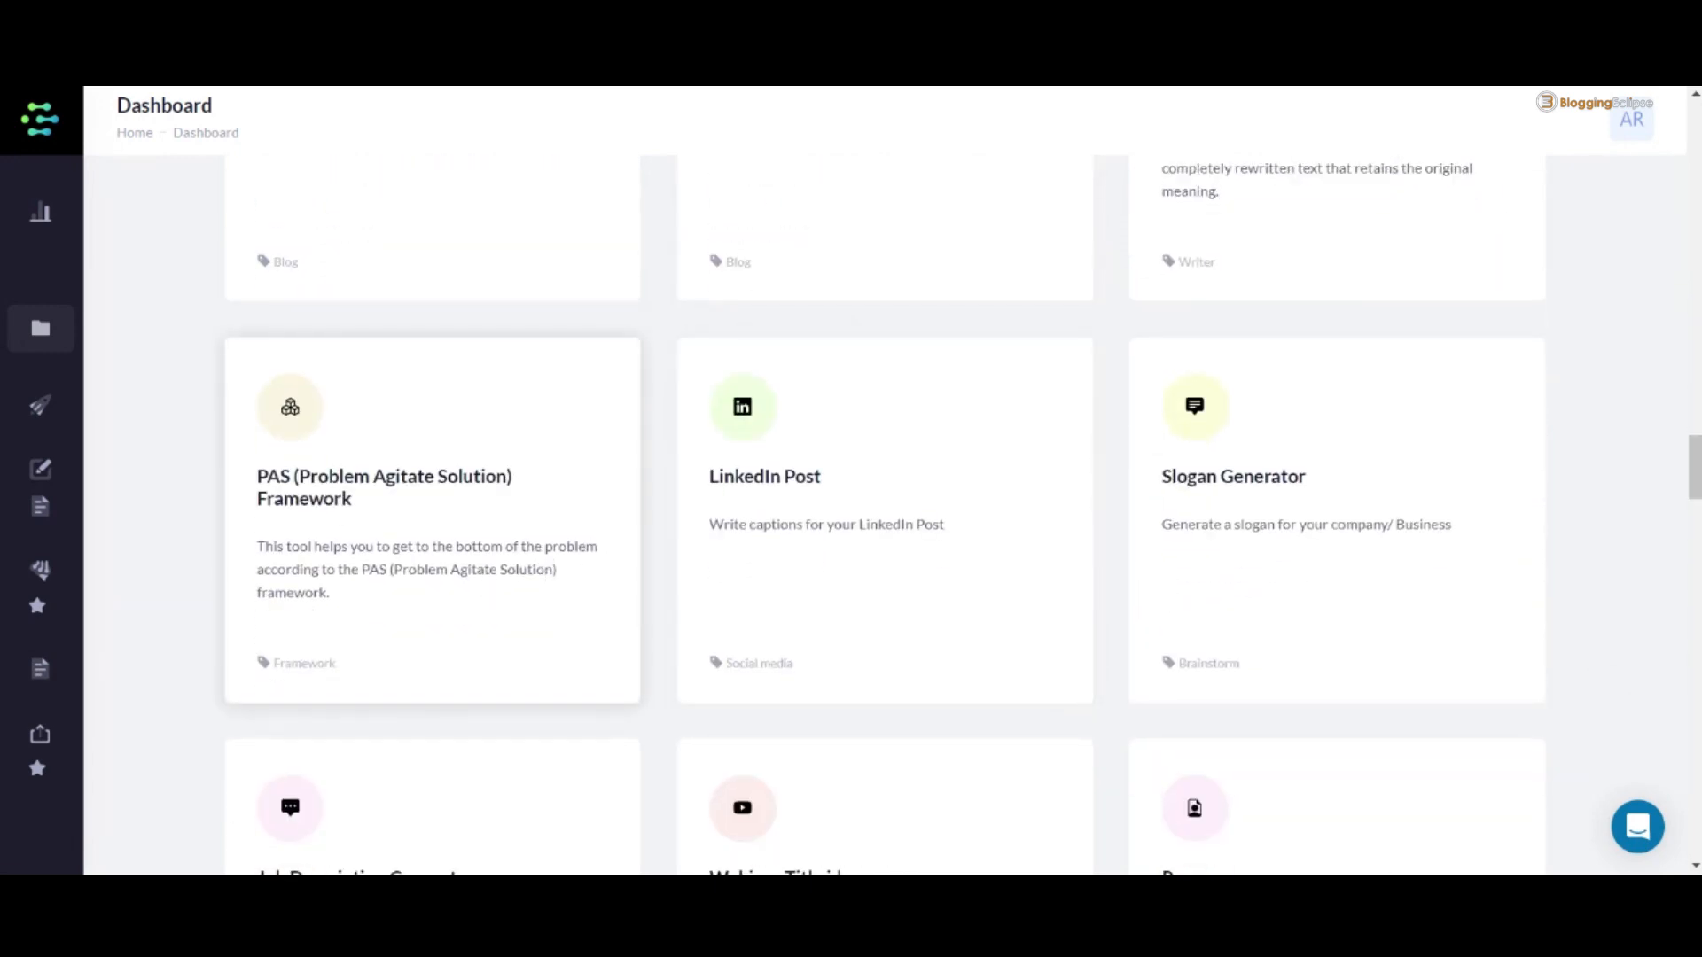
{"action": "mouse_move", "coordinate": [542, 543]}
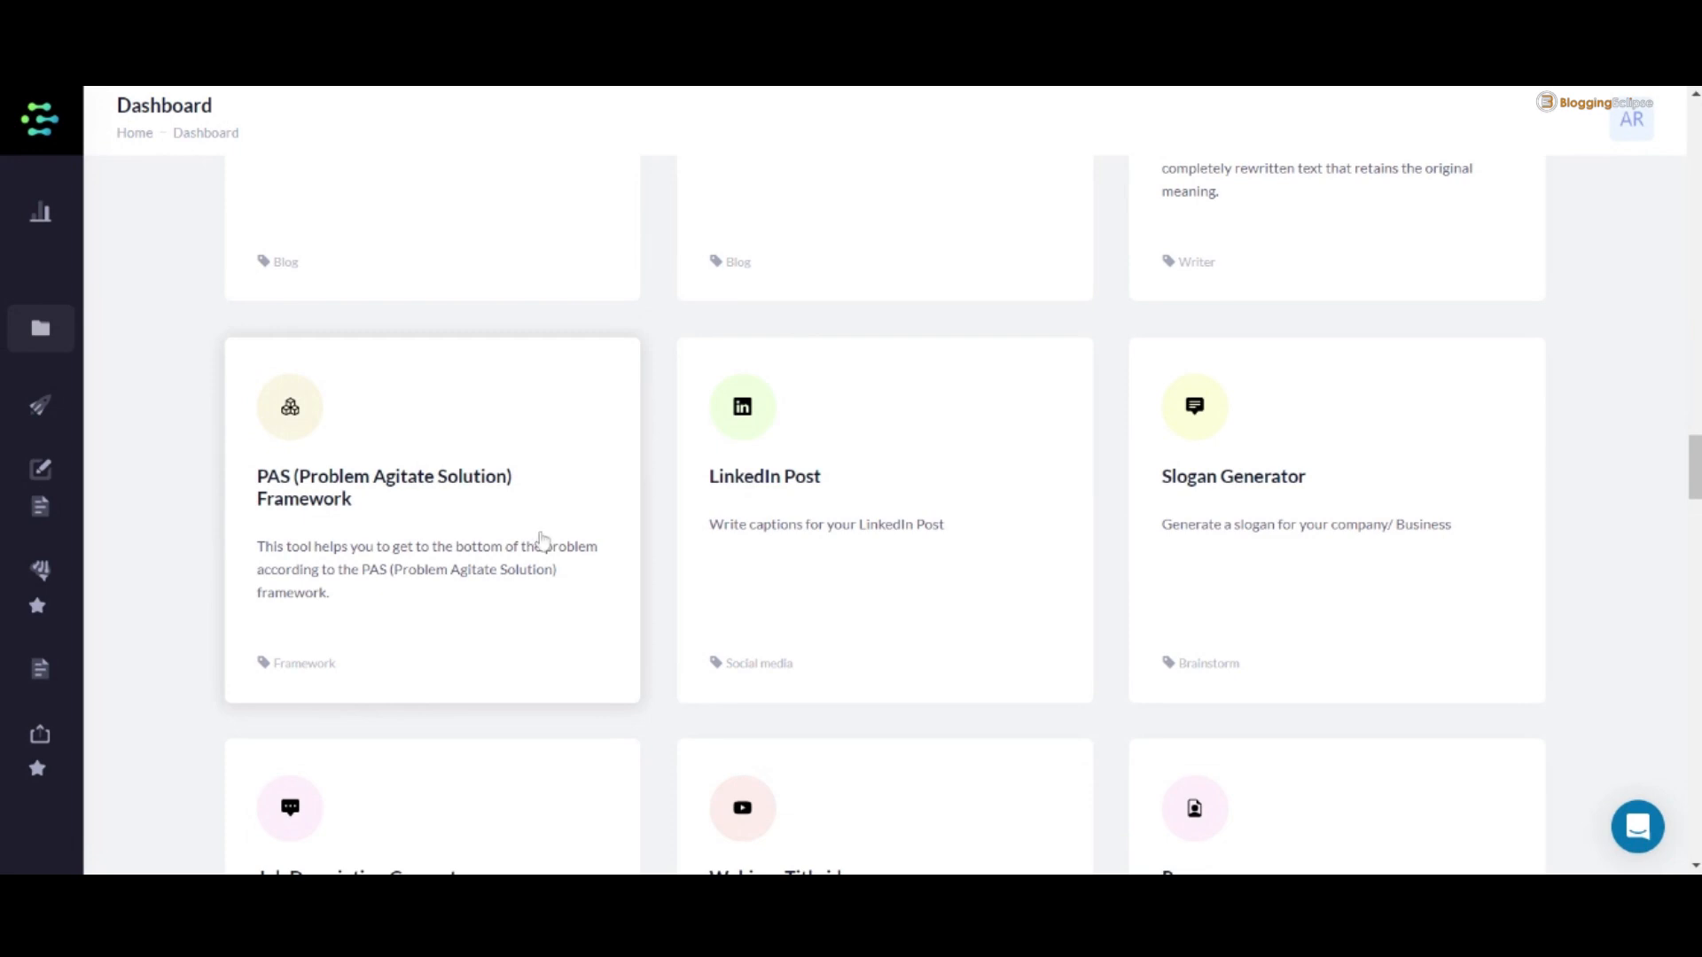
{"action": "scroll", "scroll_direction": "down", "scroll_amount": 3}
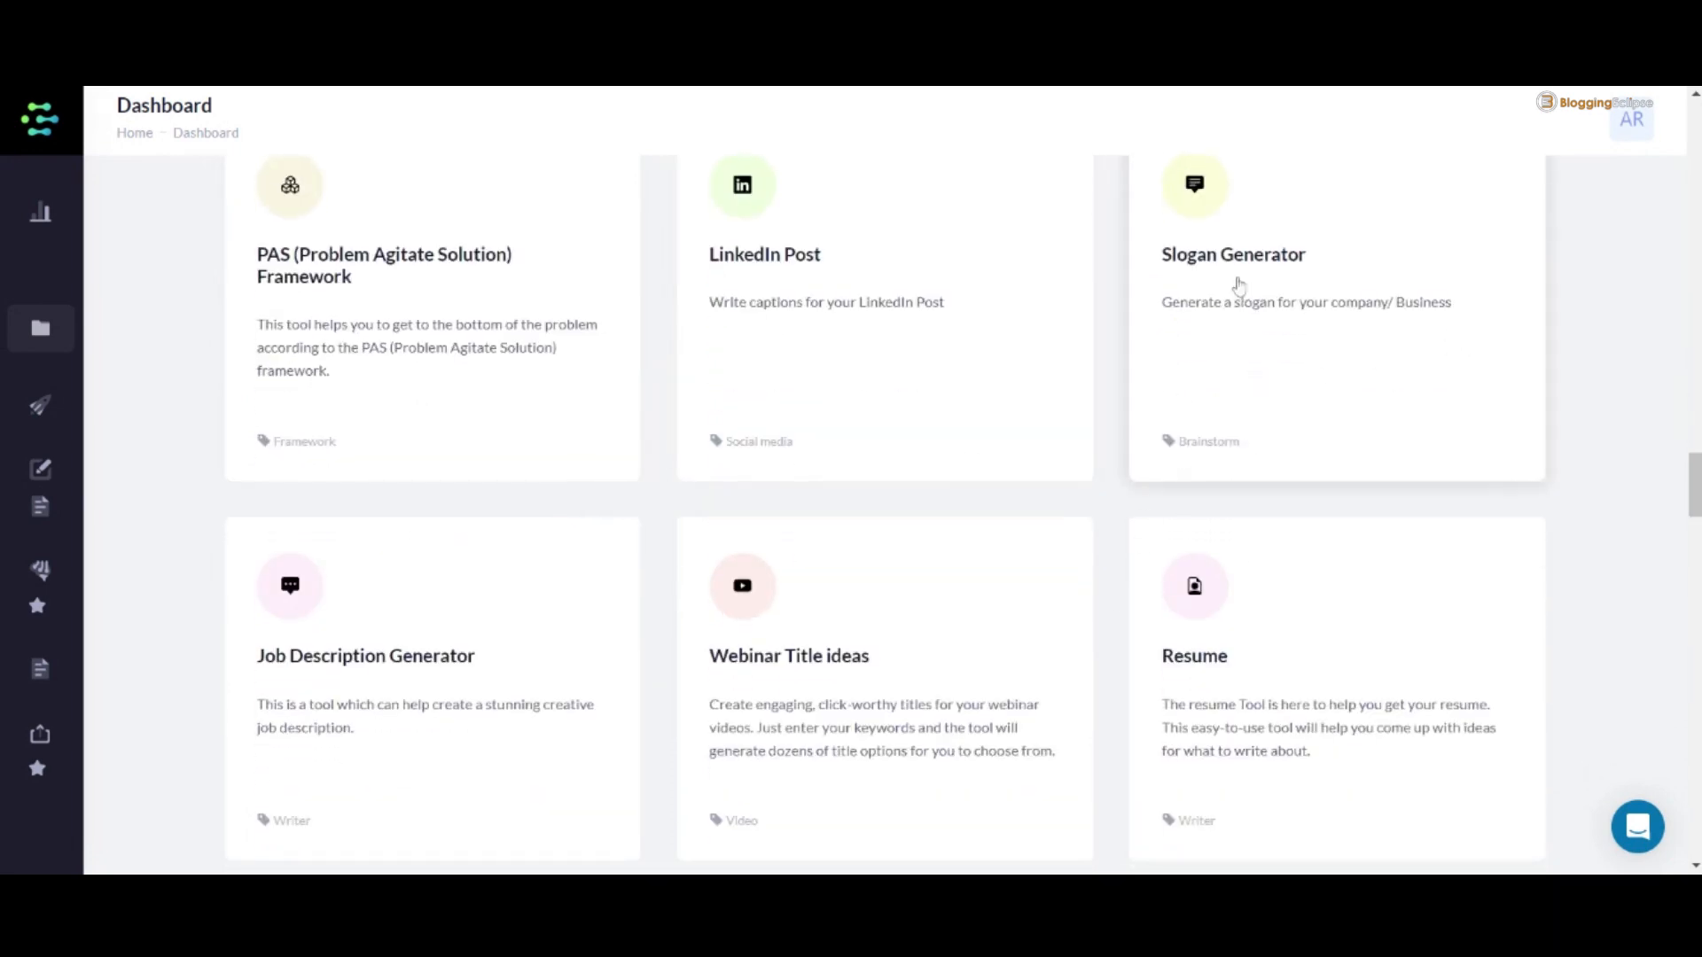
{"action": "scroll", "scroll_direction": "up", "scroll_amount": 3}
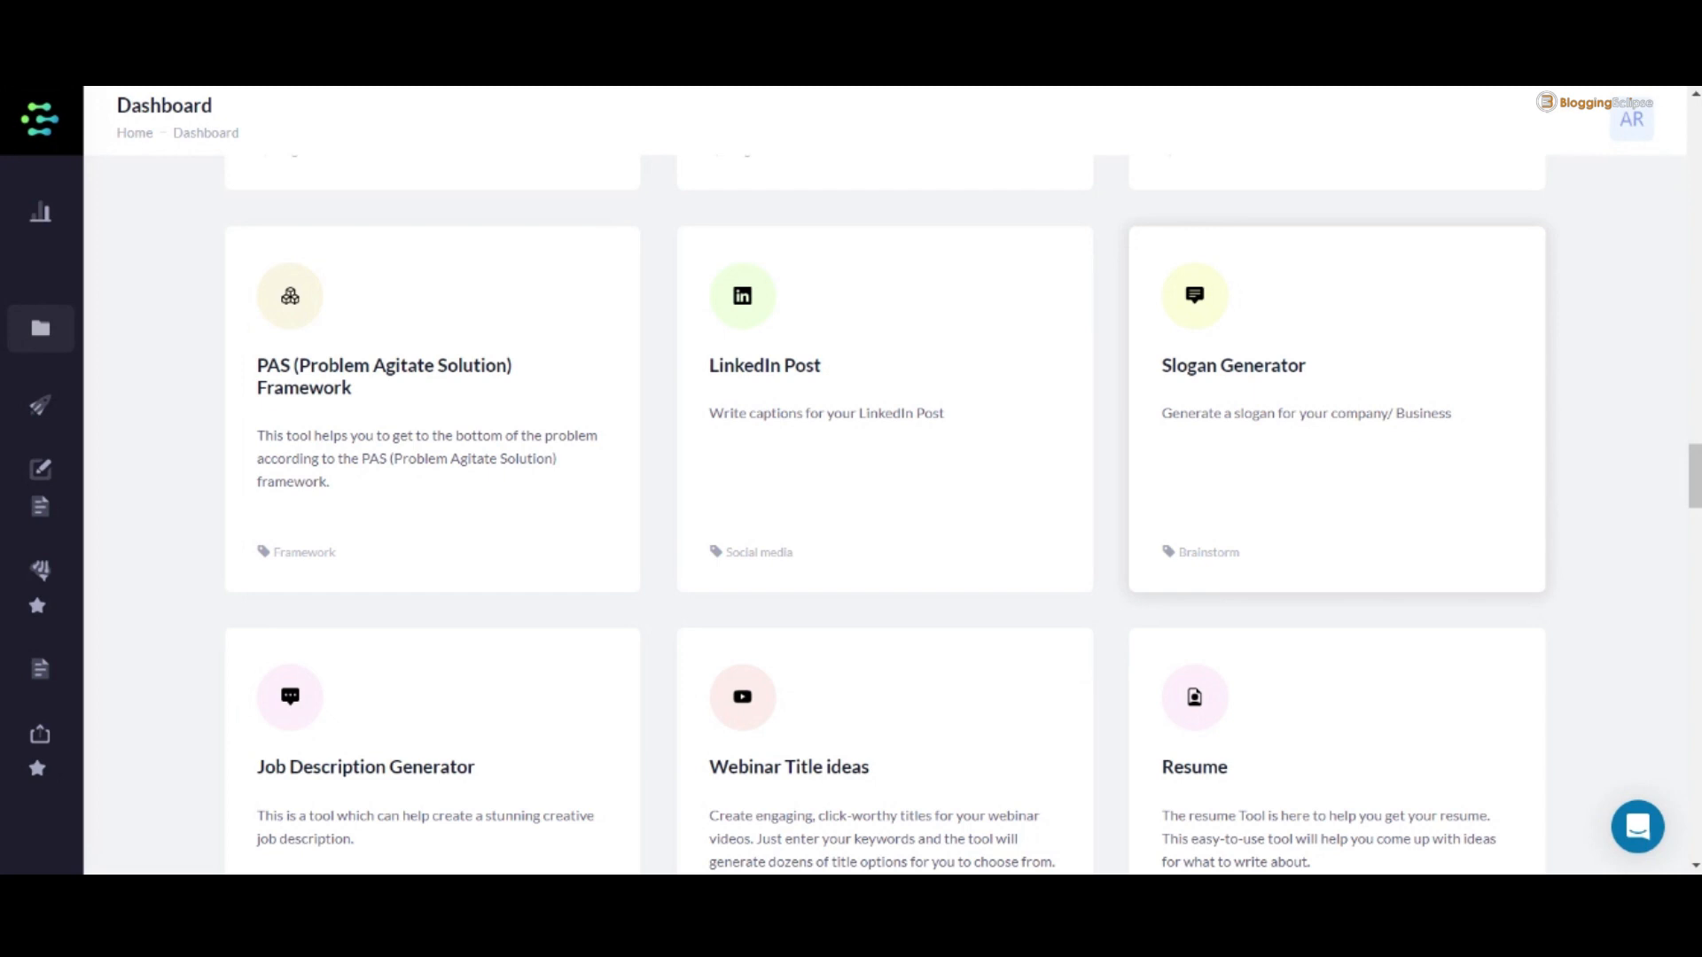
{"action": "scroll", "scroll_direction": "down", "scroll_amount": 3}
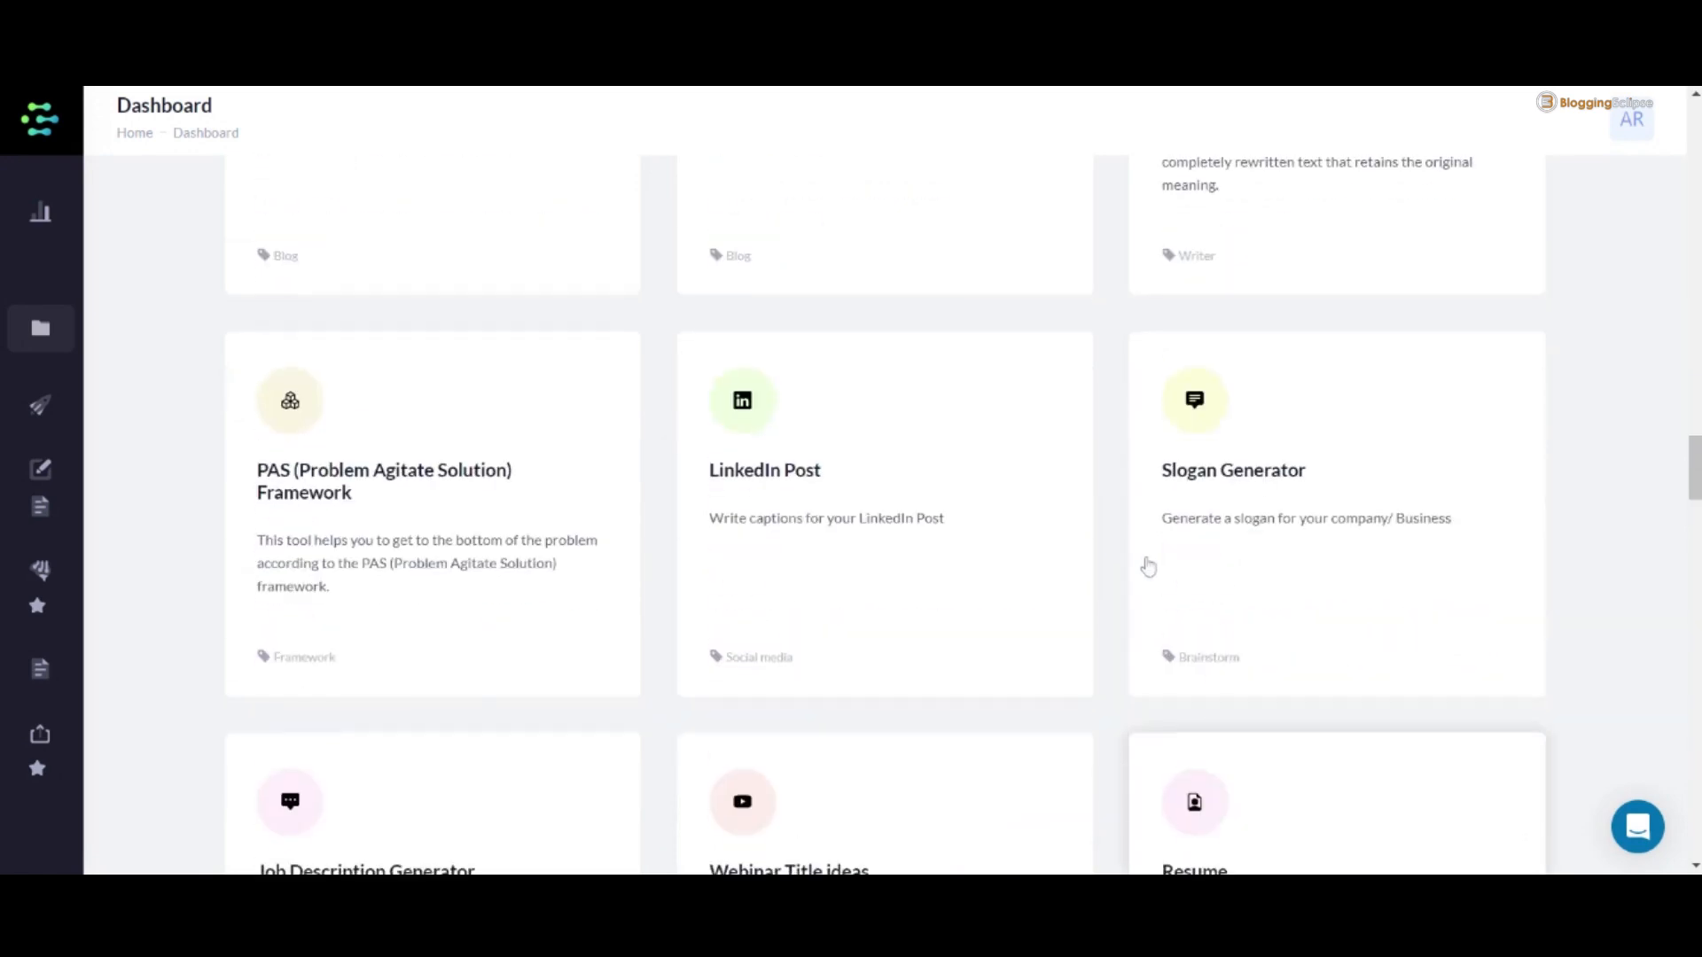
{"action": "scroll", "scroll_direction": "down", "scroll_amount": 3}
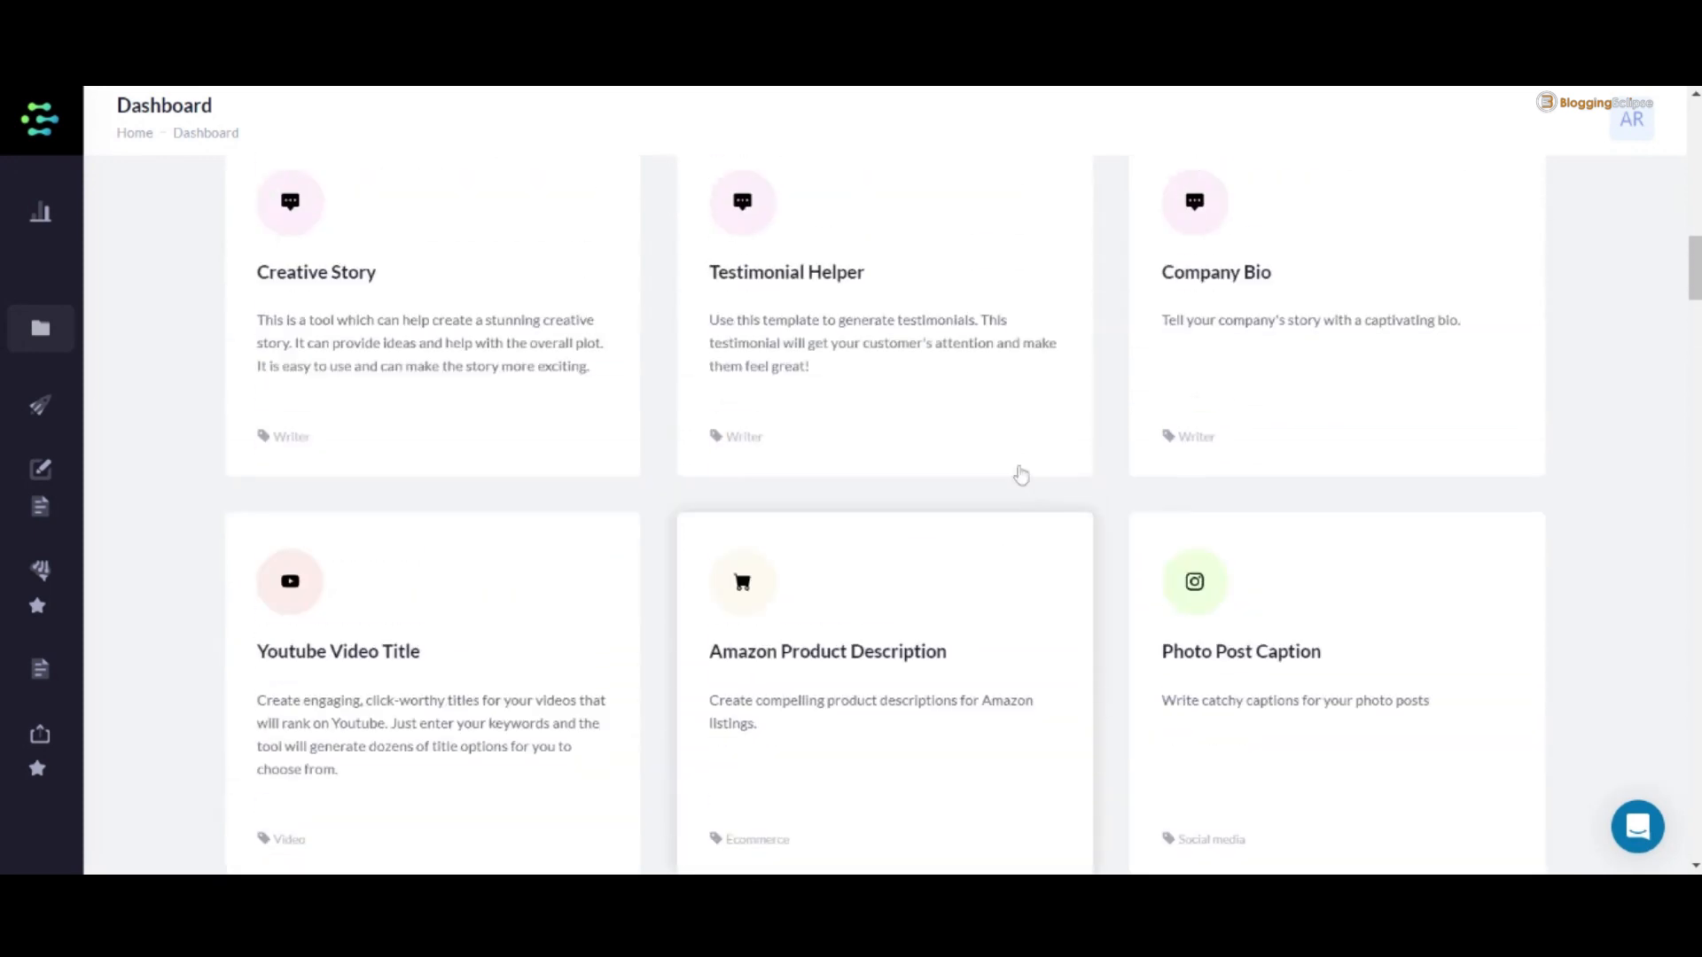
{"action": "scroll", "scroll_direction": "down", "scroll_amount": 3}
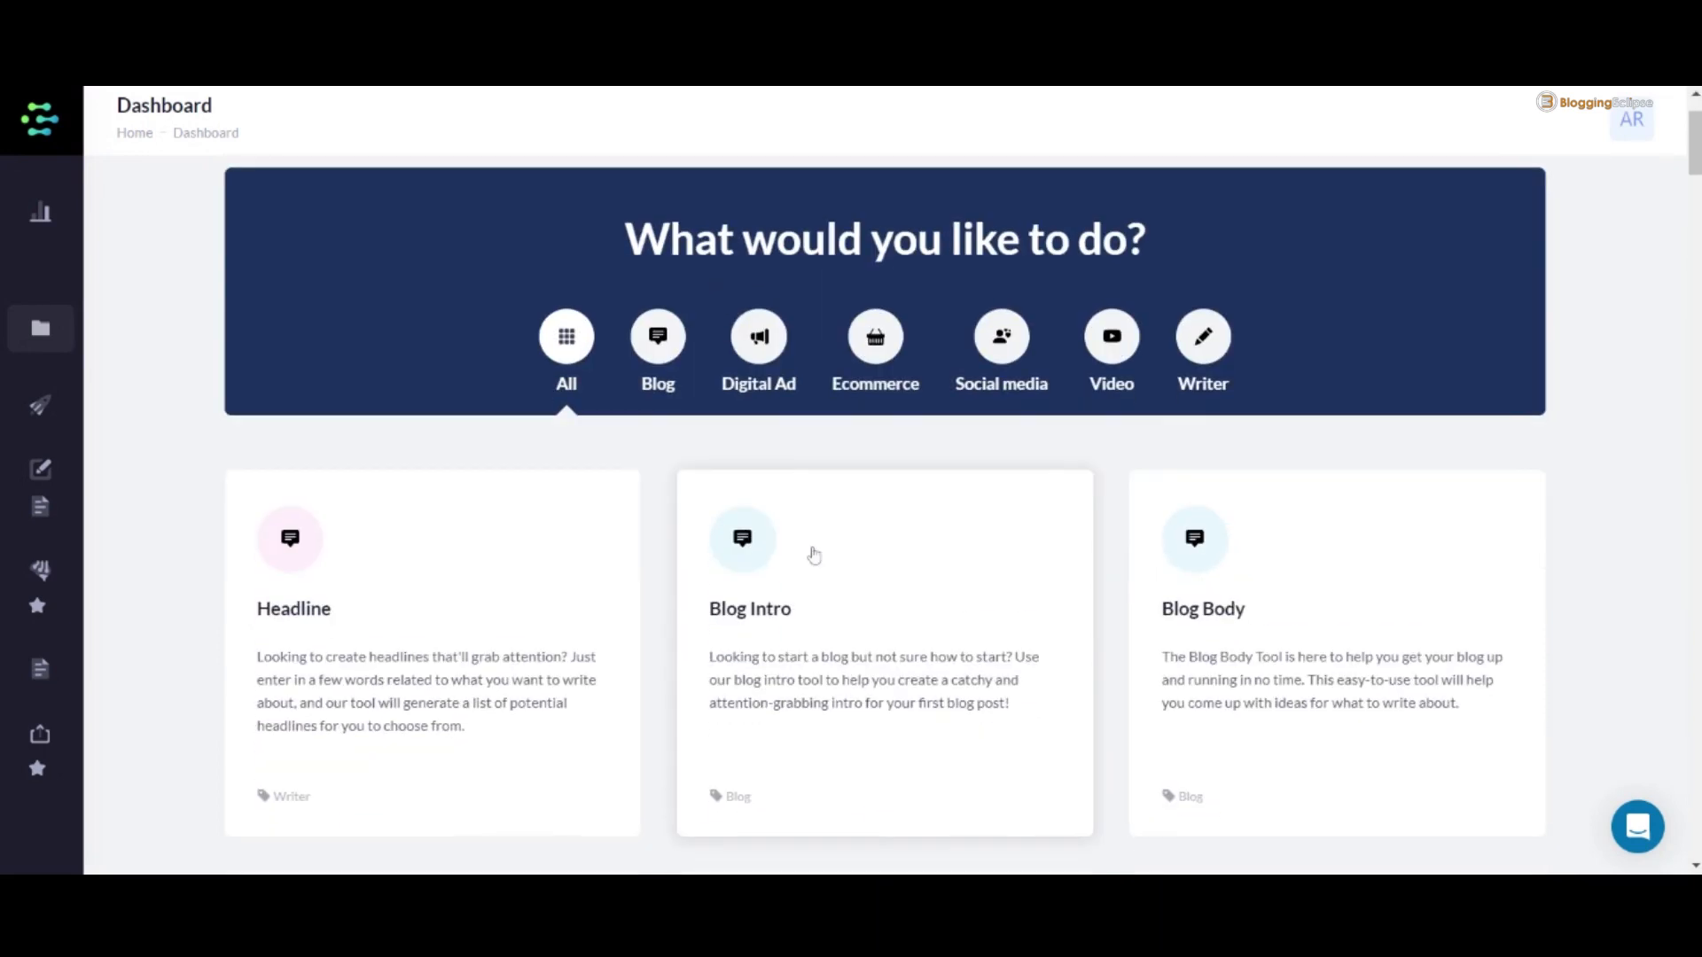
{"action": "mouse_move", "coordinate": [741, 497]}
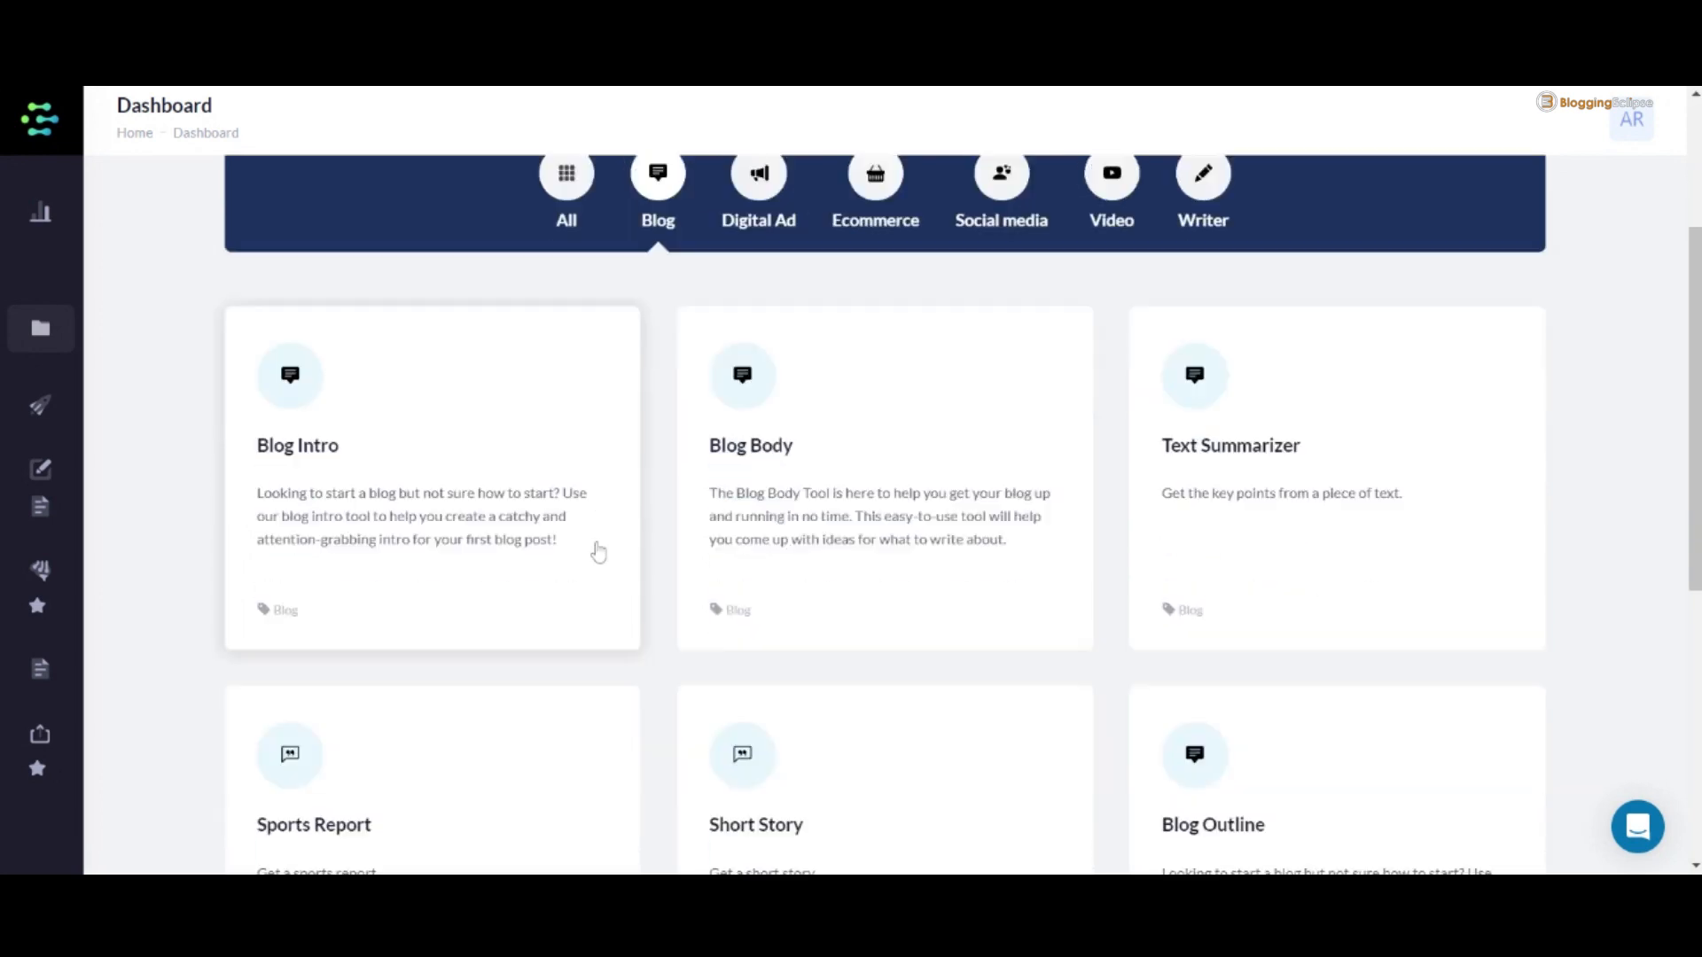
Scroll through the Blog templates down to Blog Conclusion and Fictional Story Idea.
{"action": "scroll", "scroll_direction": "down", "scroll_amount": 3}
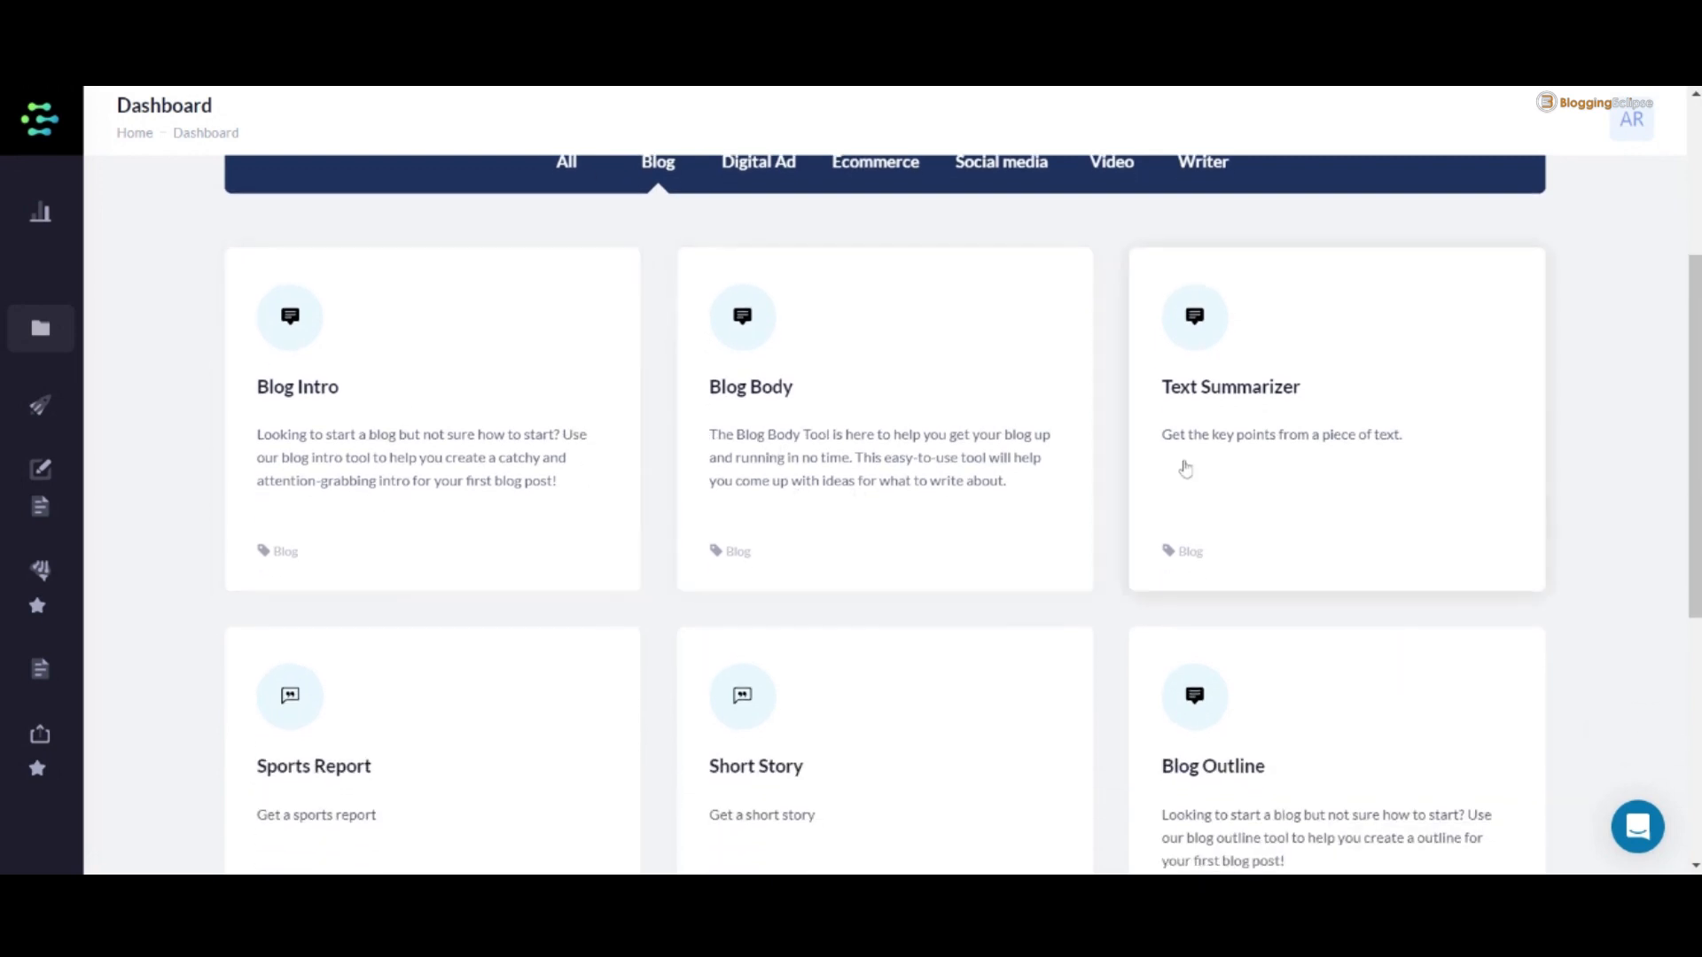
{"action": "scroll", "scroll_direction": "down", "scroll_amount": 3}
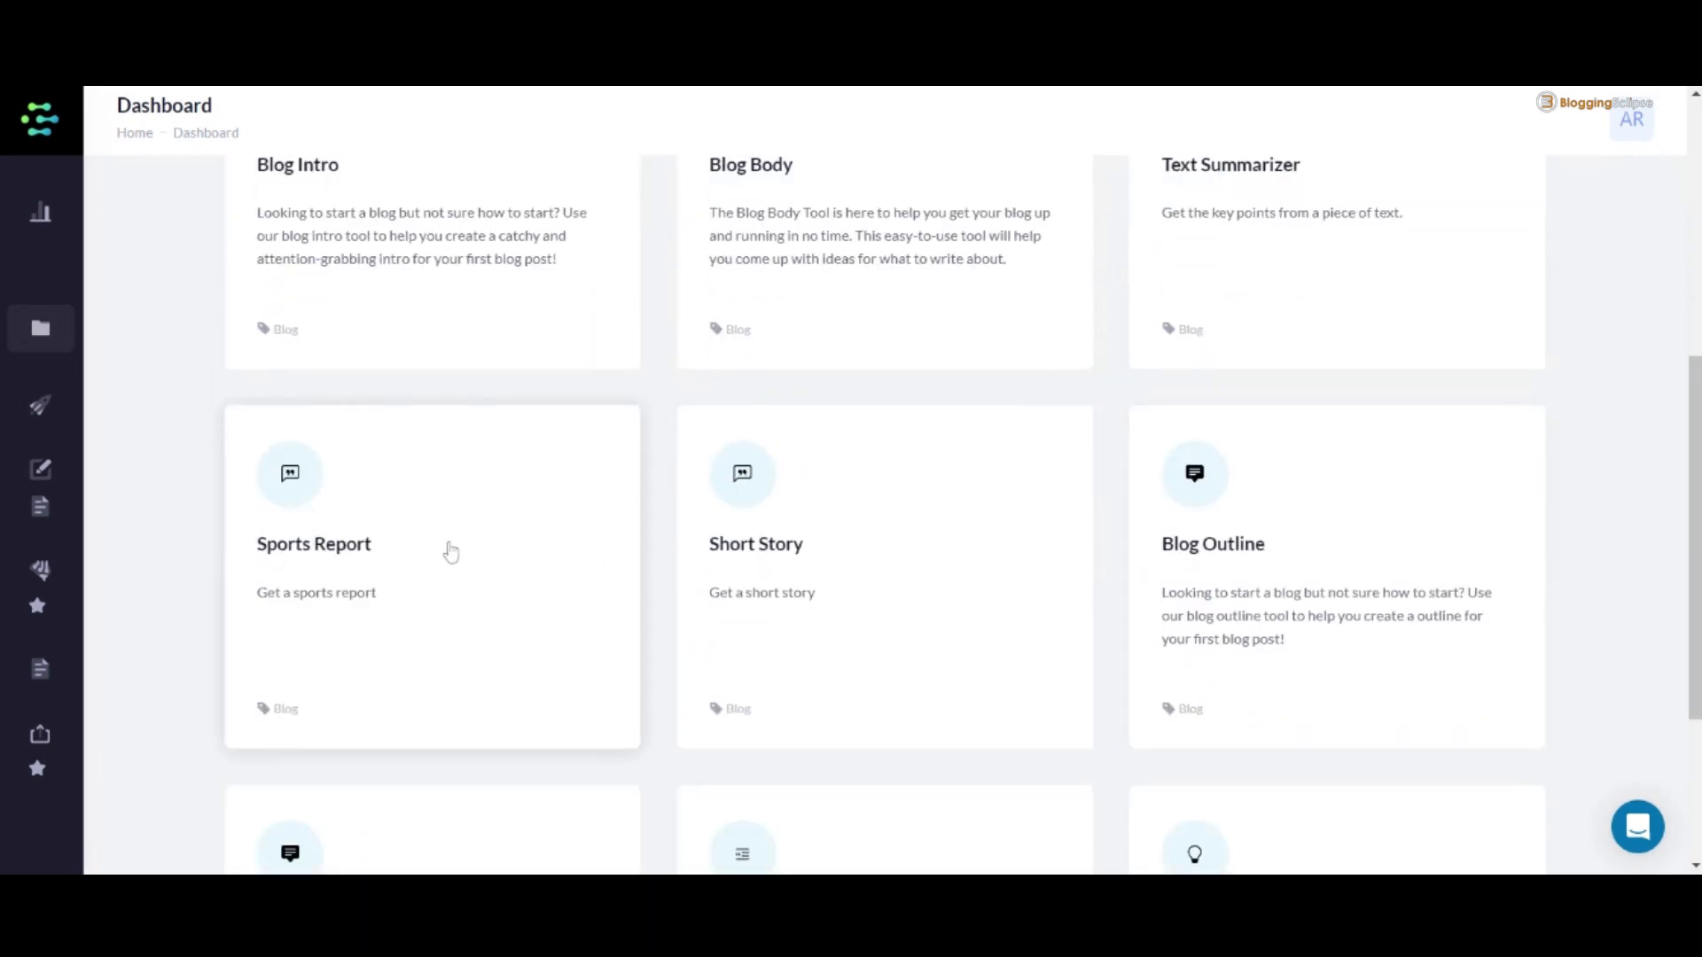
{"action": "scroll", "scroll_direction": "down", "scroll_amount": 3}
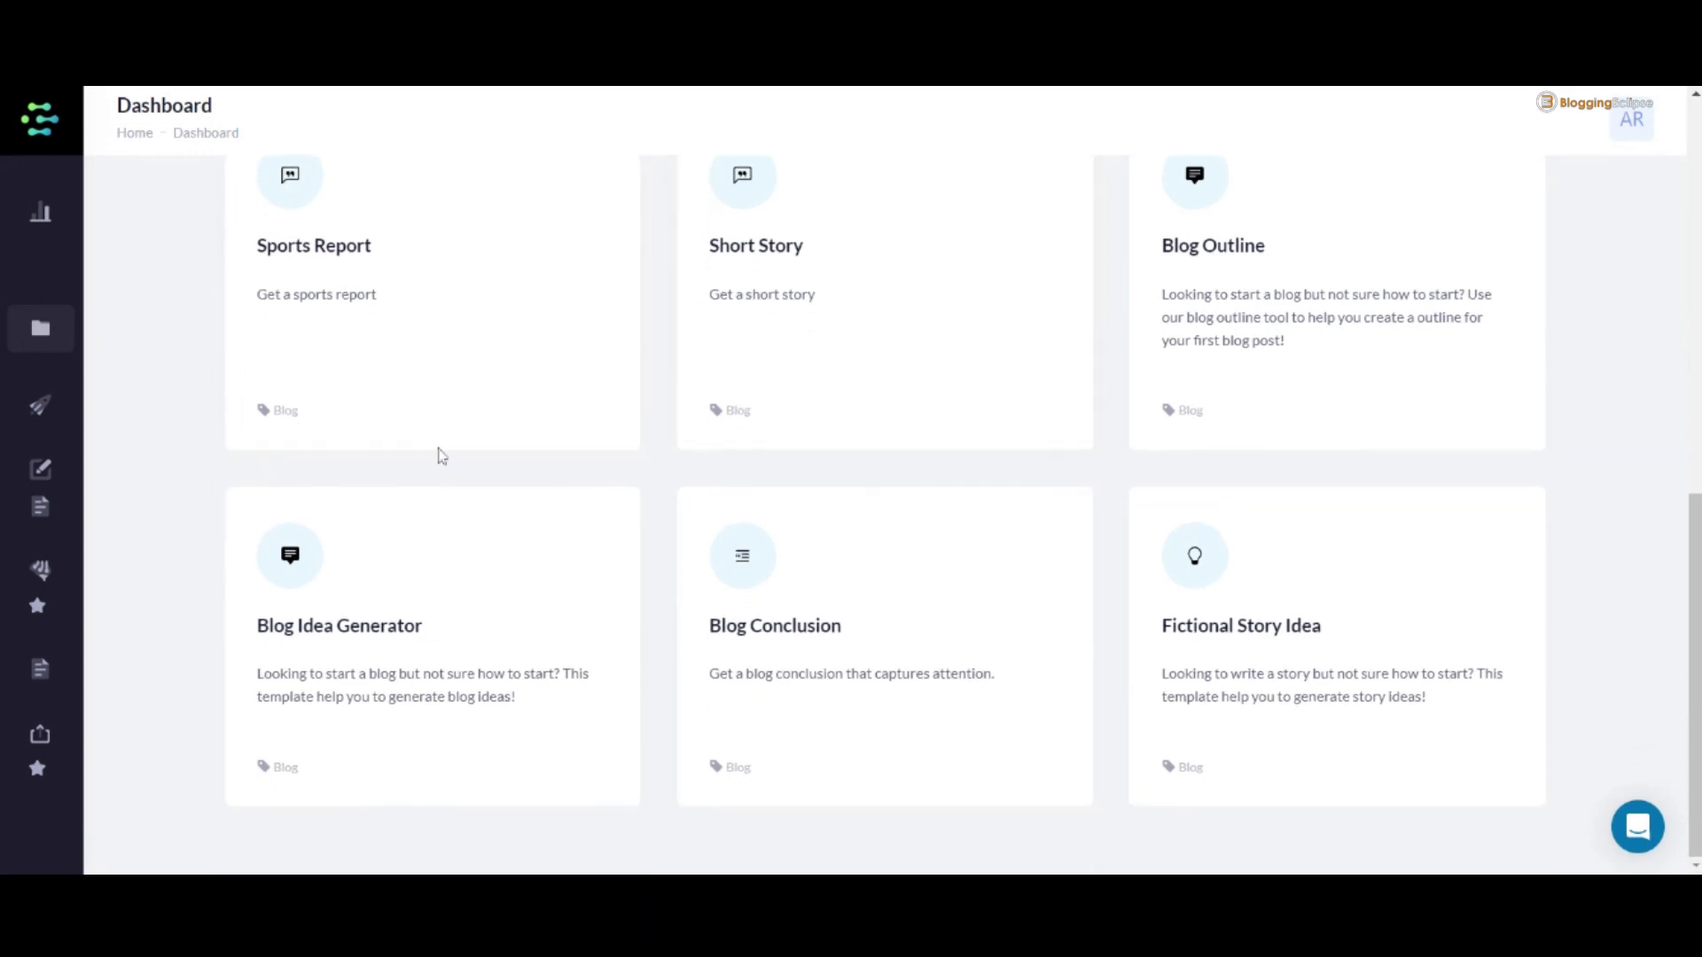
{"action": "mouse_move", "coordinate": [1064, 663]}
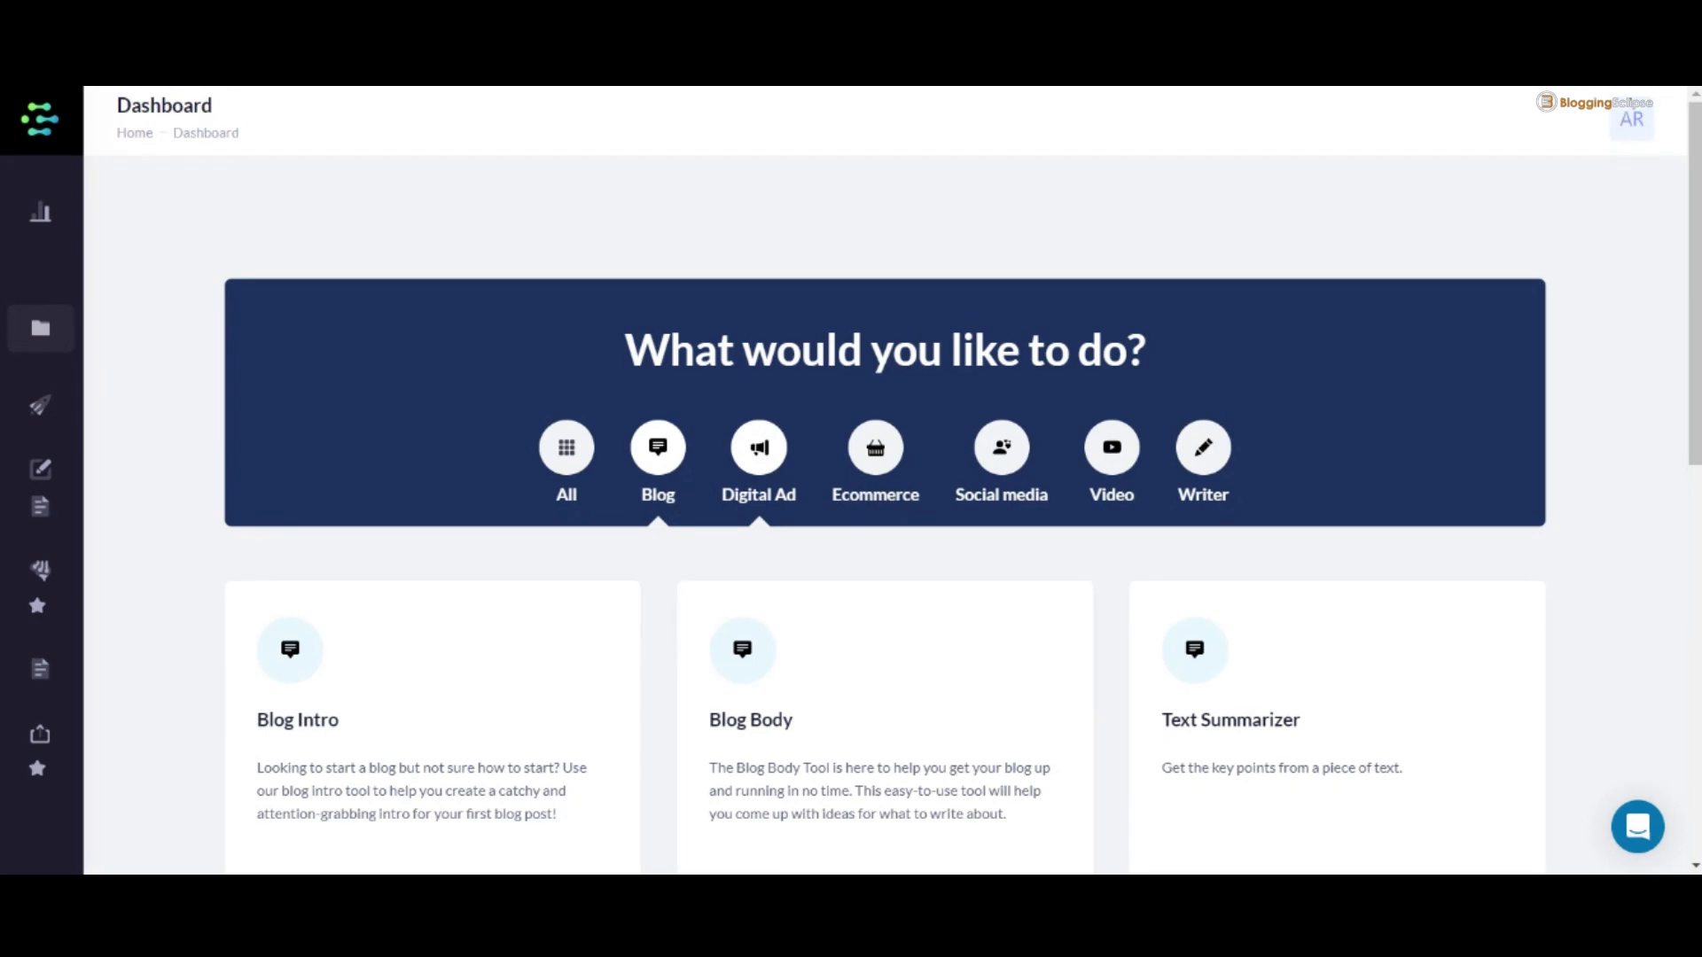
Filter the dashboard to Digital Ad templates and browse through the cards.
{"action": "left_click", "coordinate": [757, 455]}
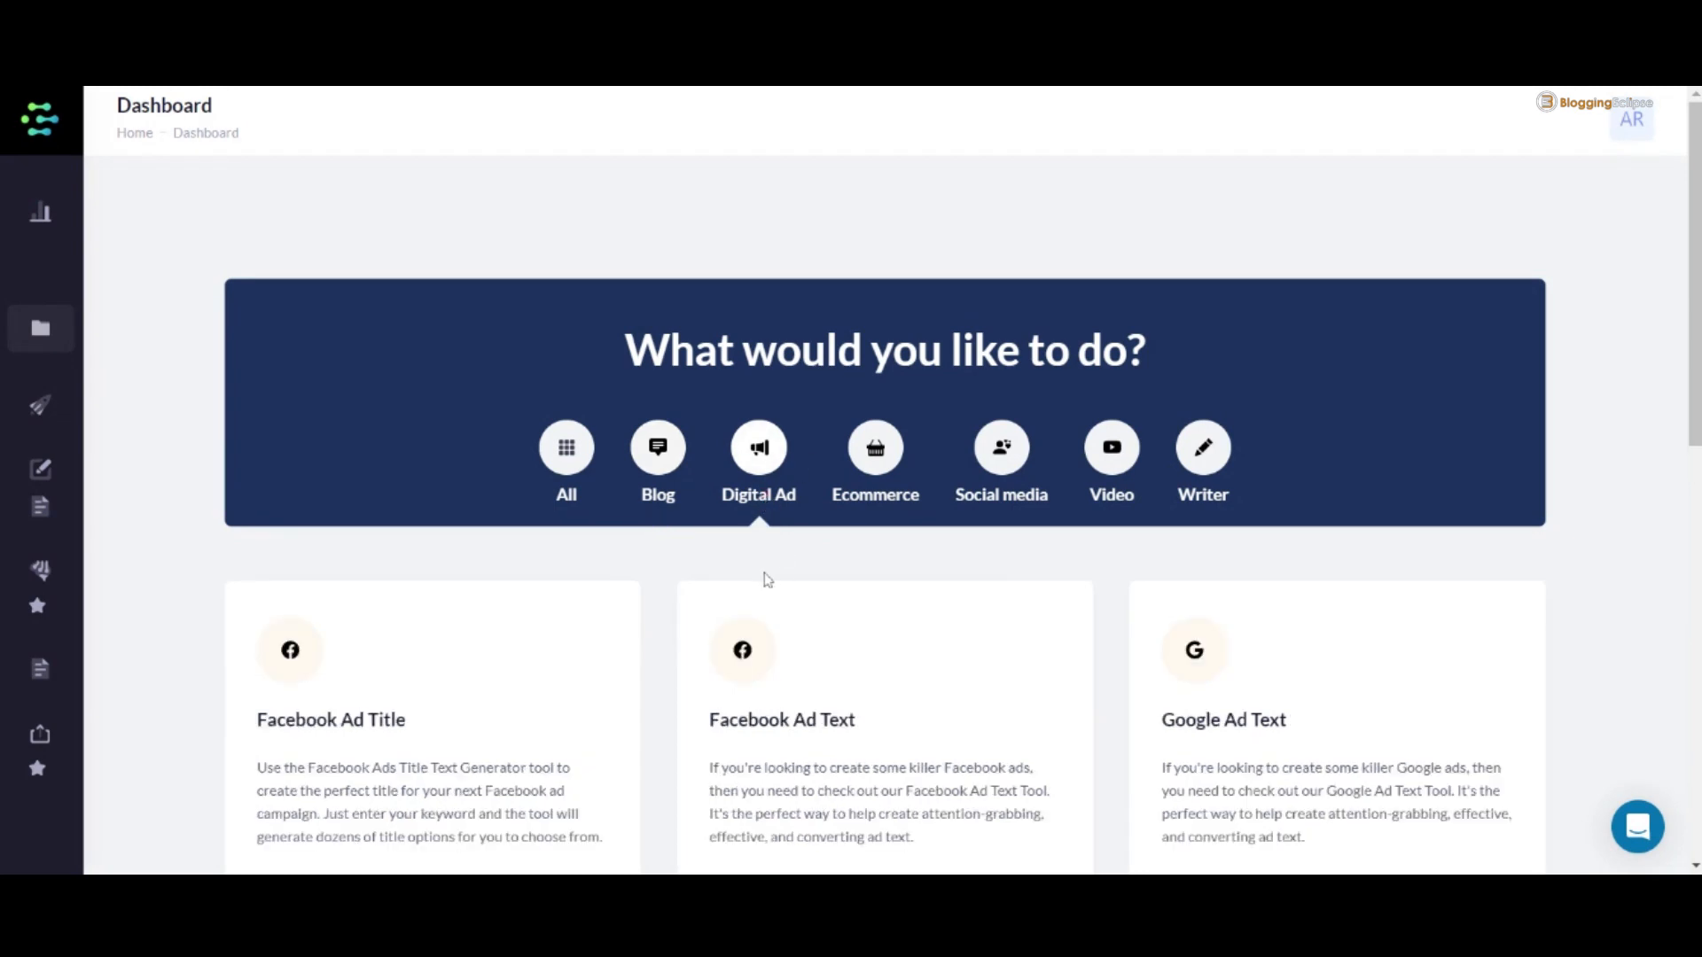
{"action": "scroll", "scroll_direction": "down", "scroll_amount": 3}
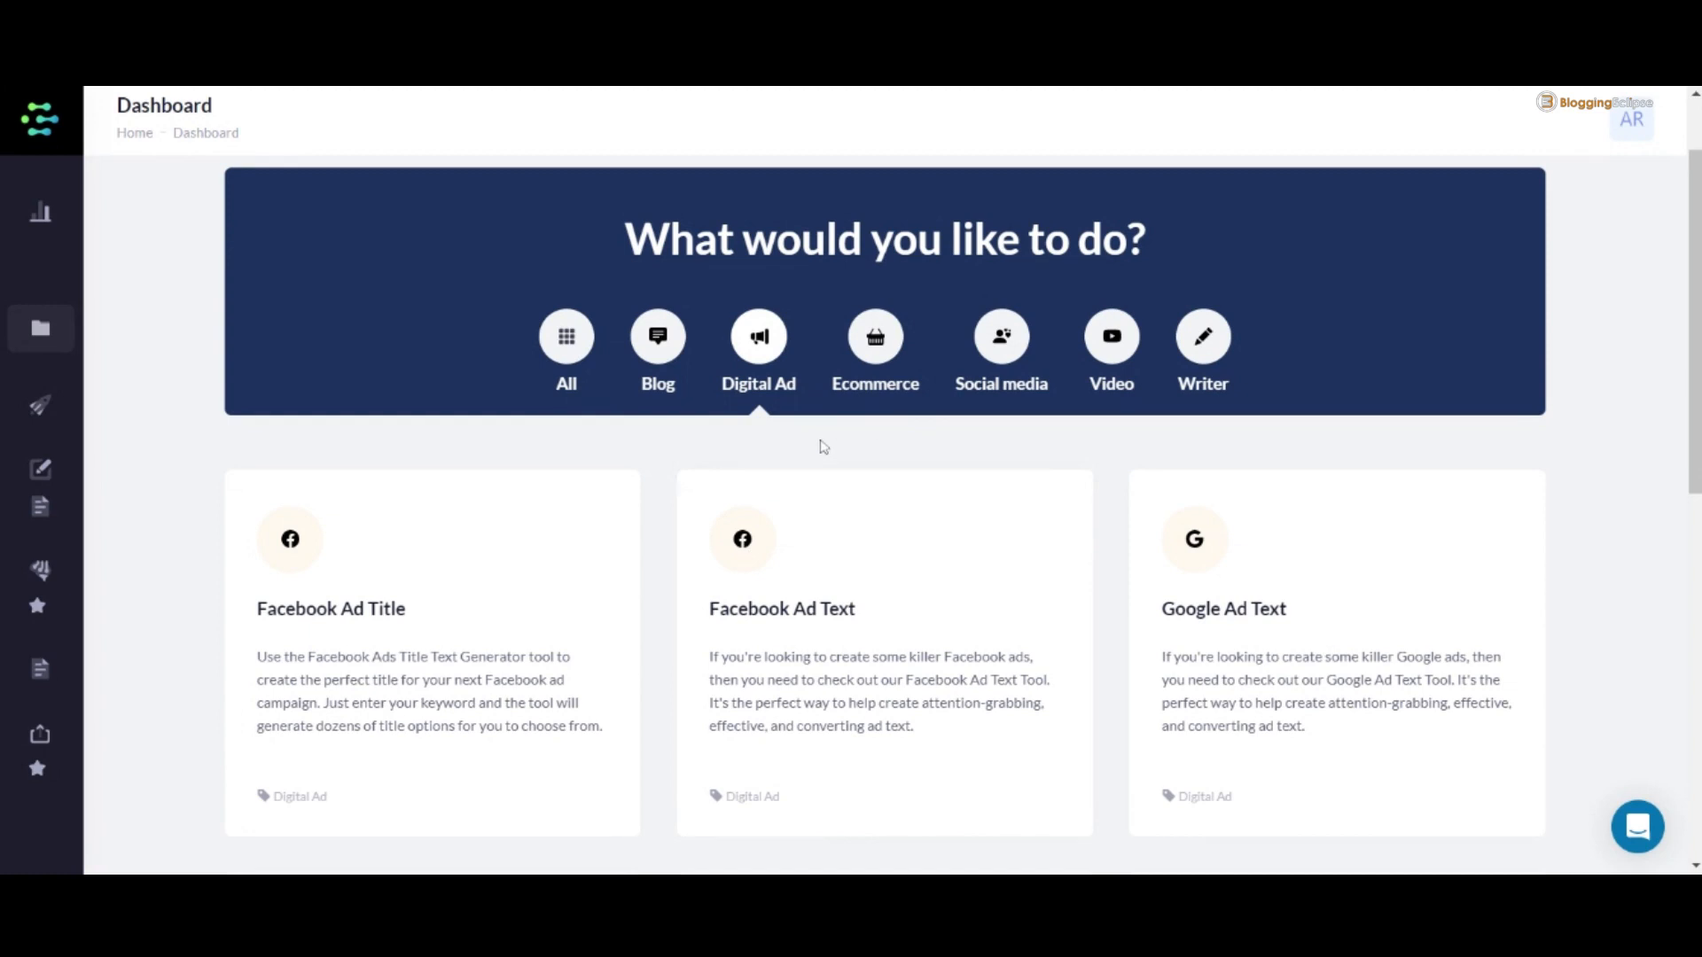
{"action": "mouse_move", "coordinate": [741, 459]}
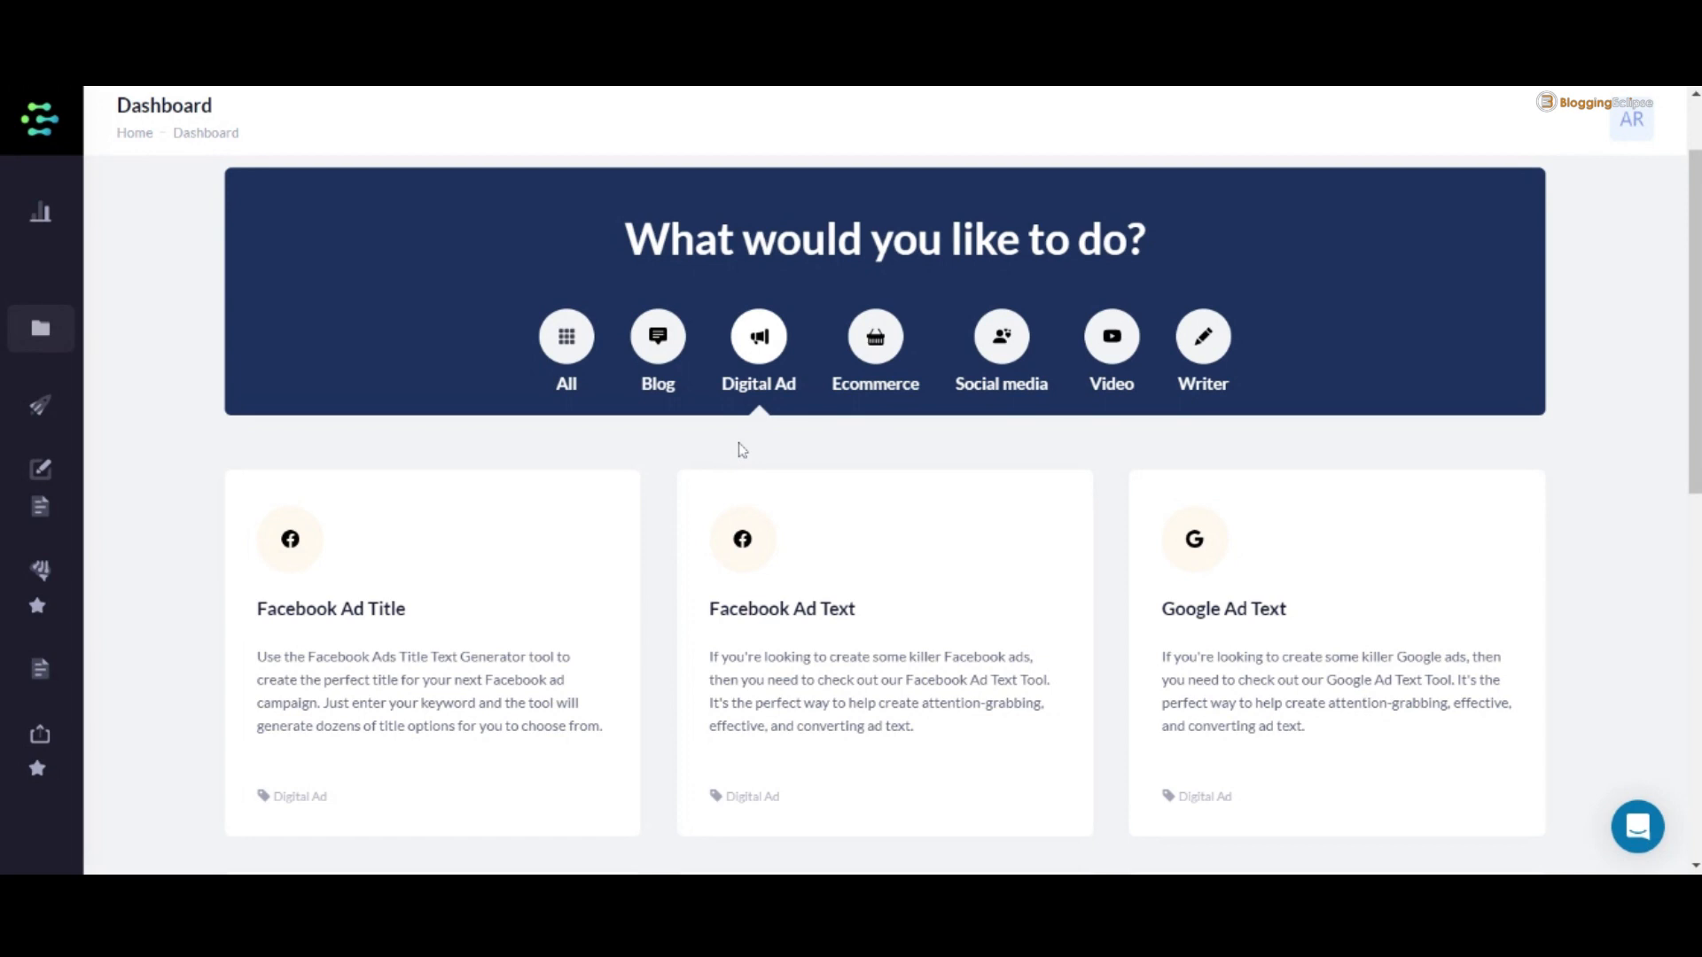
{"action": "mouse_move", "coordinate": [740, 478]}
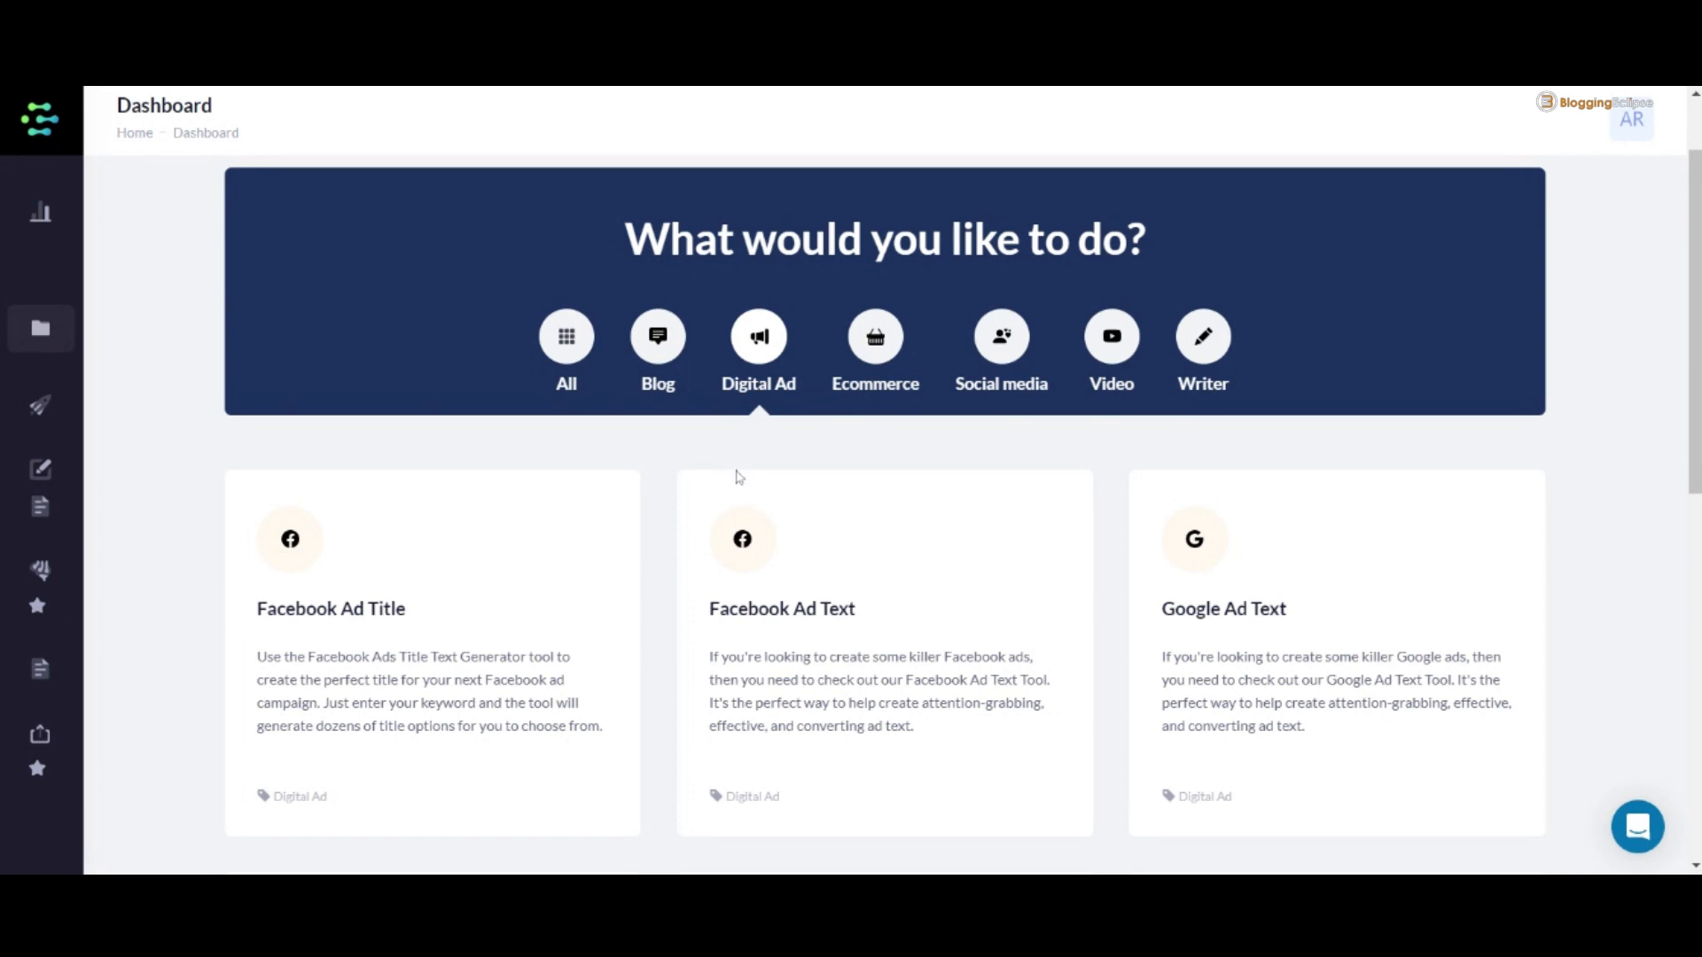
{"action": "scroll", "scroll_direction": "down", "scroll_amount": 3}
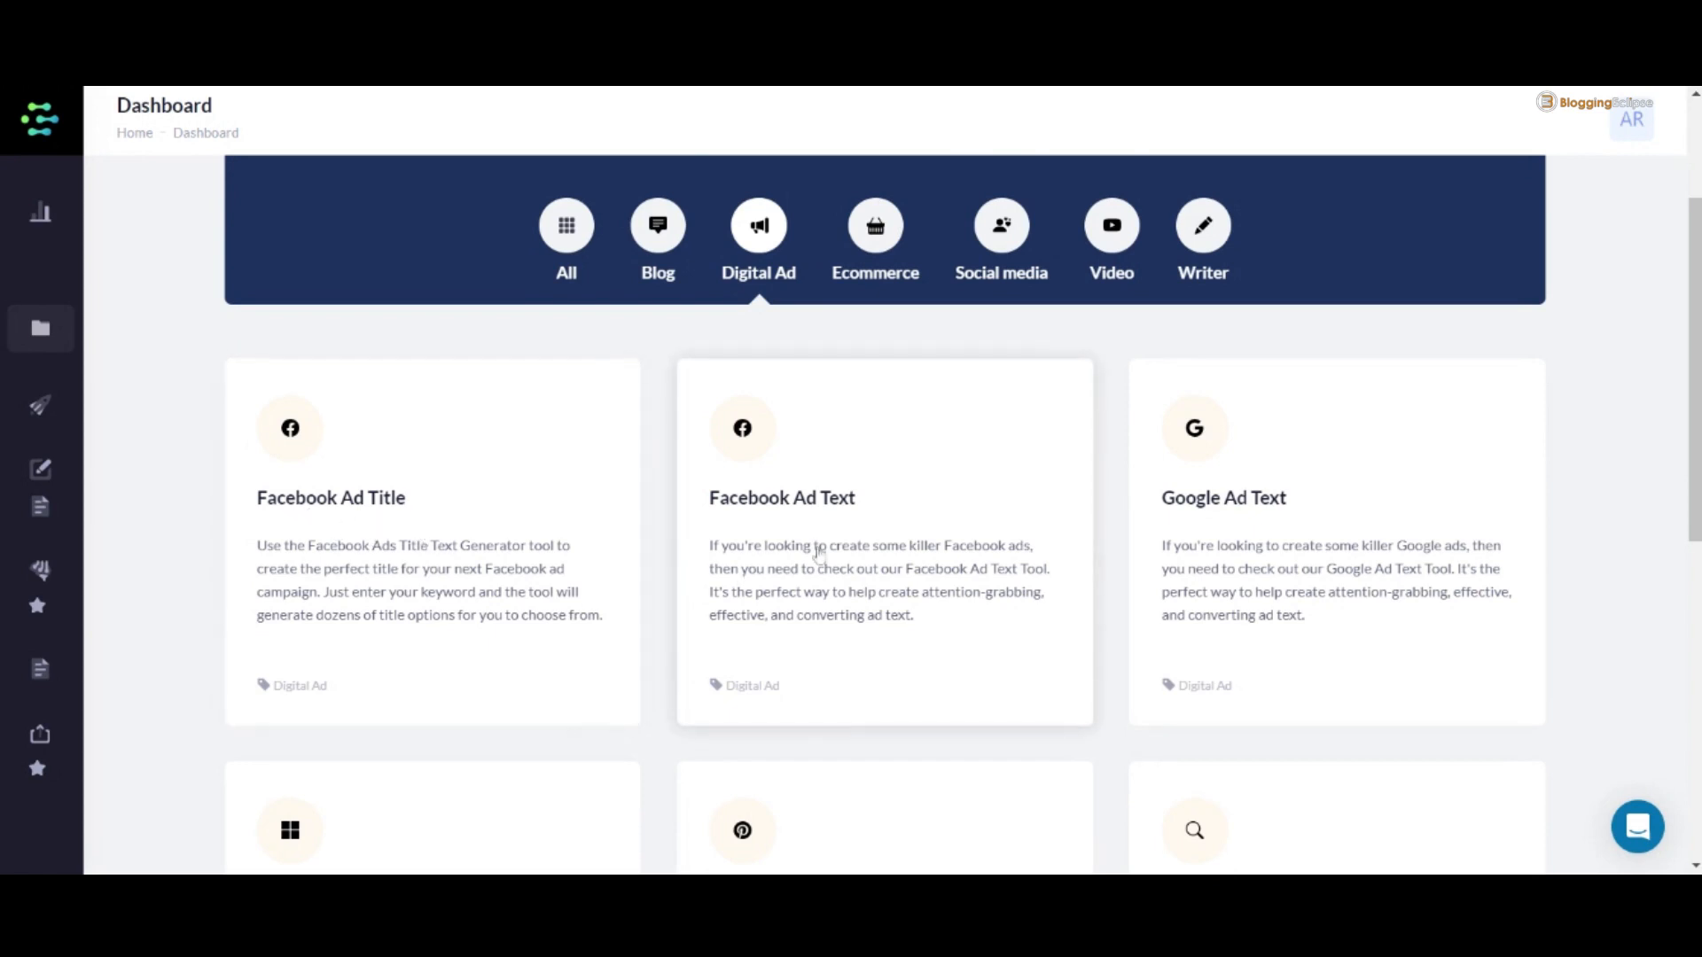
{"action": "scroll", "scroll_direction": "down", "scroll_amount": 3}
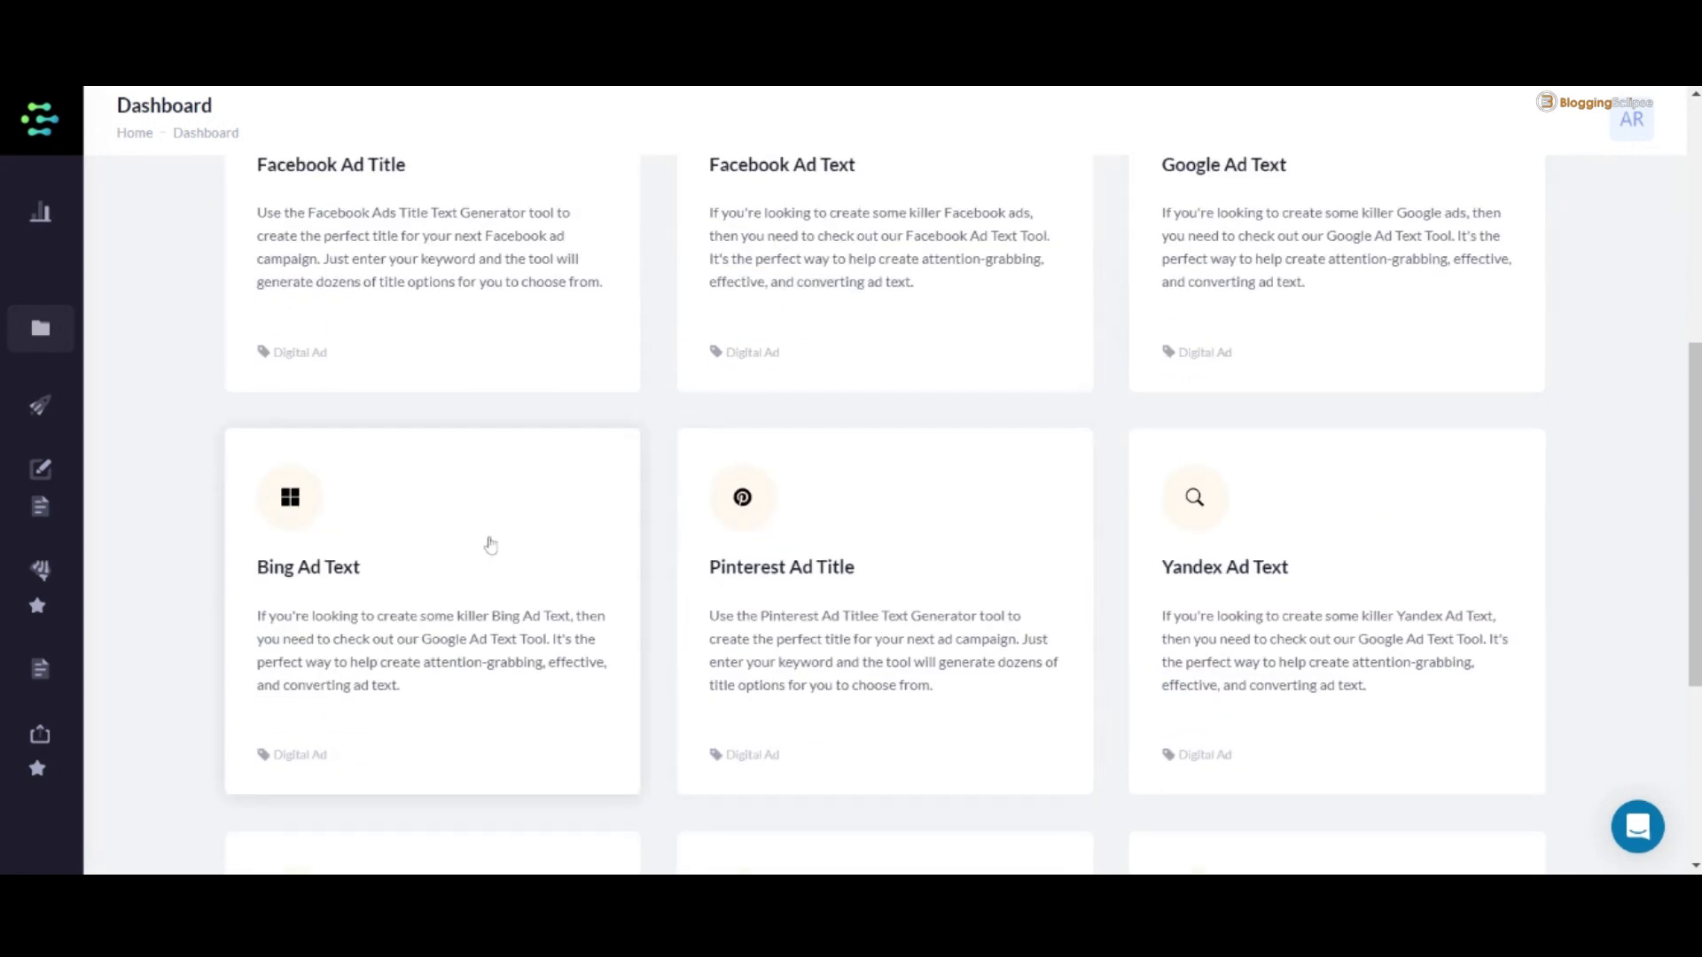
{"action": "mouse_move", "coordinate": [1215, 621]}
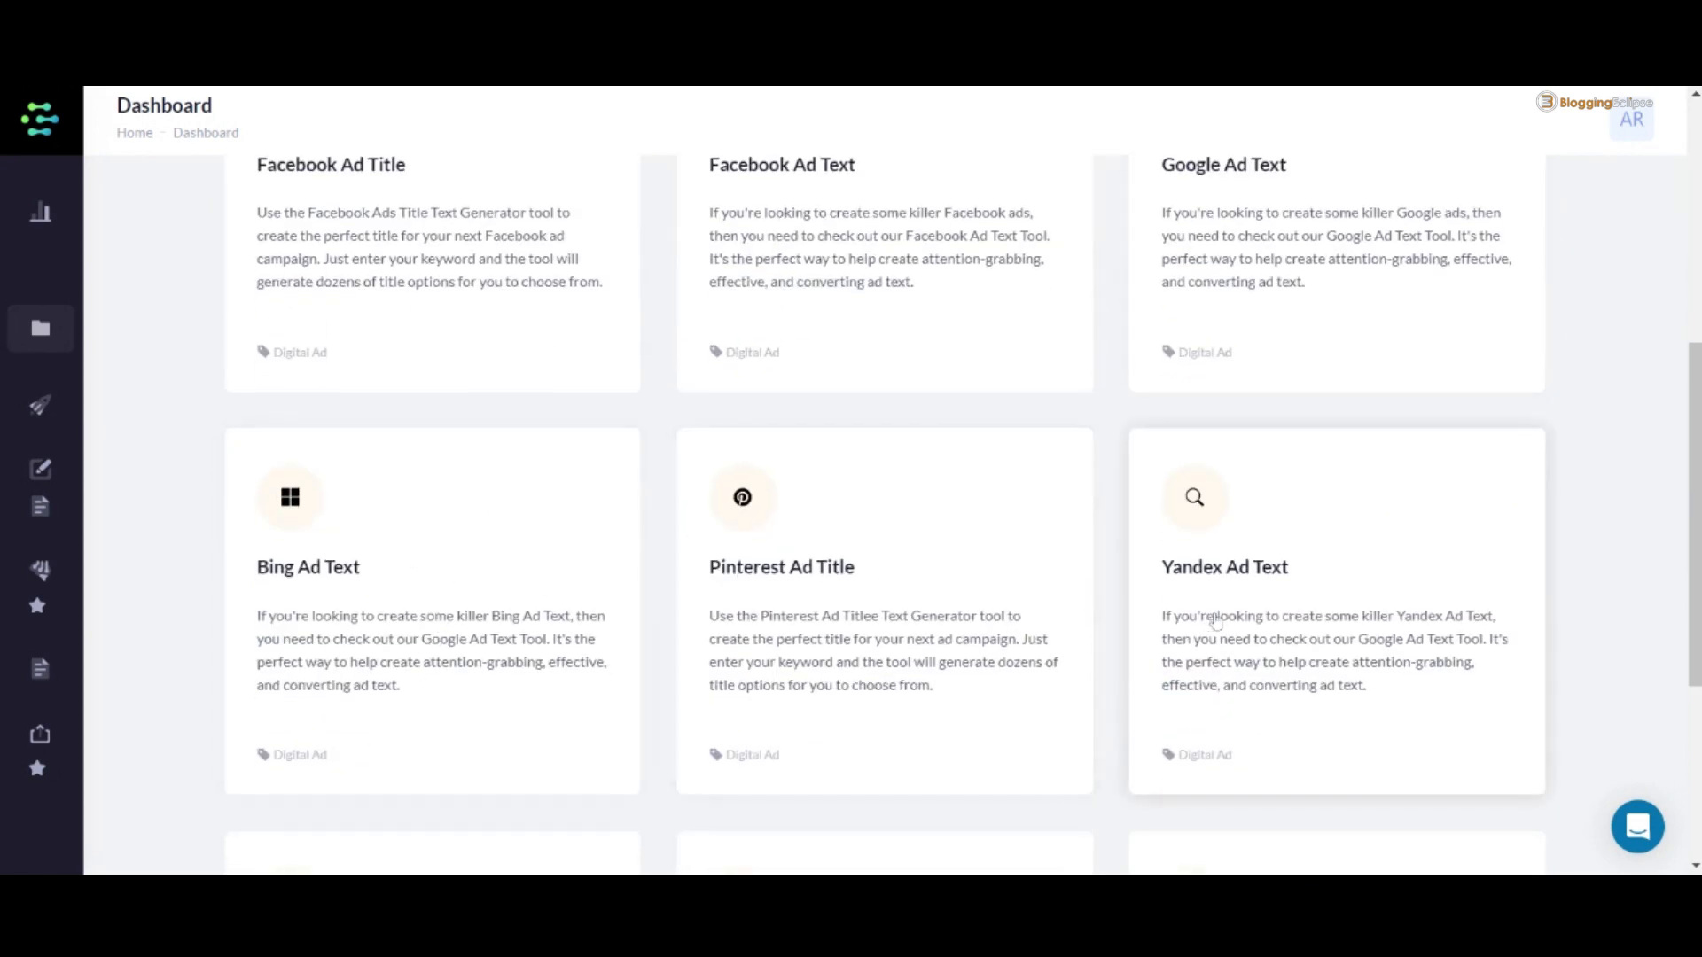
{"action": "scroll", "scroll_direction": "down", "scroll_amount": 3}
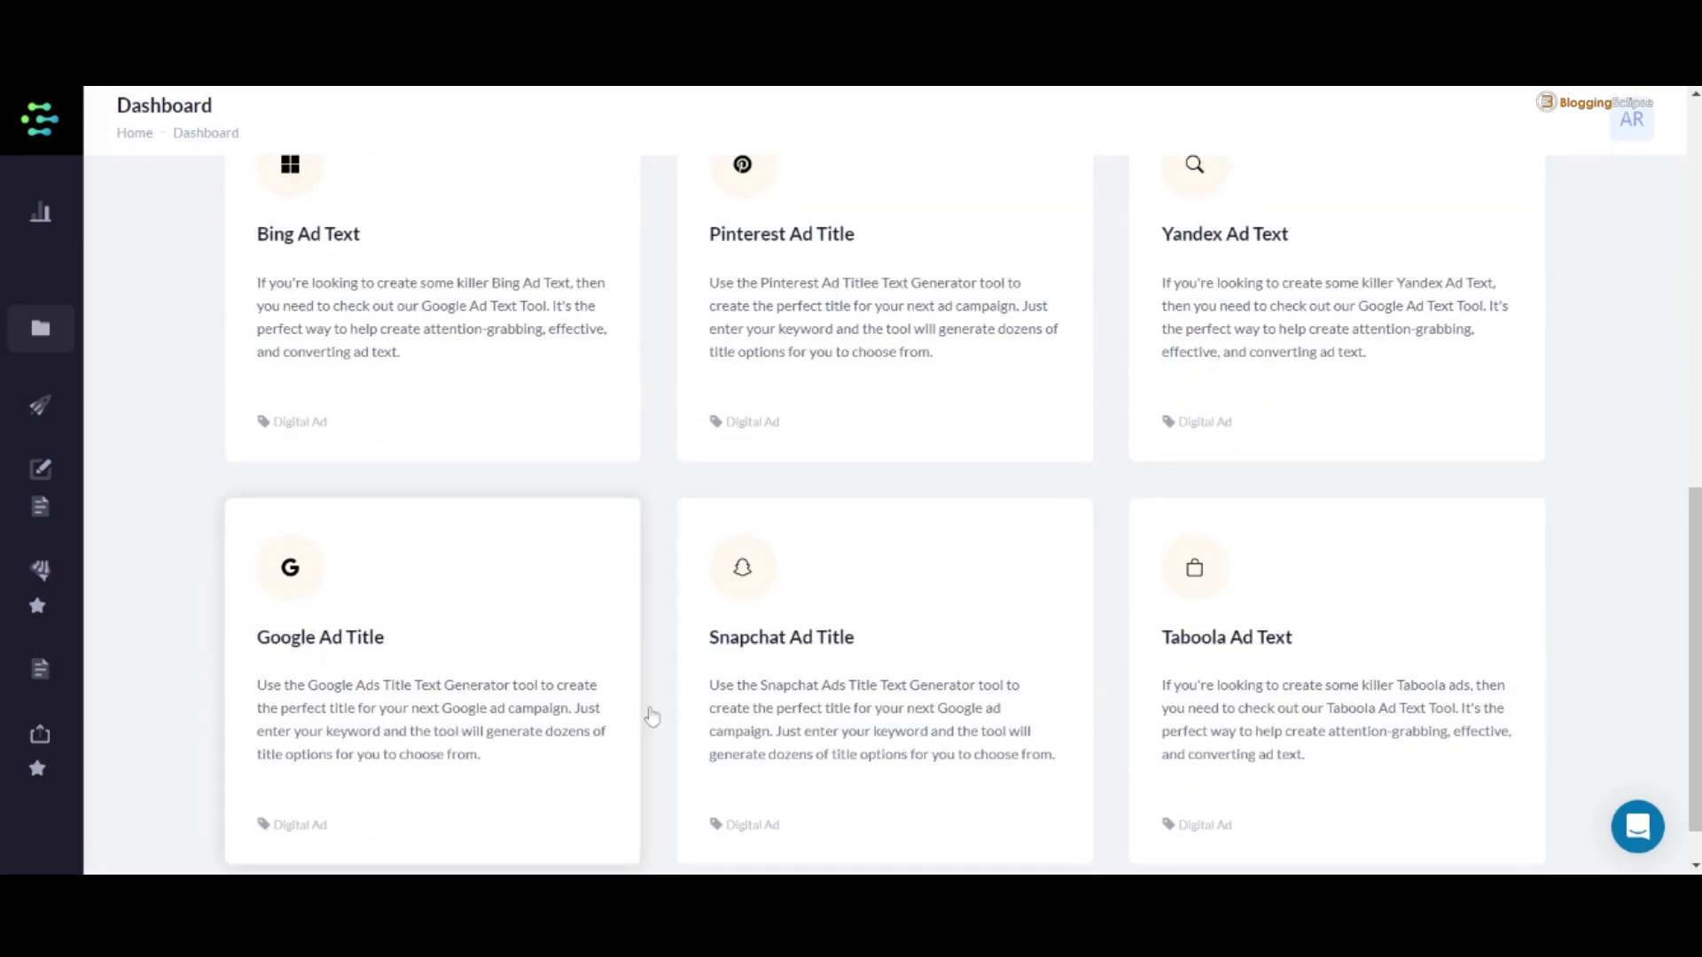
{"action": "scroll", "scroll_direction": "down", "scroll_amount": 3}
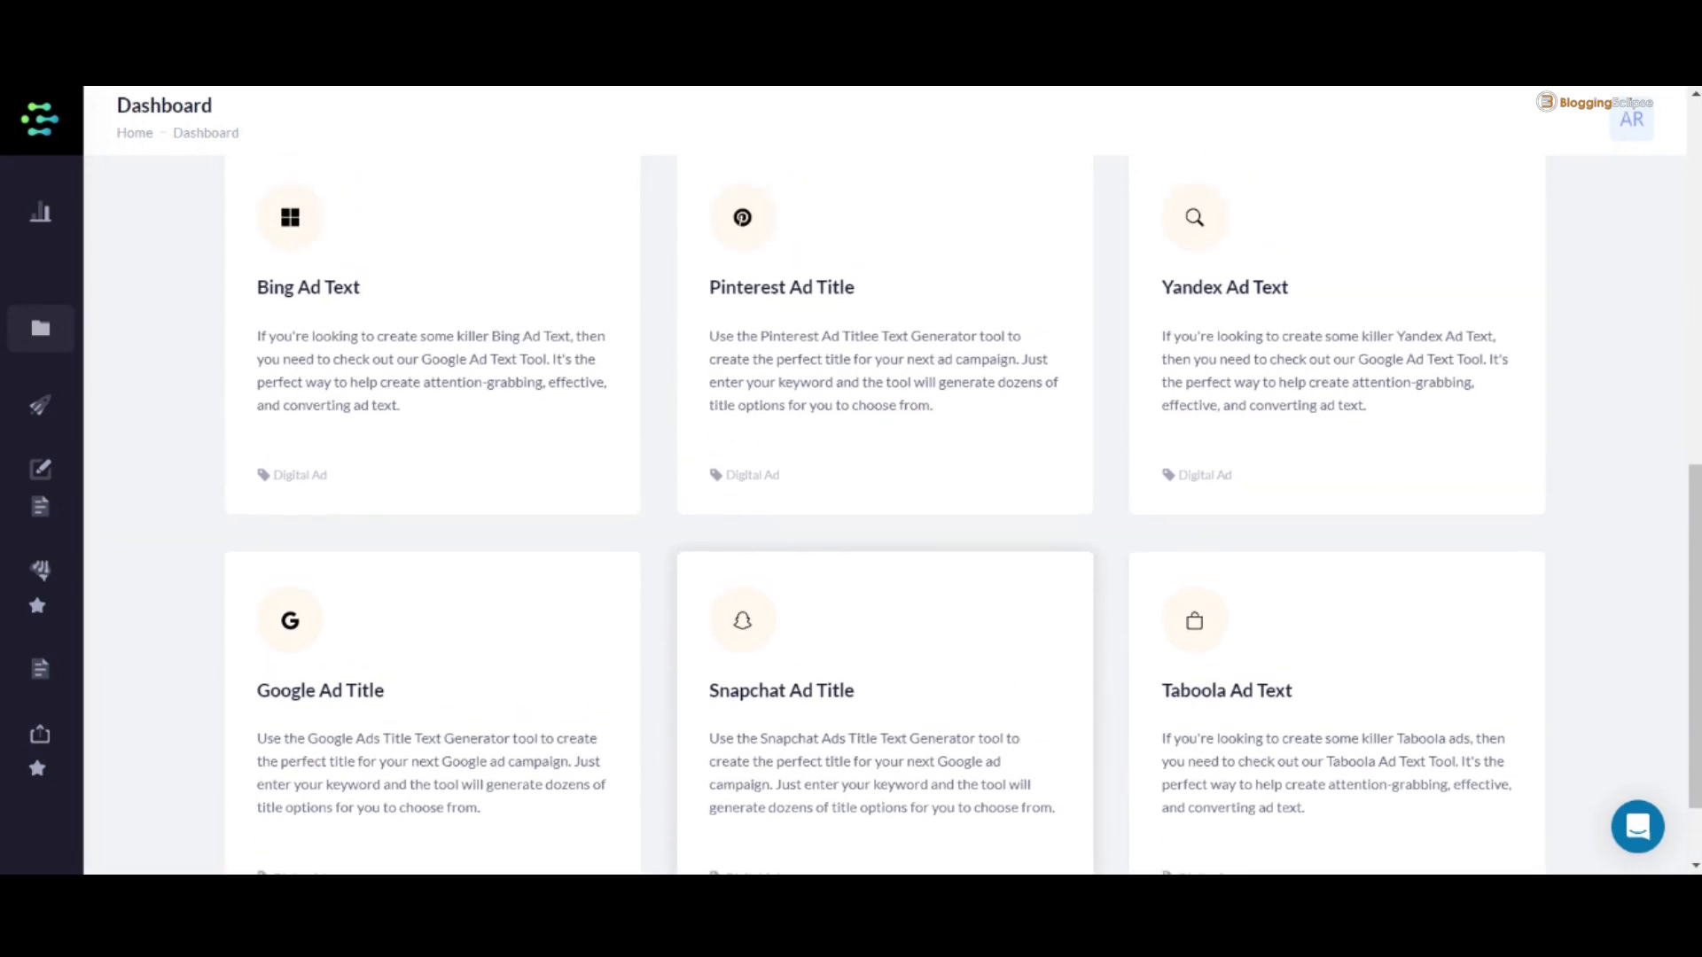
Switch the dashboard filter to Ecommerce product description and review templates.
{"action": "scroll", "scroll_direction": "up", "scroll_amount": 3}
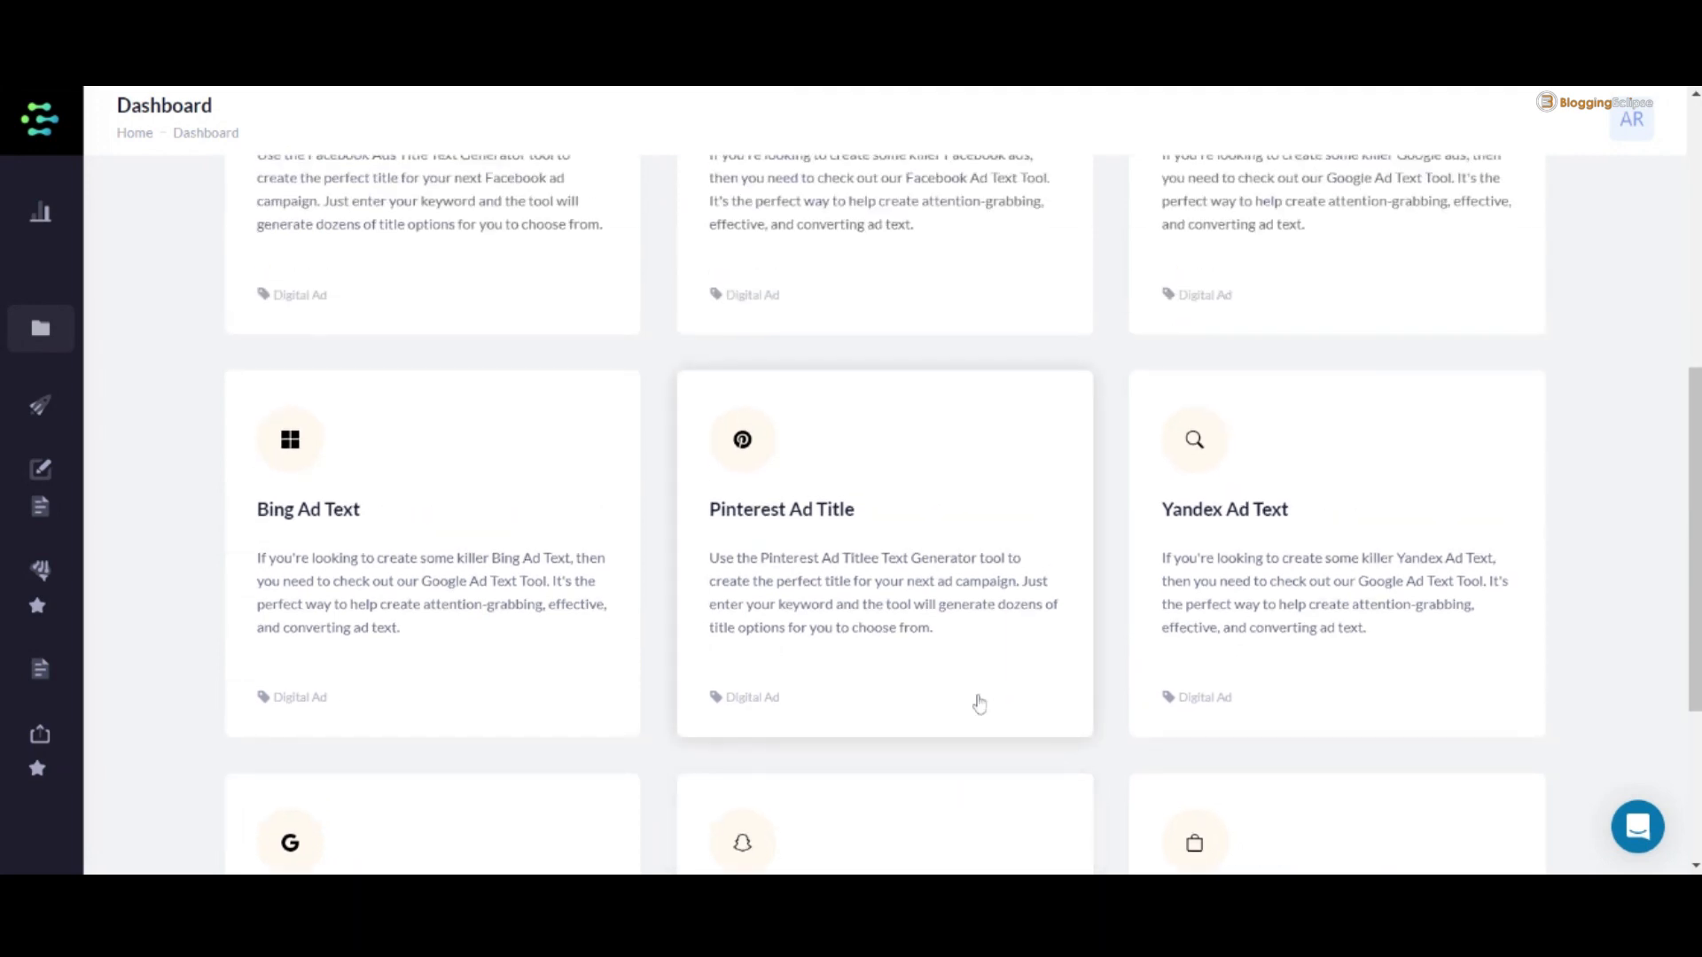
{"action": "scroll", "scroll_direction": "down", "scroll_amount": 3}
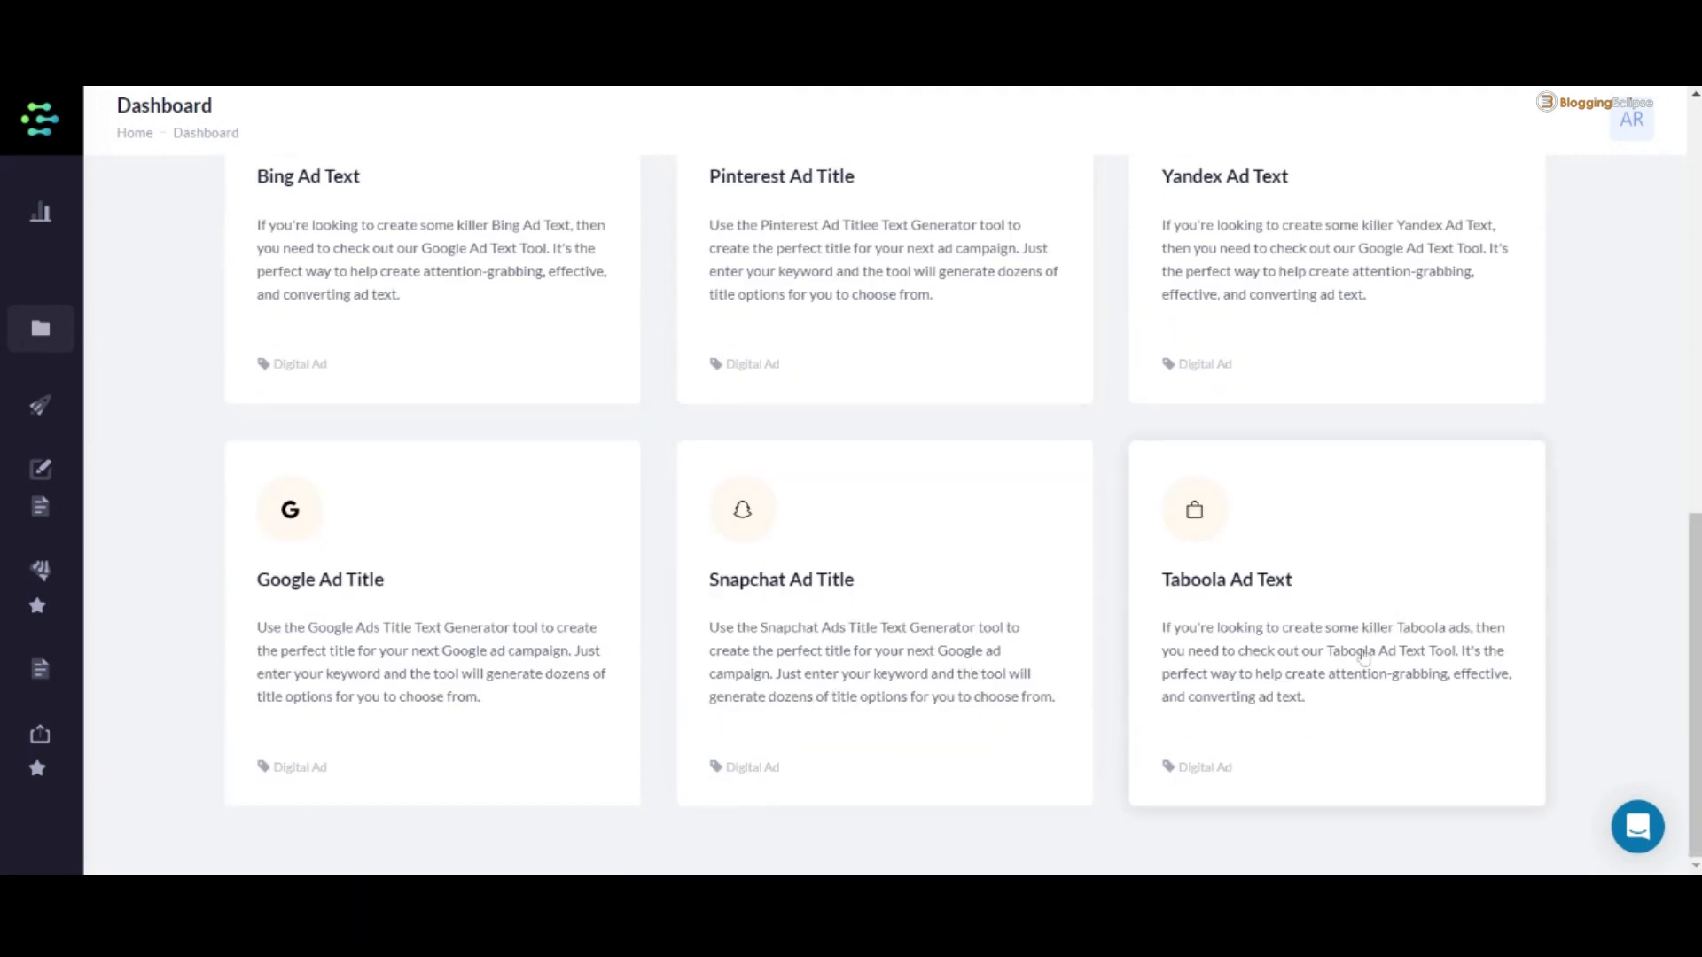
{"action": "scroll", "scroll_direction": "up", "scroll_amount": 3}
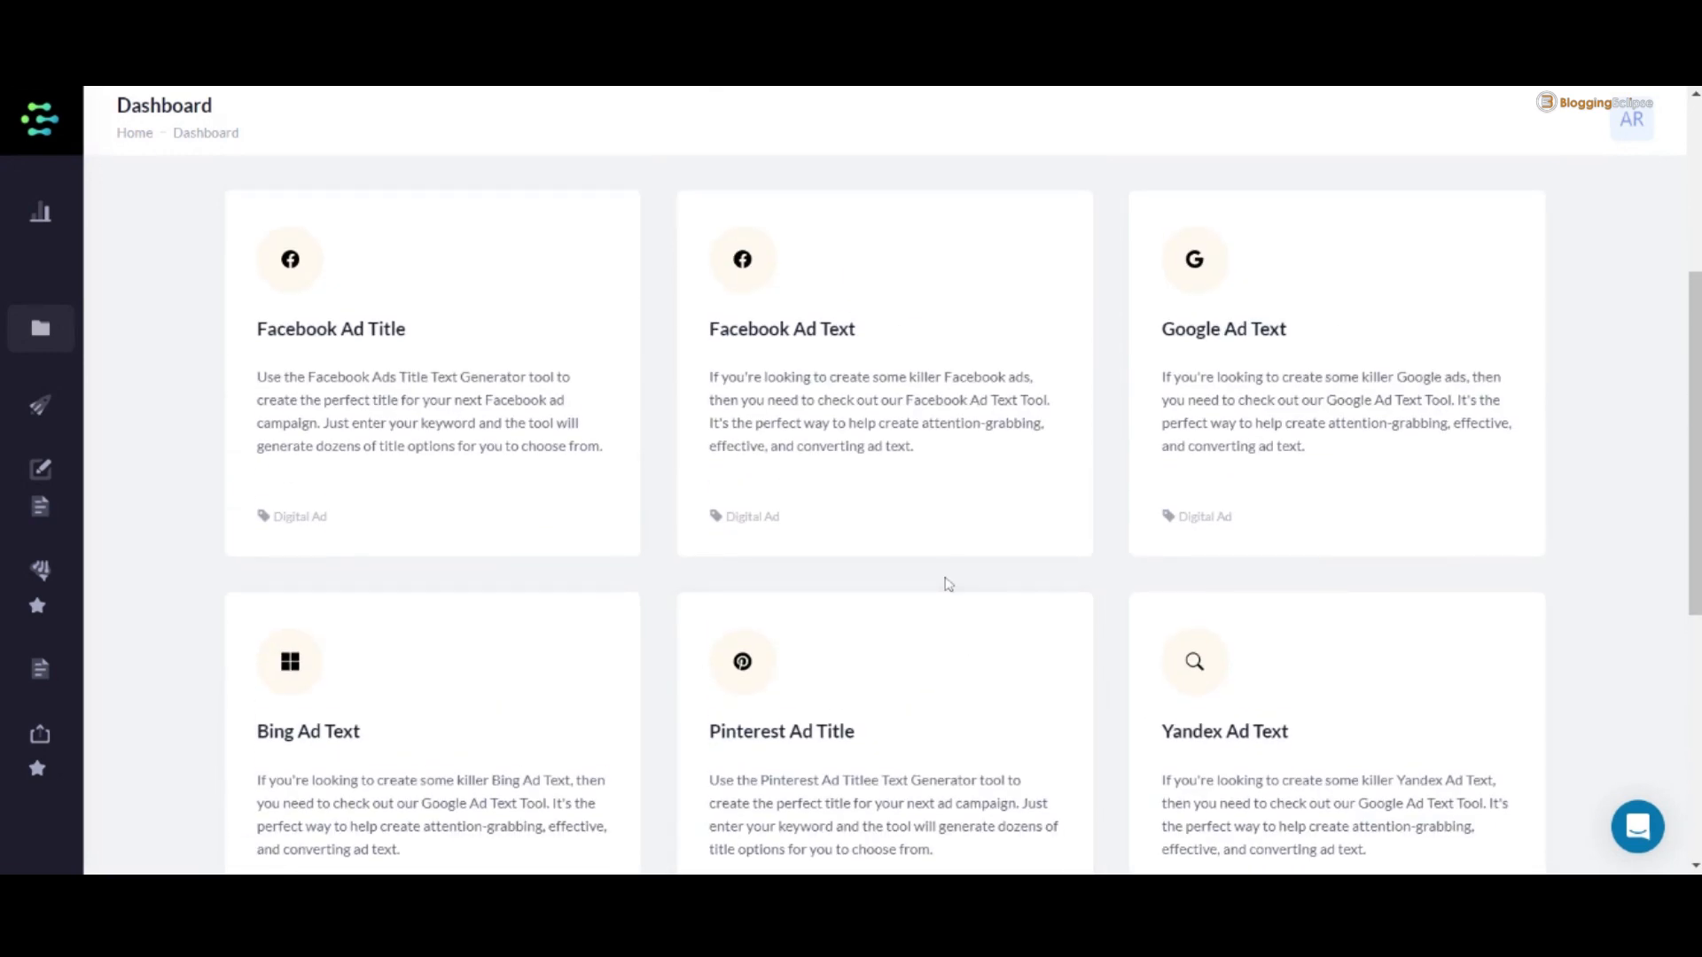
{"action": "scroll", "scroll_direction": "down", "scroll_amount": 3}
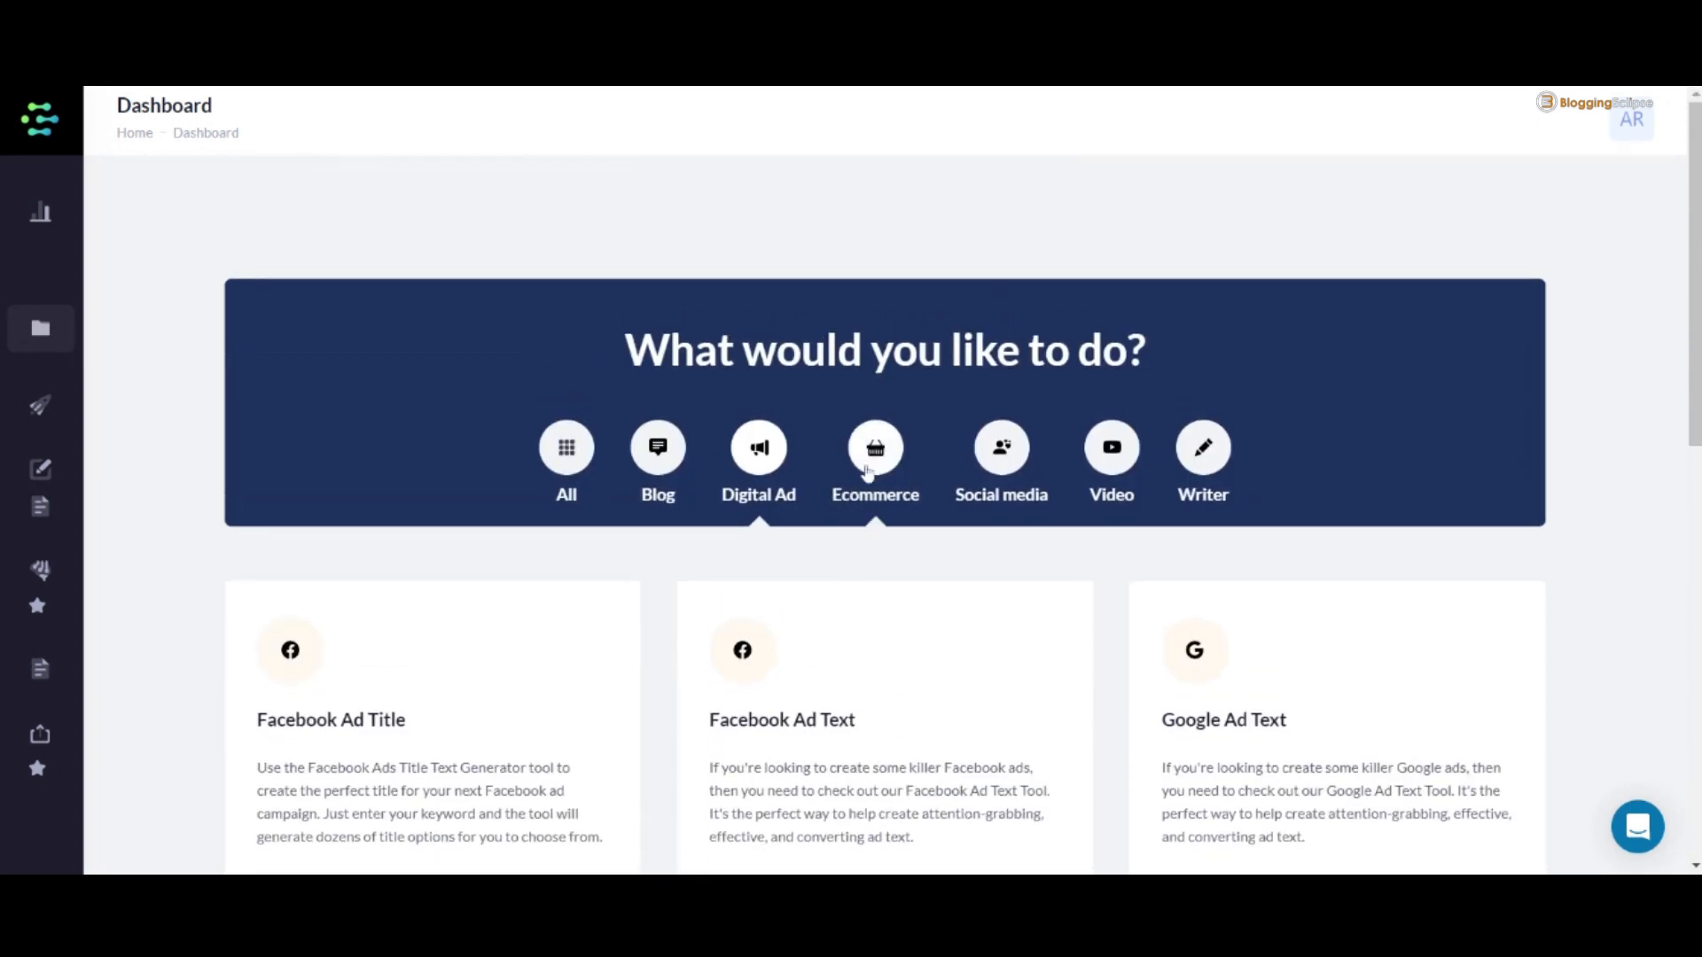
{"action": "left_click", "coordinate": [874, 447]}
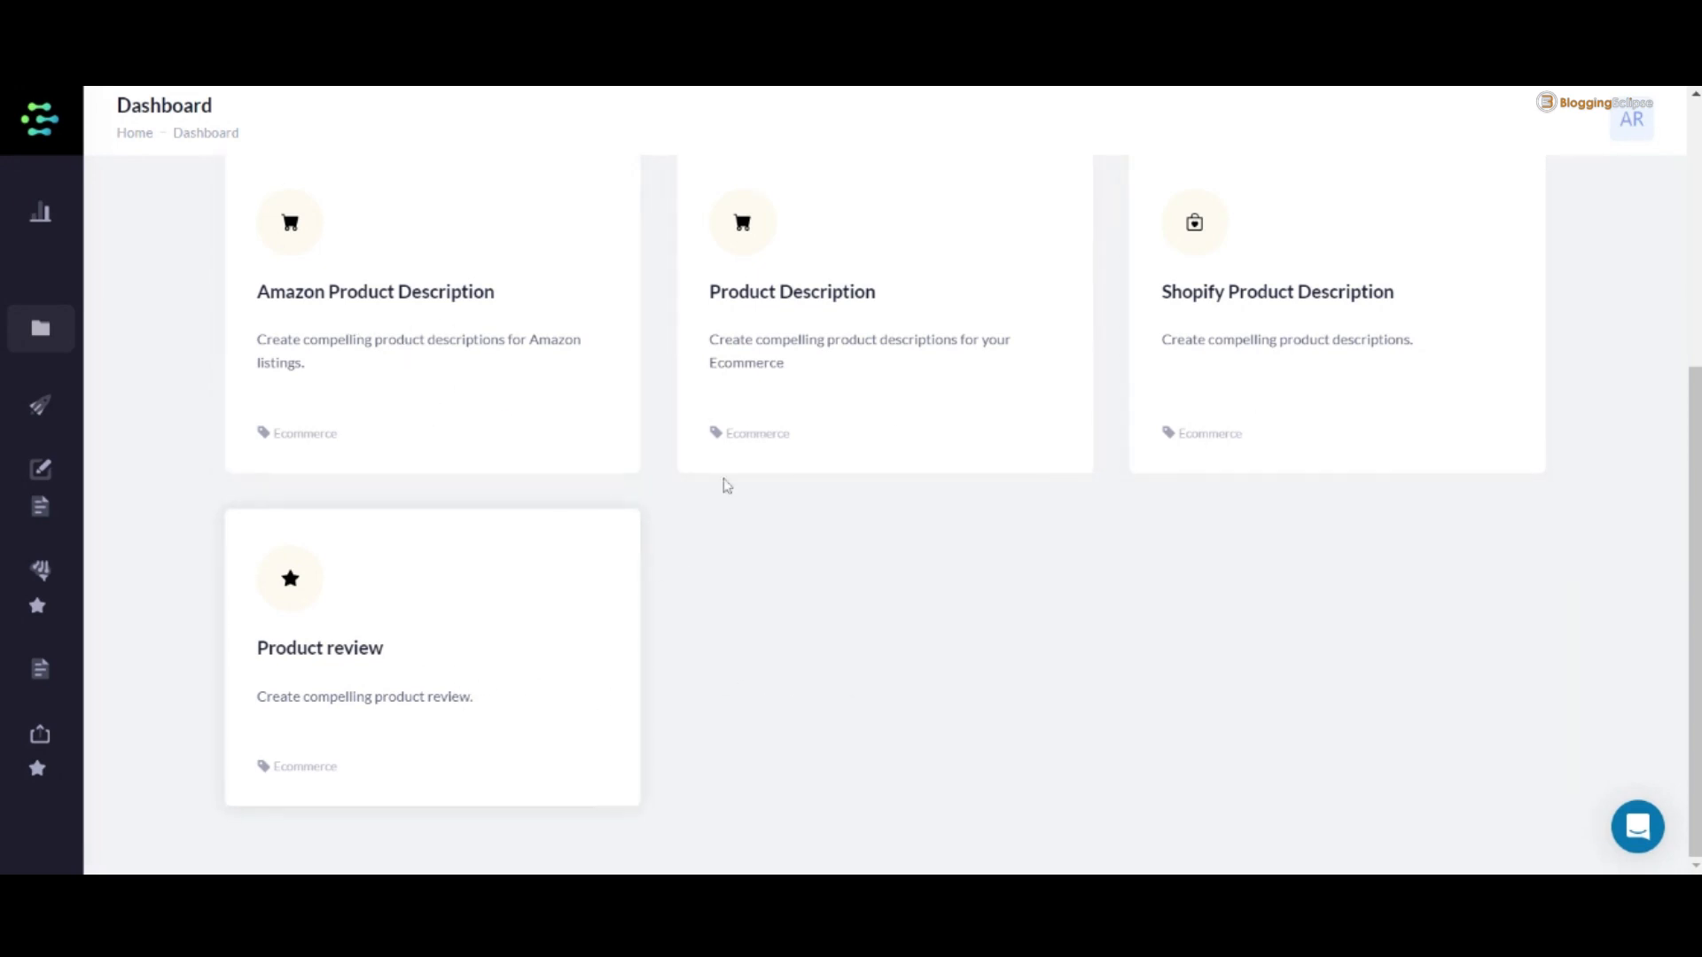
Filter to Social media templates and browse Pinterest, Facebook, LinkedIn, Slack and Reddit caption tools.
{"action": "left_click", "coordinate": [1000, 363]}
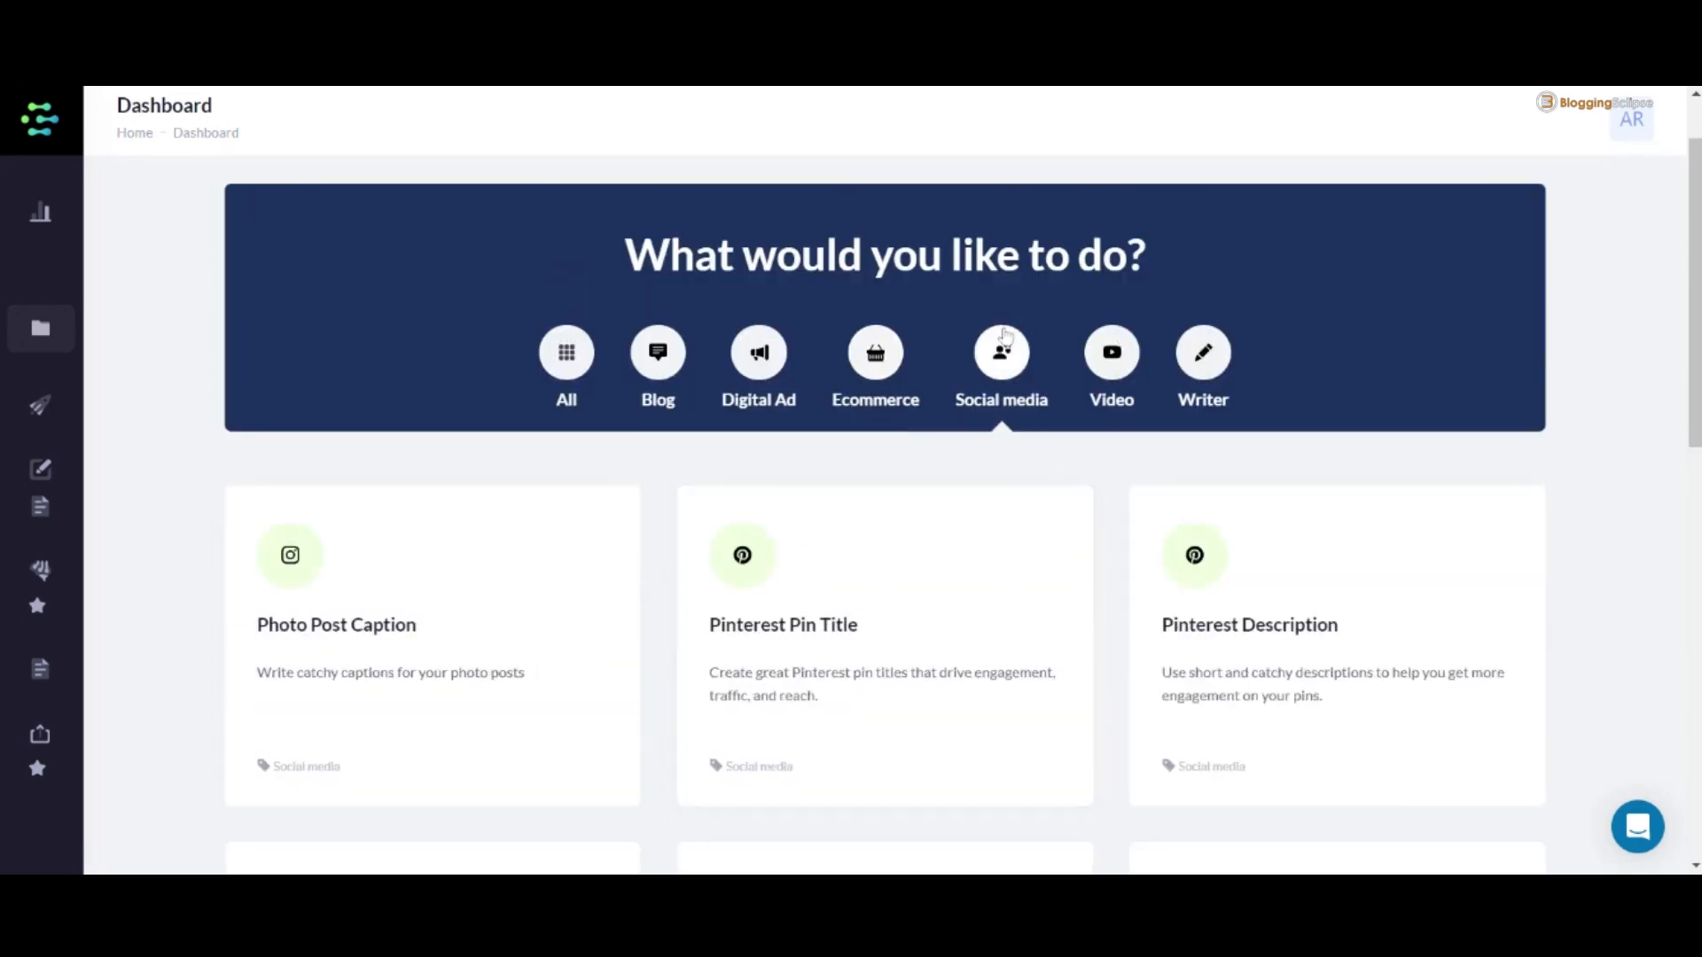
{"action": "mouse_move", "coordinate": [1008, 498]}
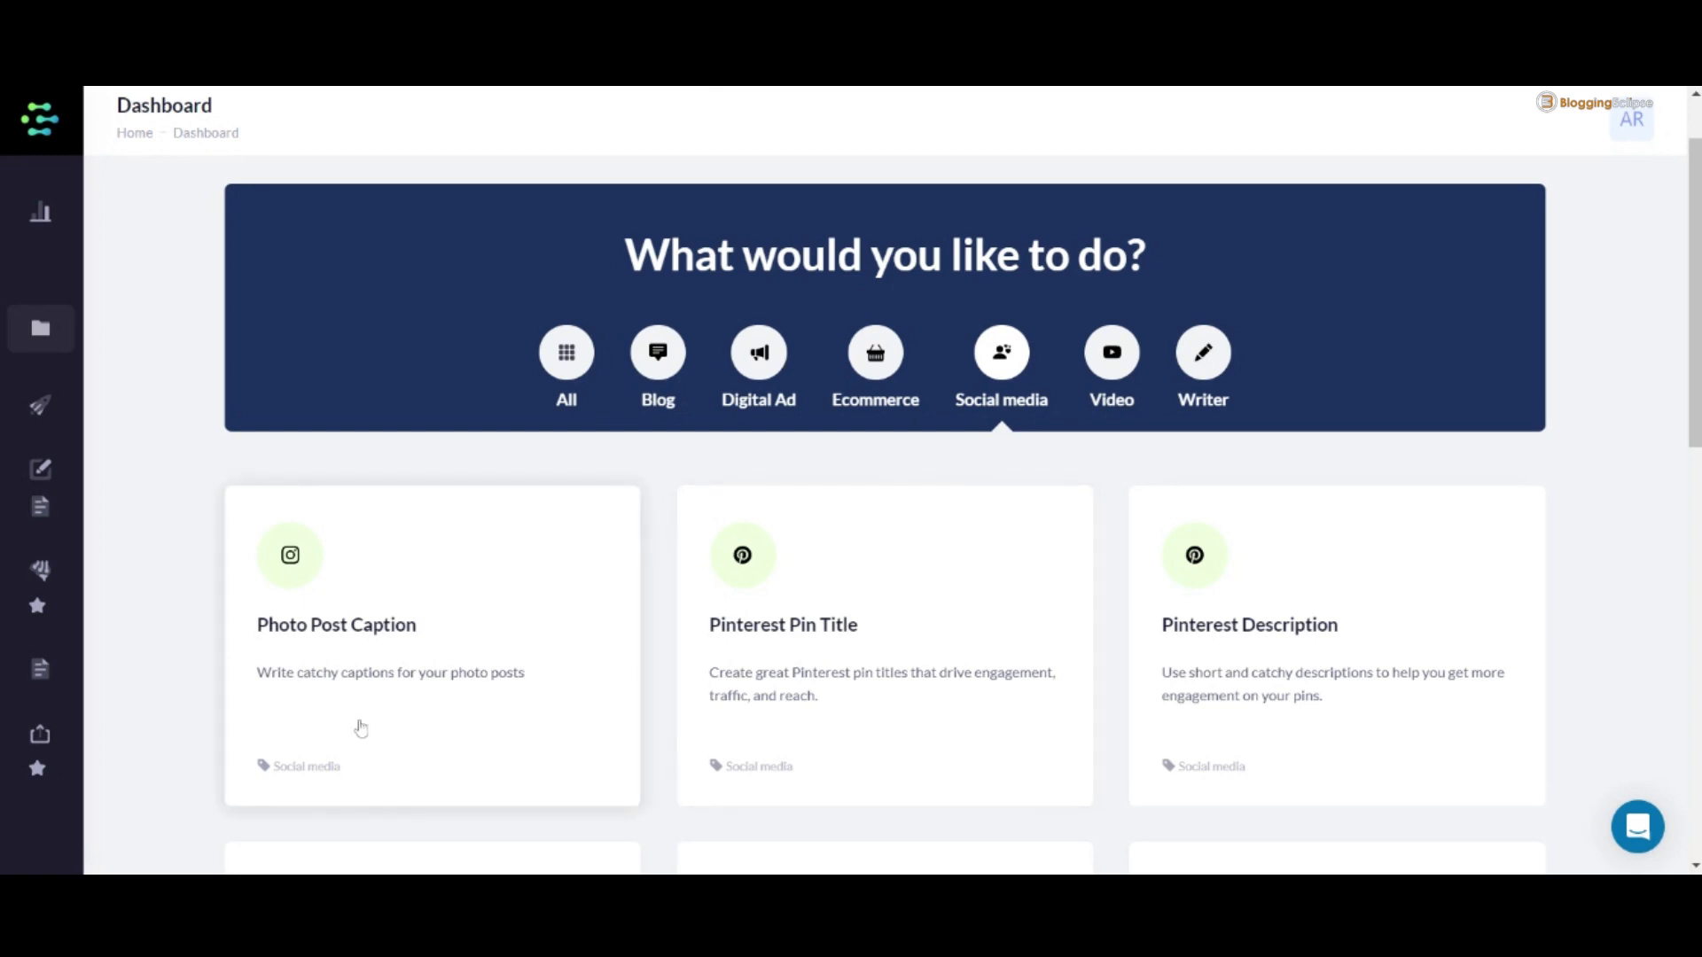
{"action": "scroll", "scroll_direction": "down", "scroll_amount": 3}
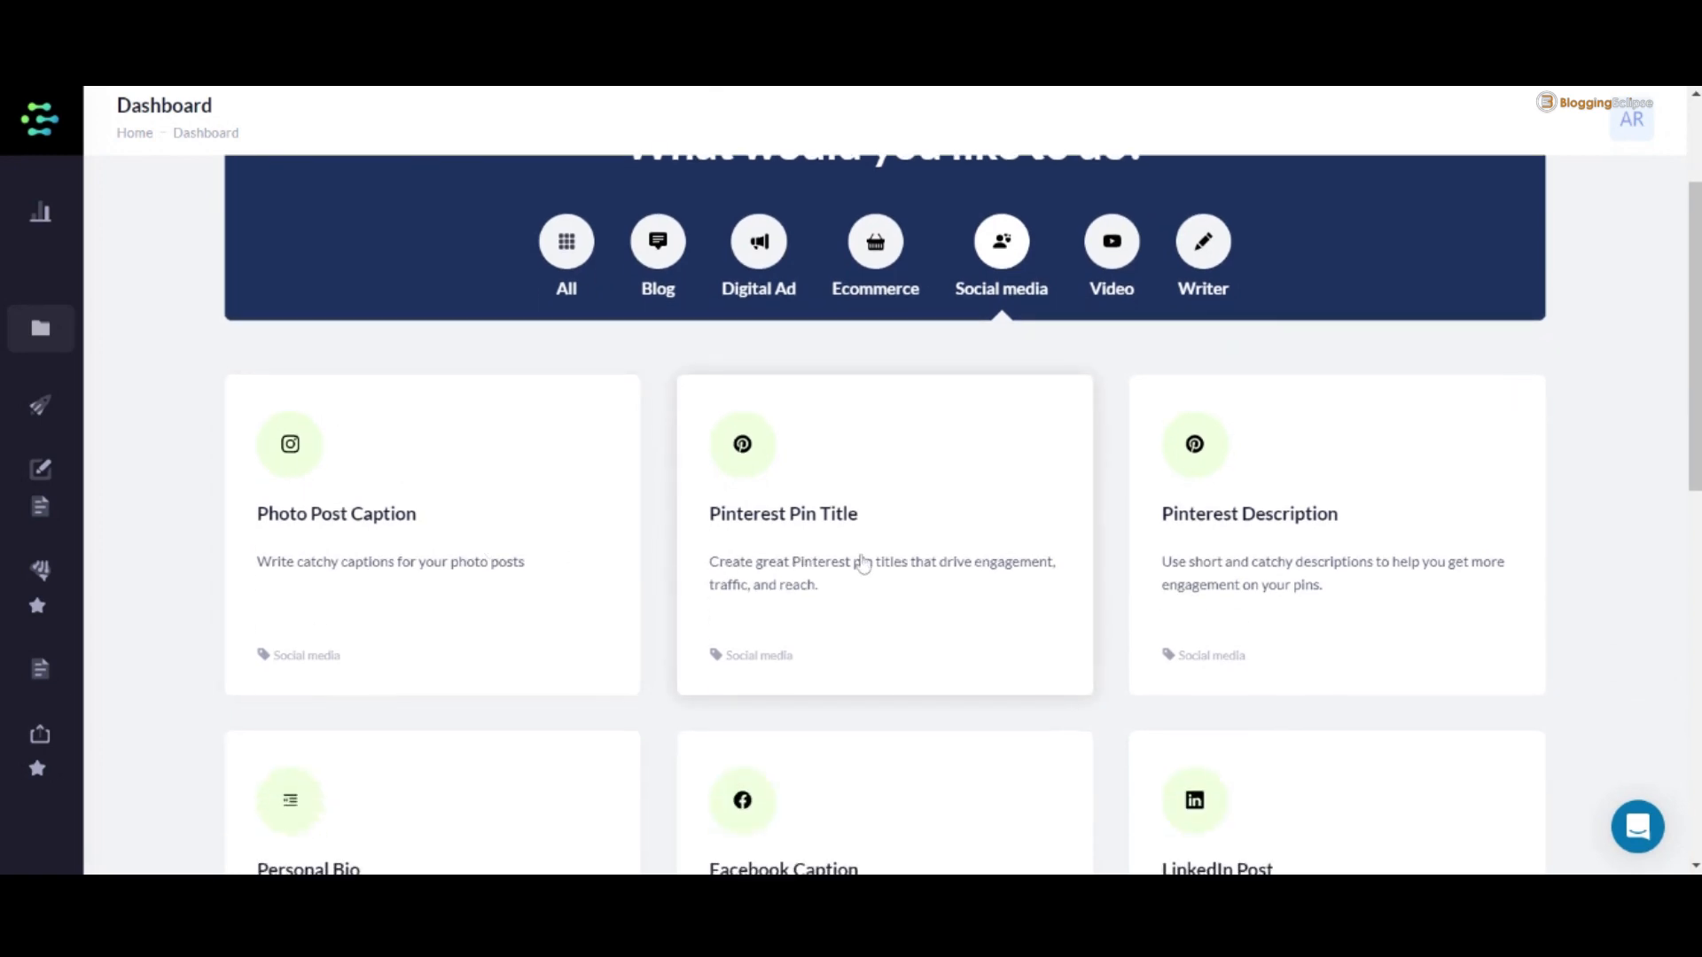
{"action": "scroll", "scroll_direction": "down", "scroll_amount": 3}
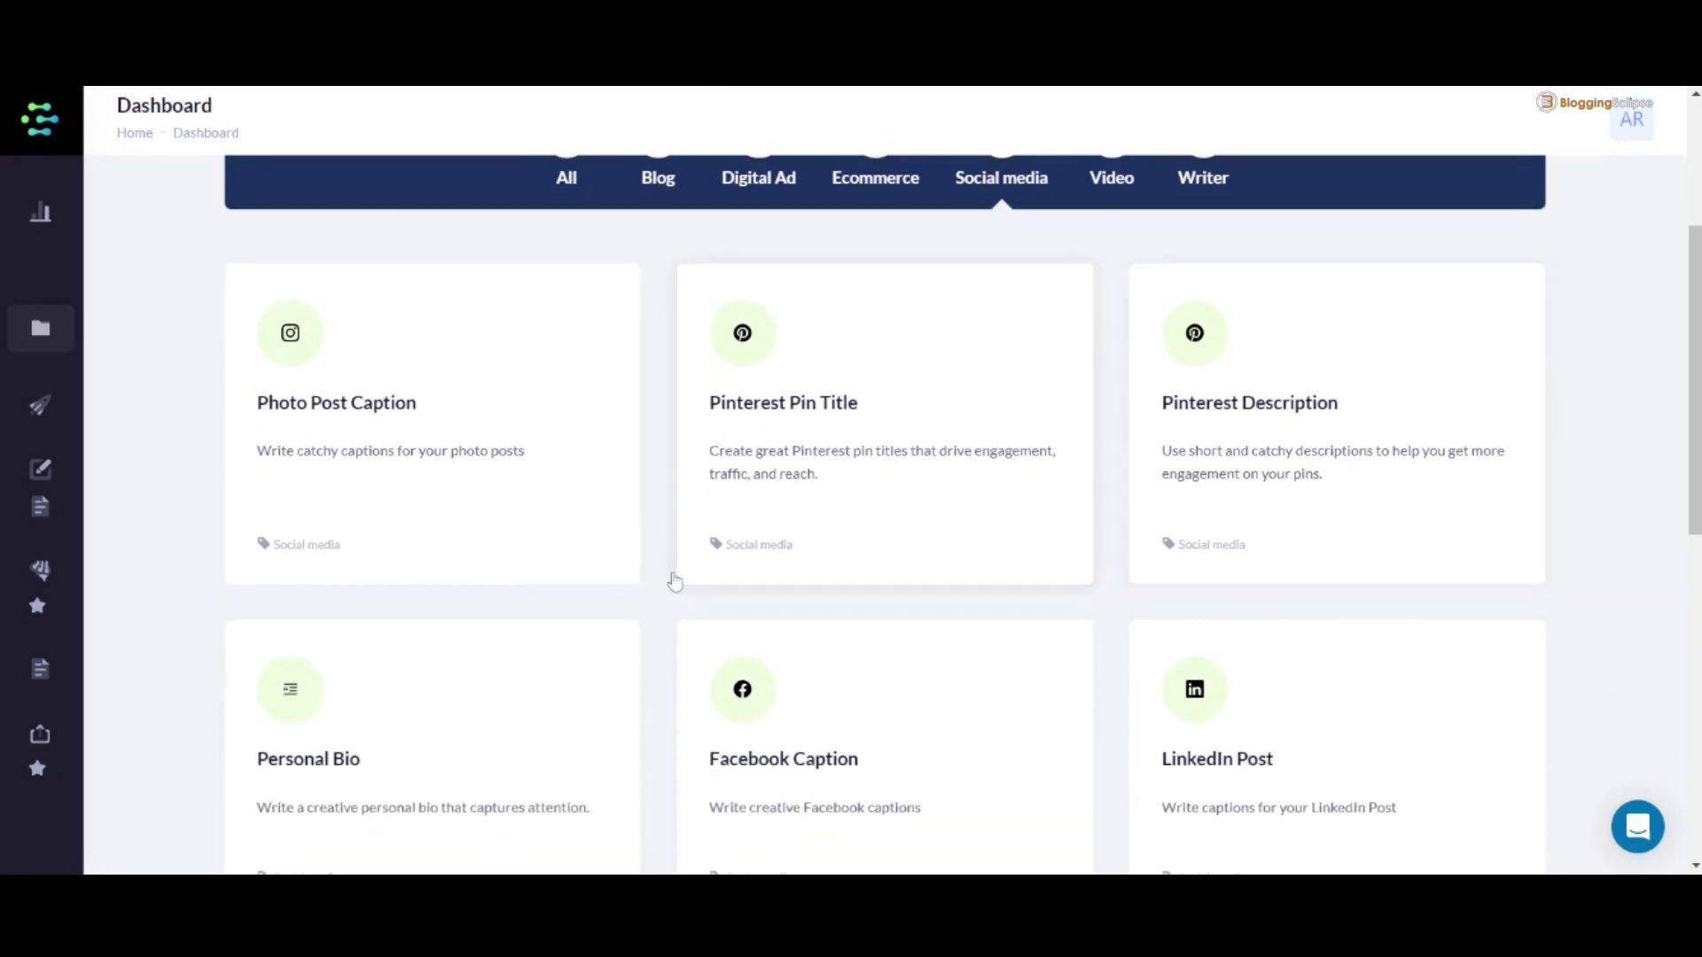
{"action": "scroll", "scroll_direction": "down", "scroll_amount": 3}
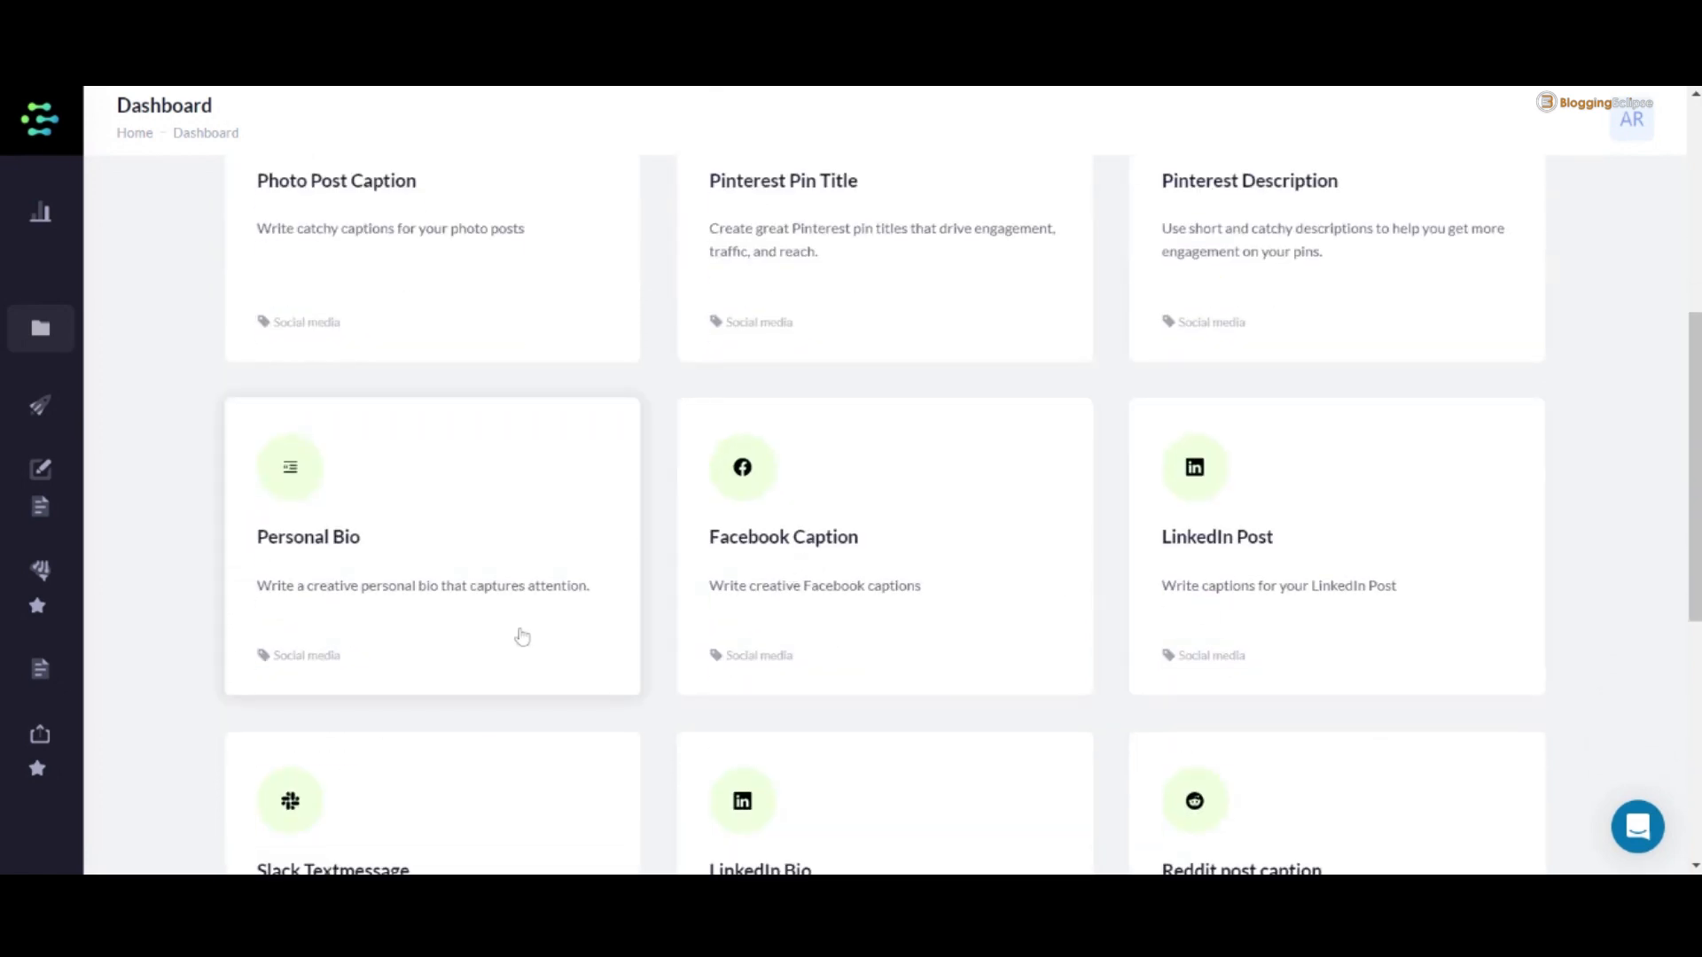
{"action": "scroll", "scroll_direction": "down", "scroll_amount": 3}
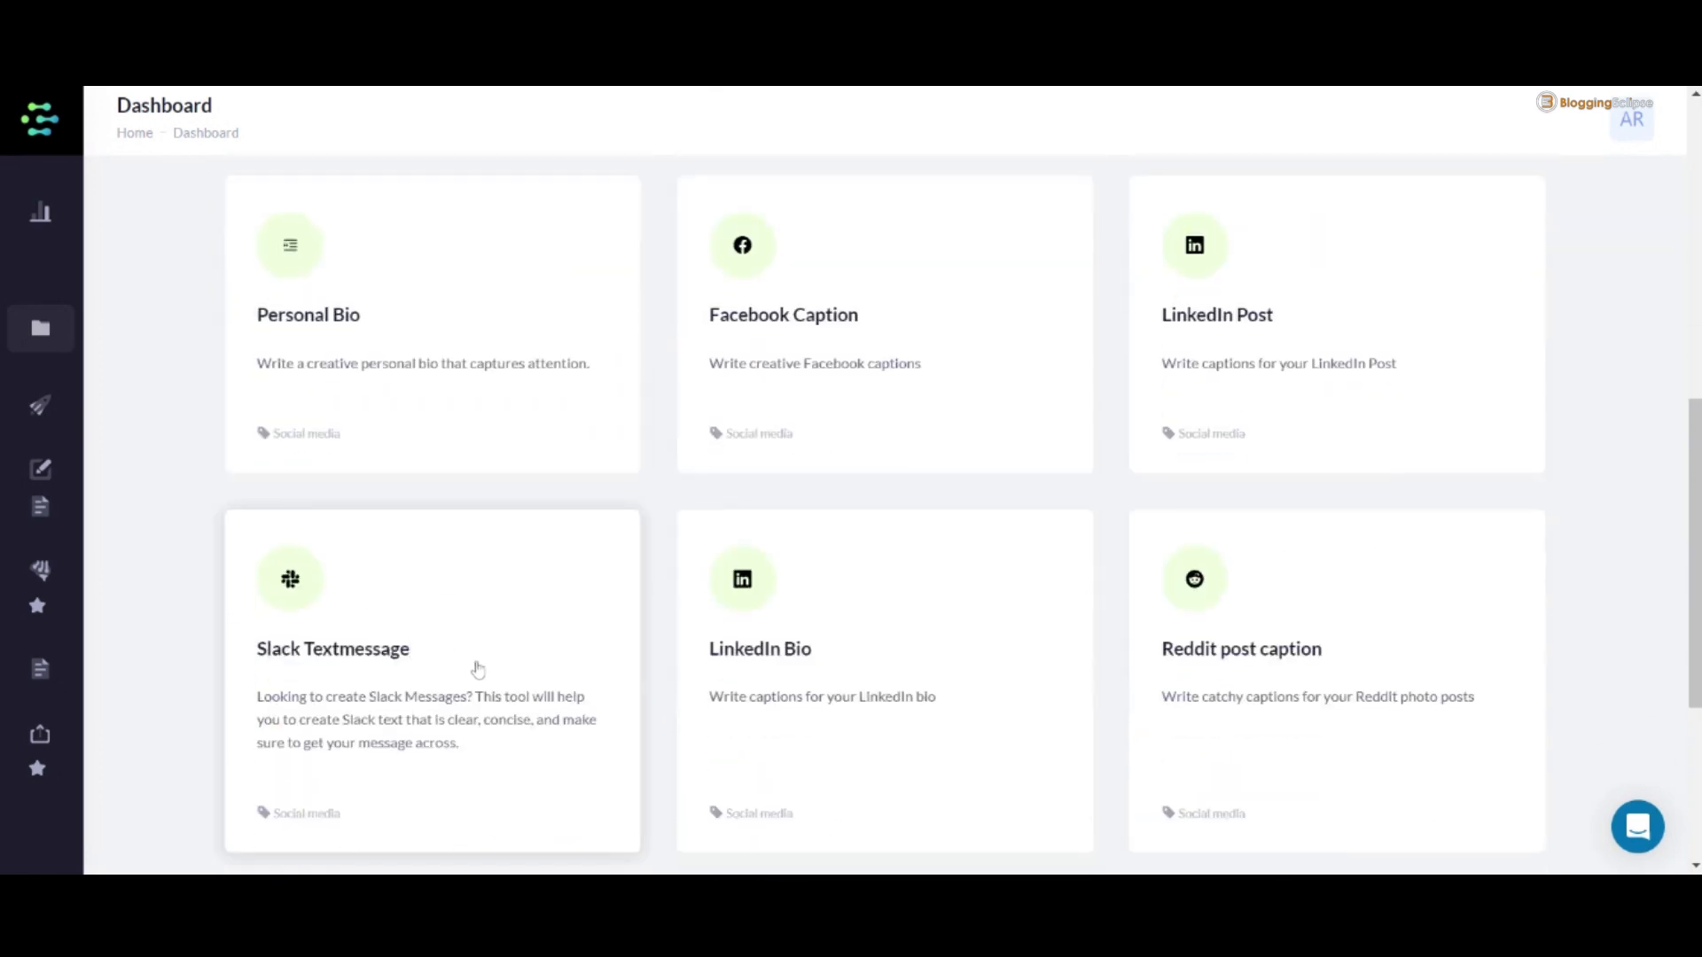
{"action": "scroll", "scroll_direction": "down", "scroll_amount": 3}
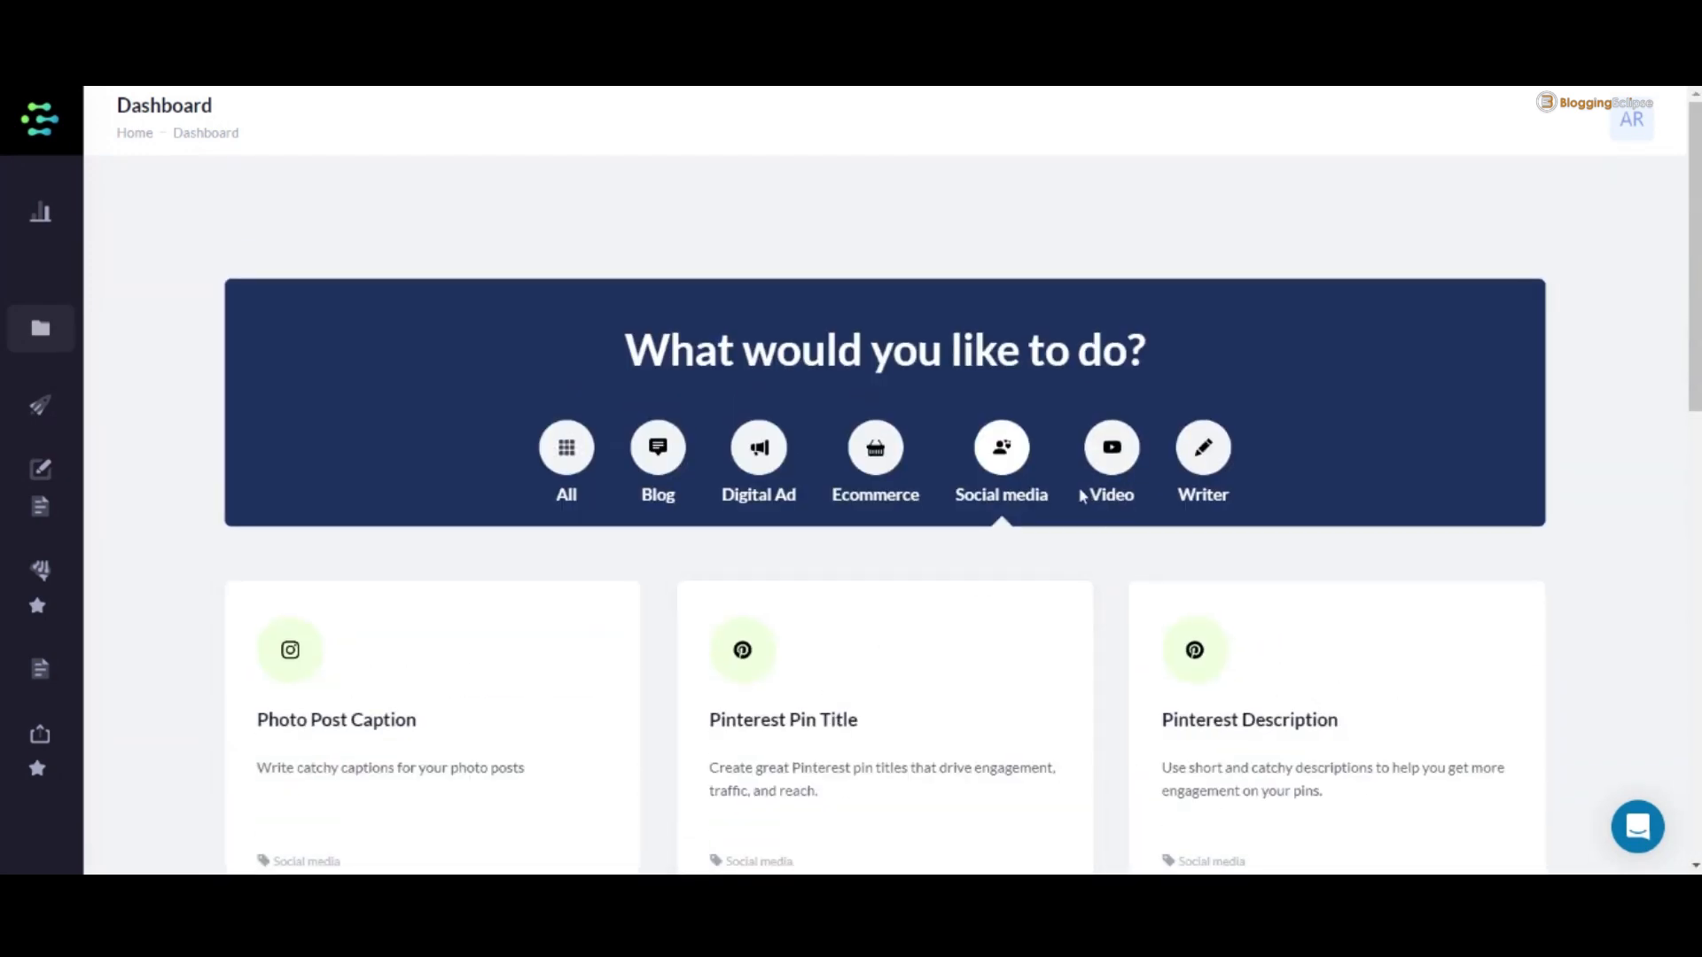
Filter the dashboard to Video templates for YouTube titles, descriptions and topic ideas.
{"action": "left_click", "coordinate": [1110, 456]}
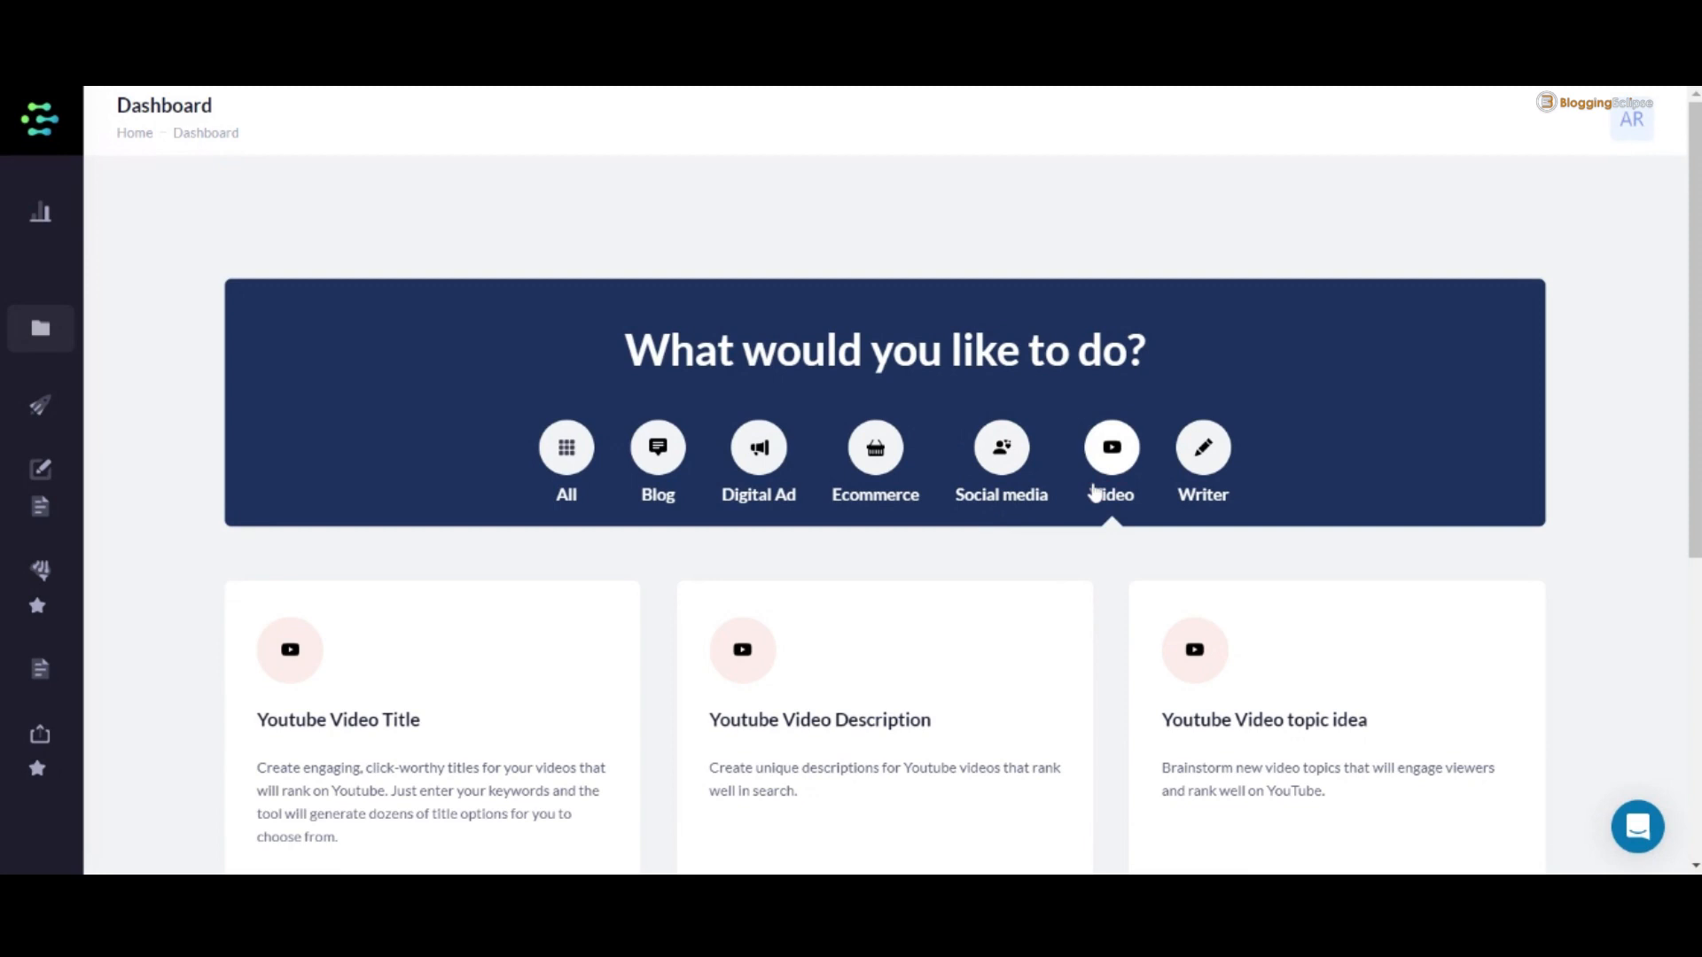
{"action": "scroll", "scroll_direction": "down", "scroll_amount": 3}
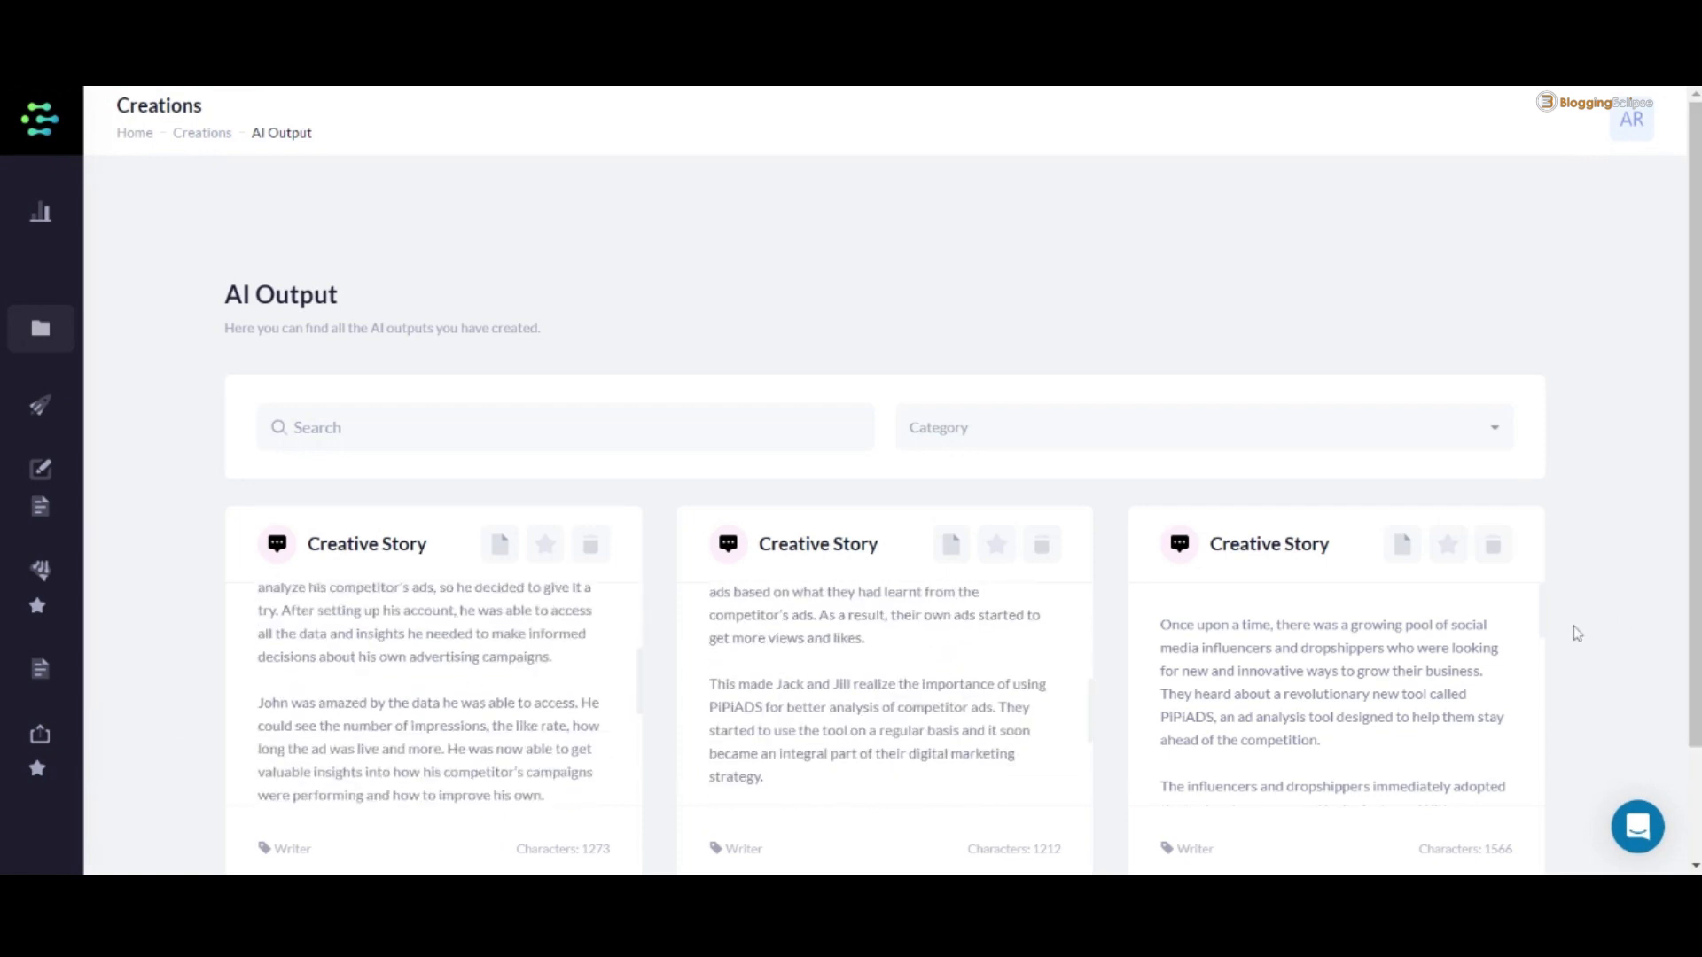
Go to Creations > AI Output and read through the saved Creative Story cards.
{"action": "scroll", "scroll_direction": "down", "scroll_amount": 3}
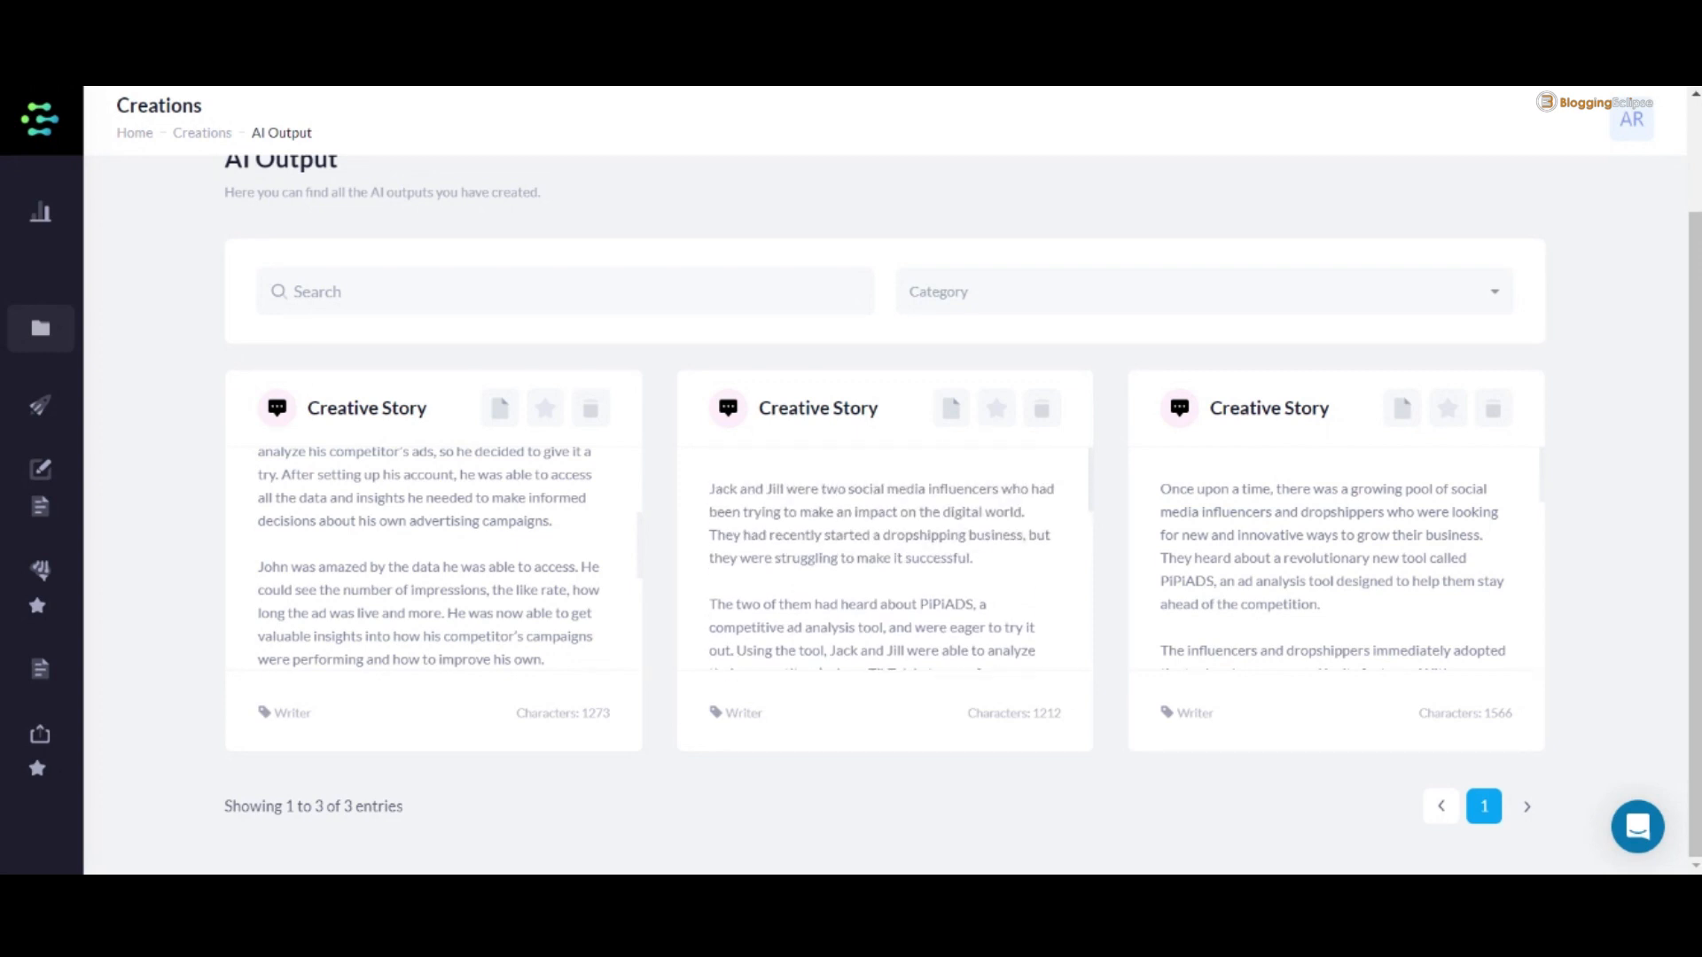
{"action": "mouse_move", "coordinate": [889, 603]}
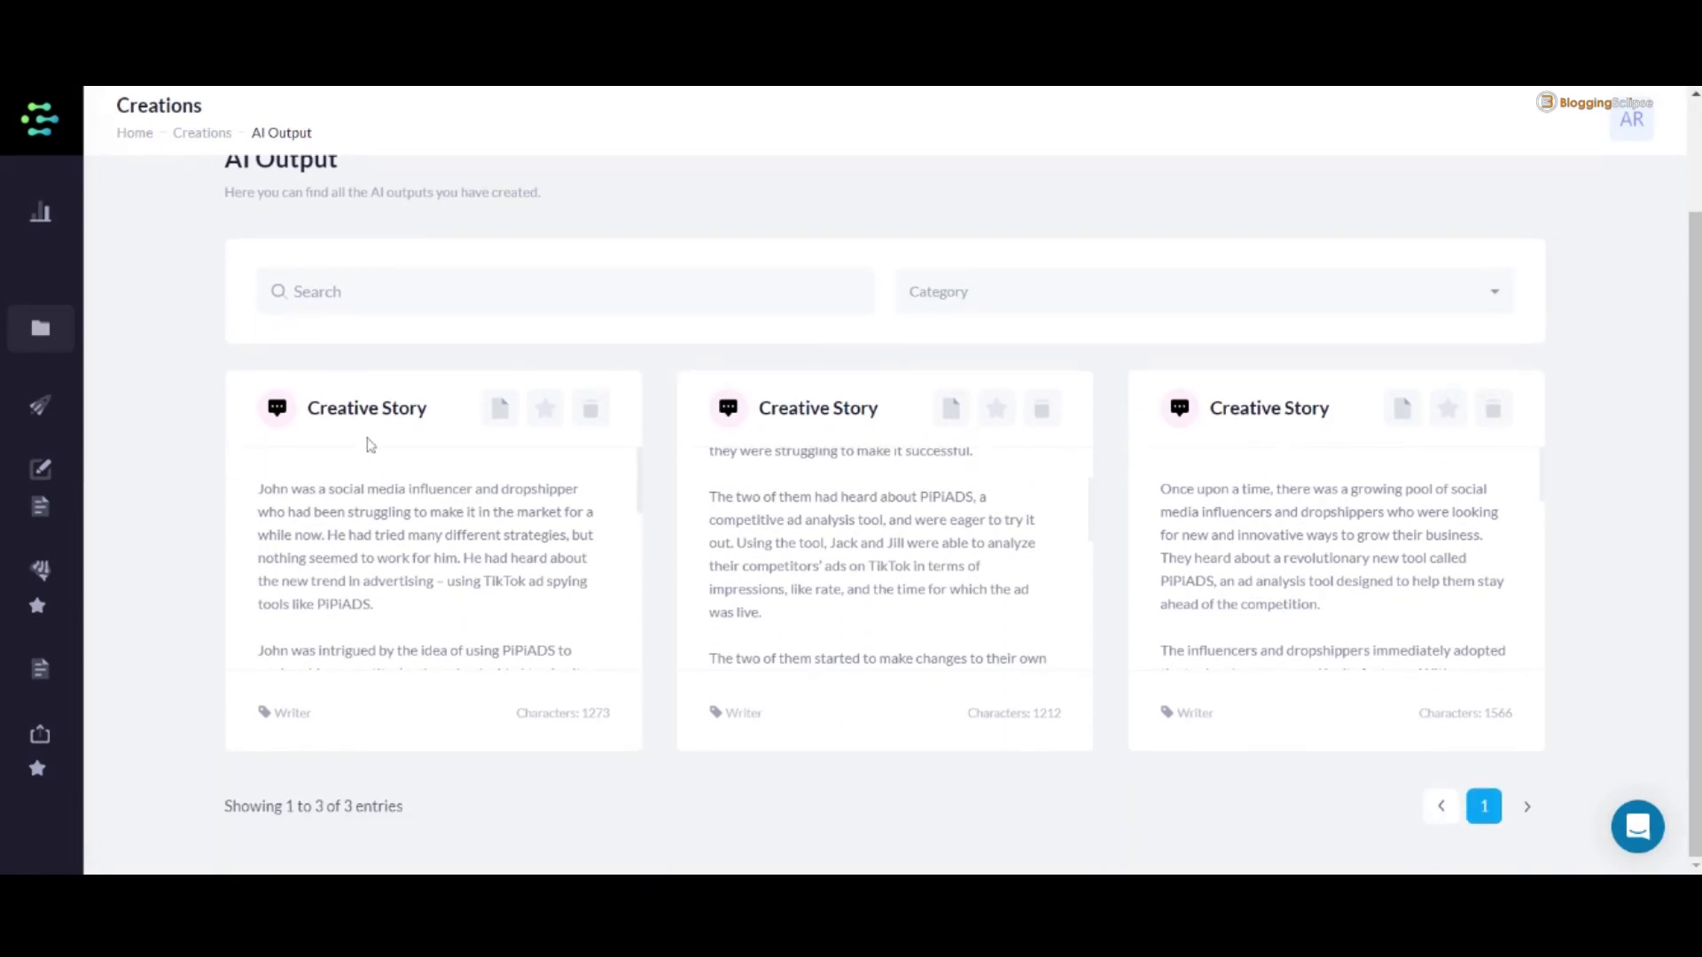
{"action": "mouse_move", "coordinate": [339, 695]}
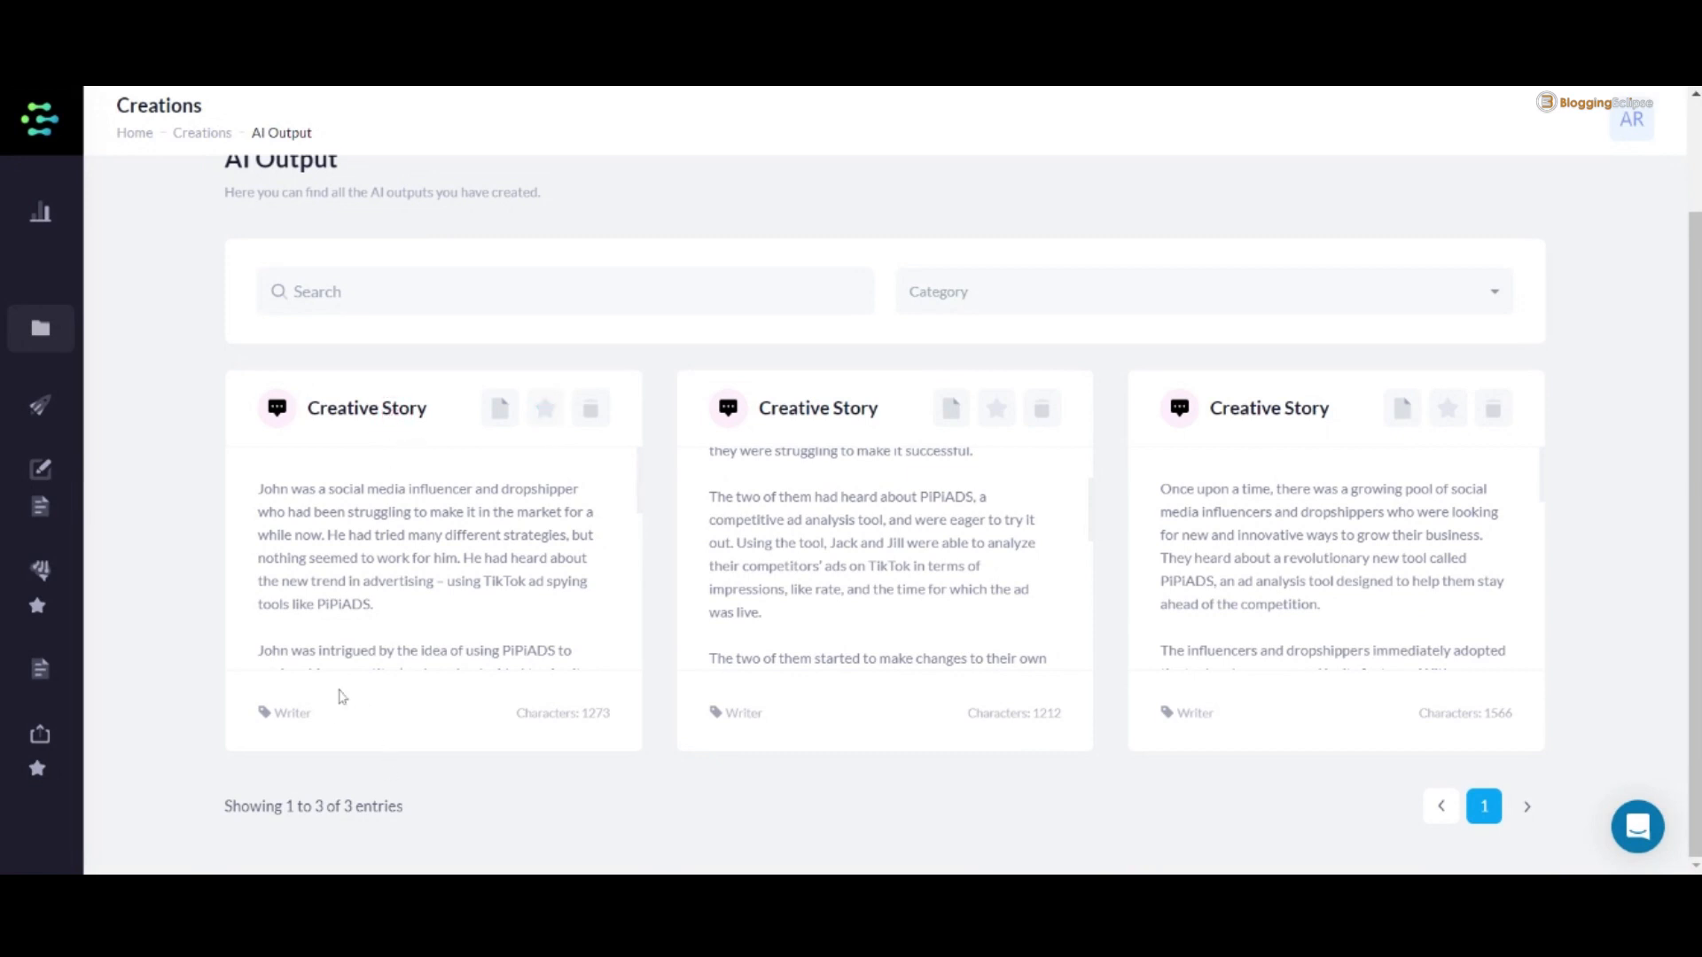
{"action": "left_click", "coordinate": [498, 408]}
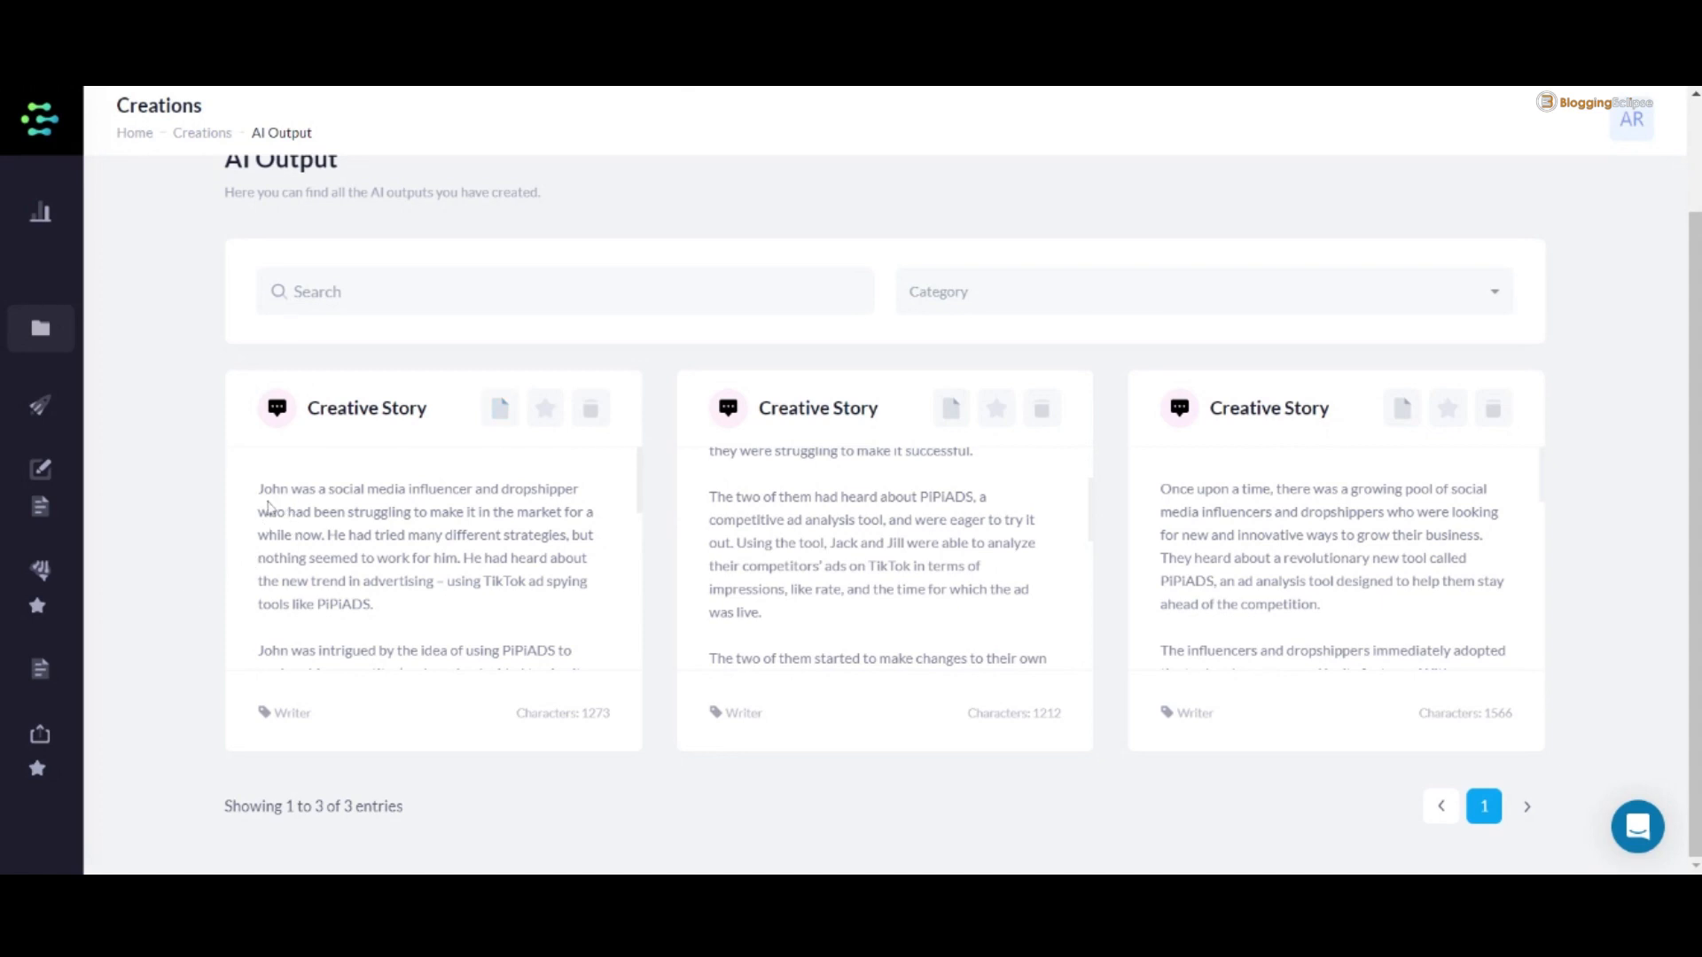
{"action": "mouse_move", "coordinate": [269, 509]}
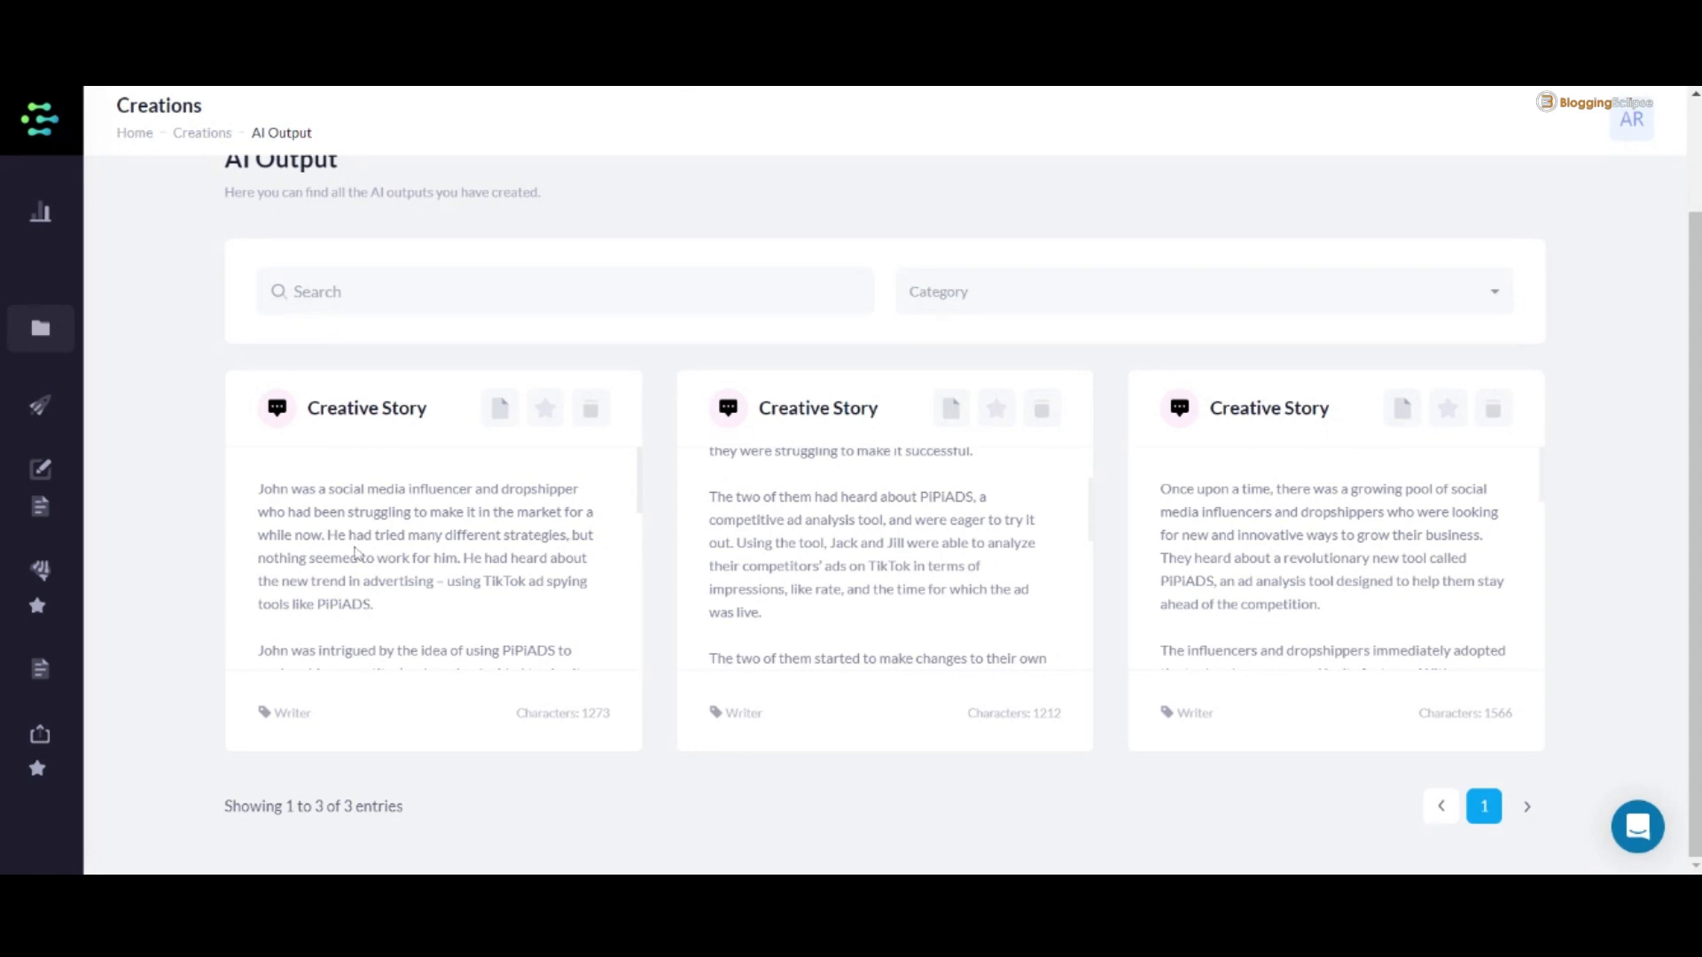
{"action": "scroll", "scroll_direction": "down", "scroll_amount": 3}
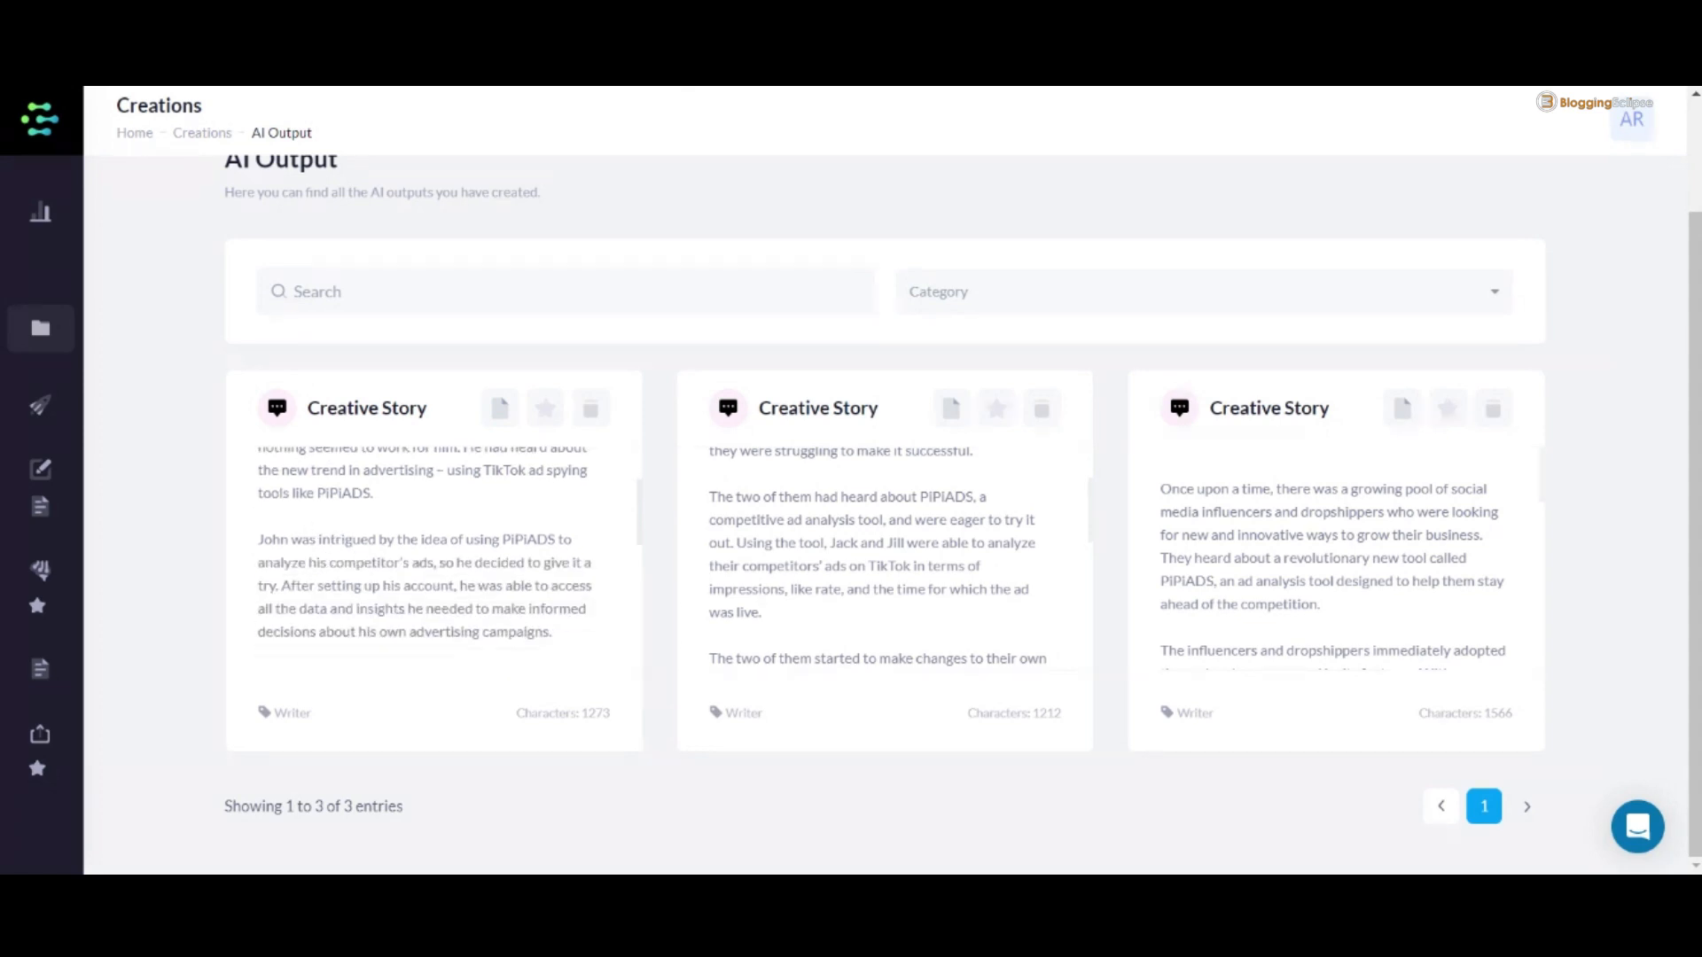
{"action": "mouse_move", "coordinate": [374, 557]}
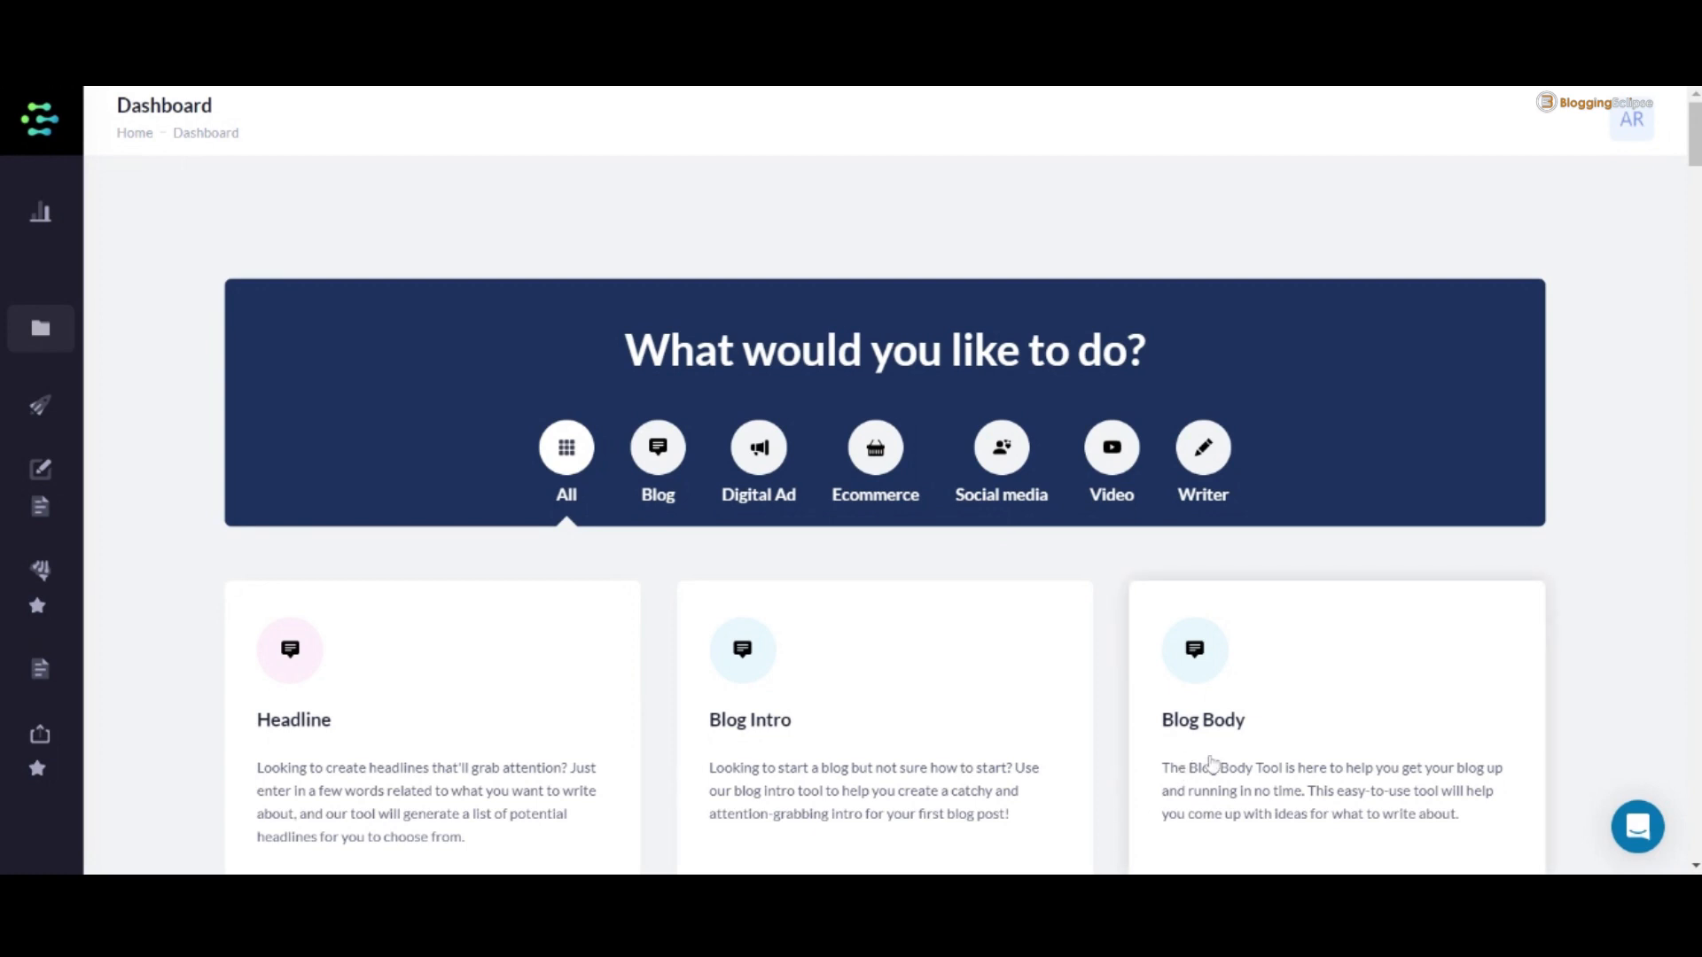
{"action": "mouse_move", "coordinate": [872, 624]}
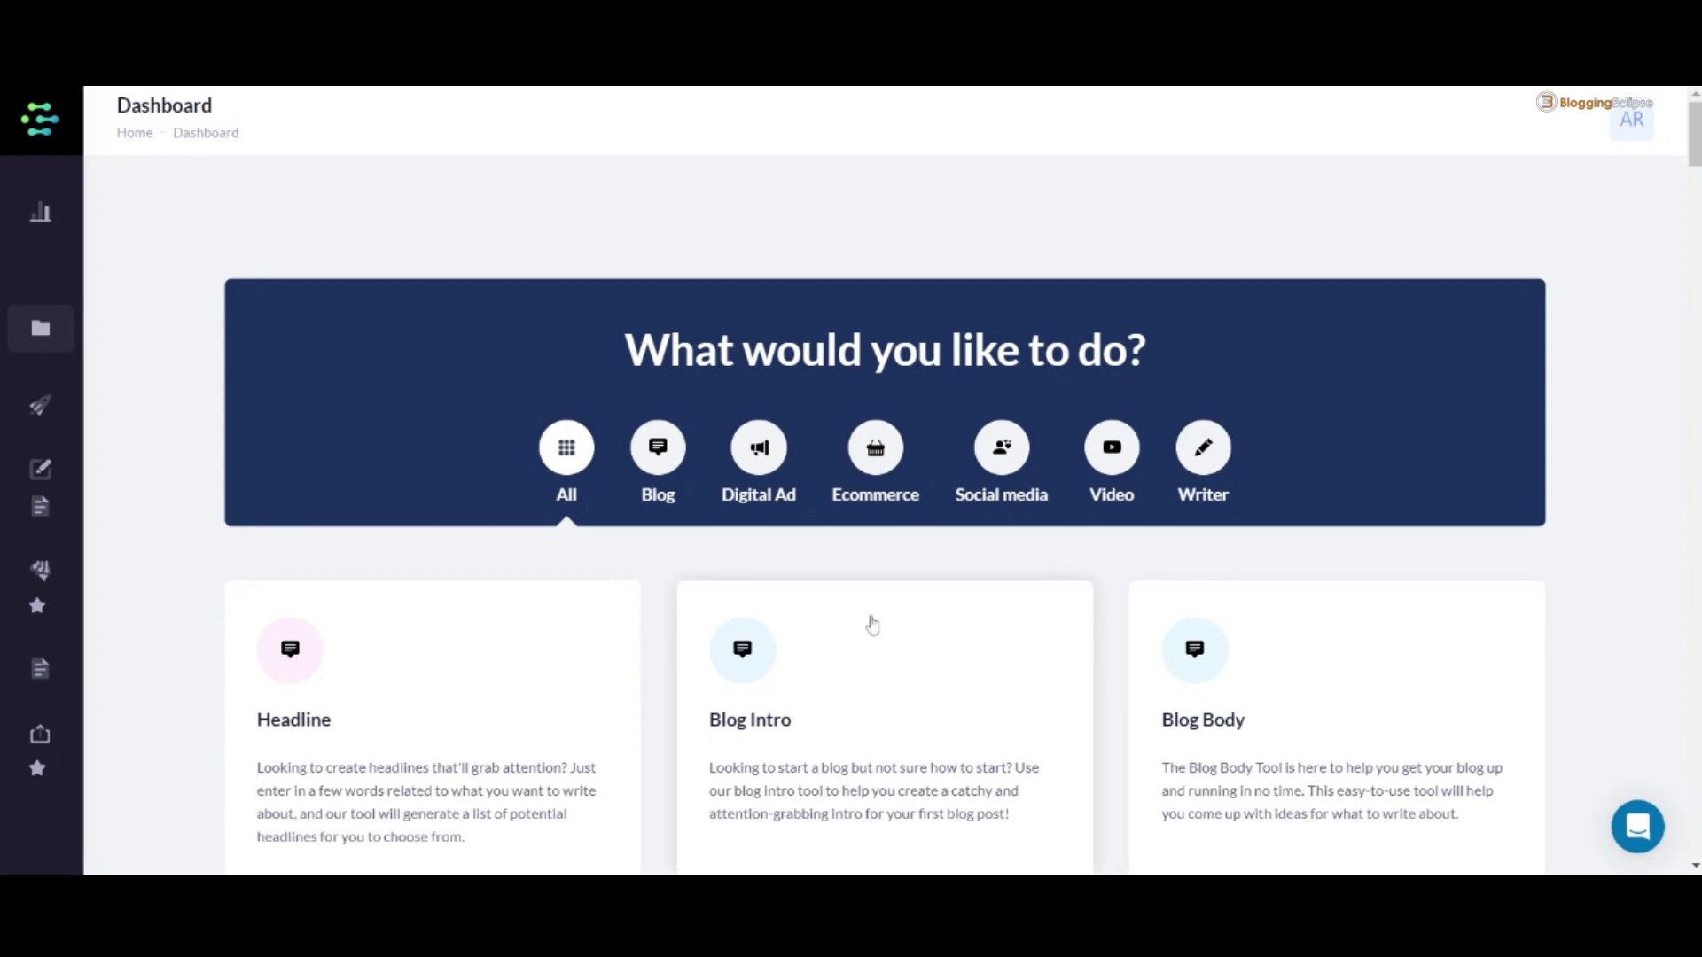
Browse the all-templates grid down to E-Mail Text and Facebook Ad tools.
{"action": "scroll", "scroll_direction": "down", "scroll_amount": 3}
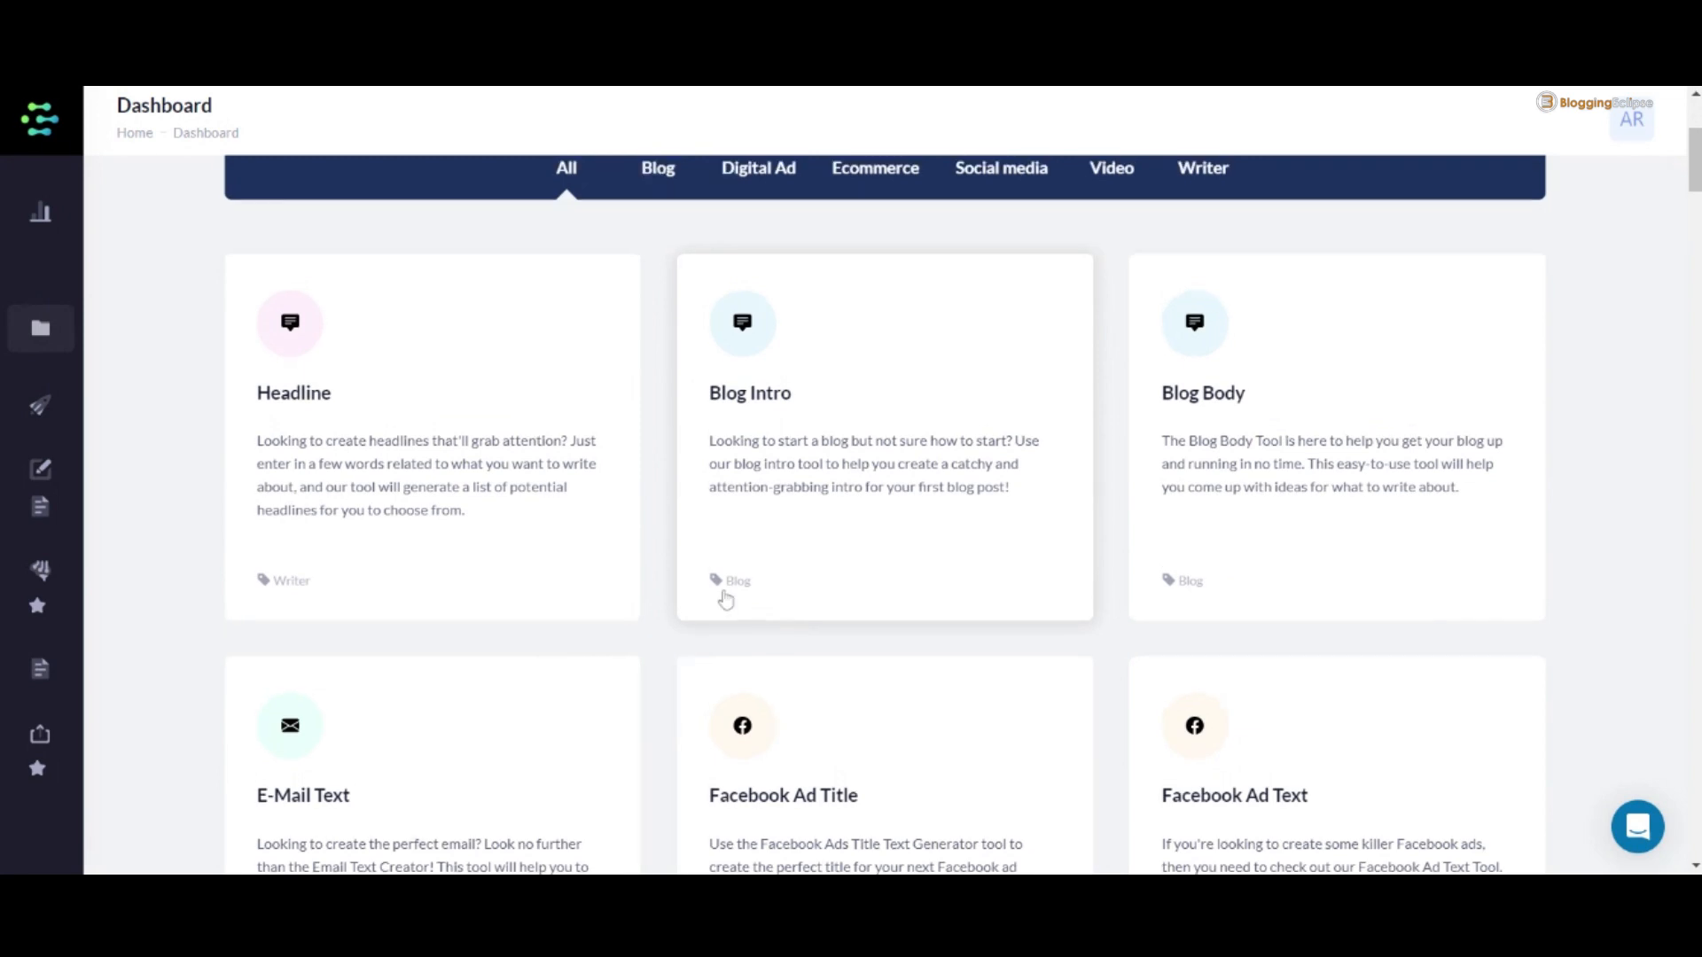
{"action": "scroll", "scroll_direction": "down", "scroll_amount": 3}
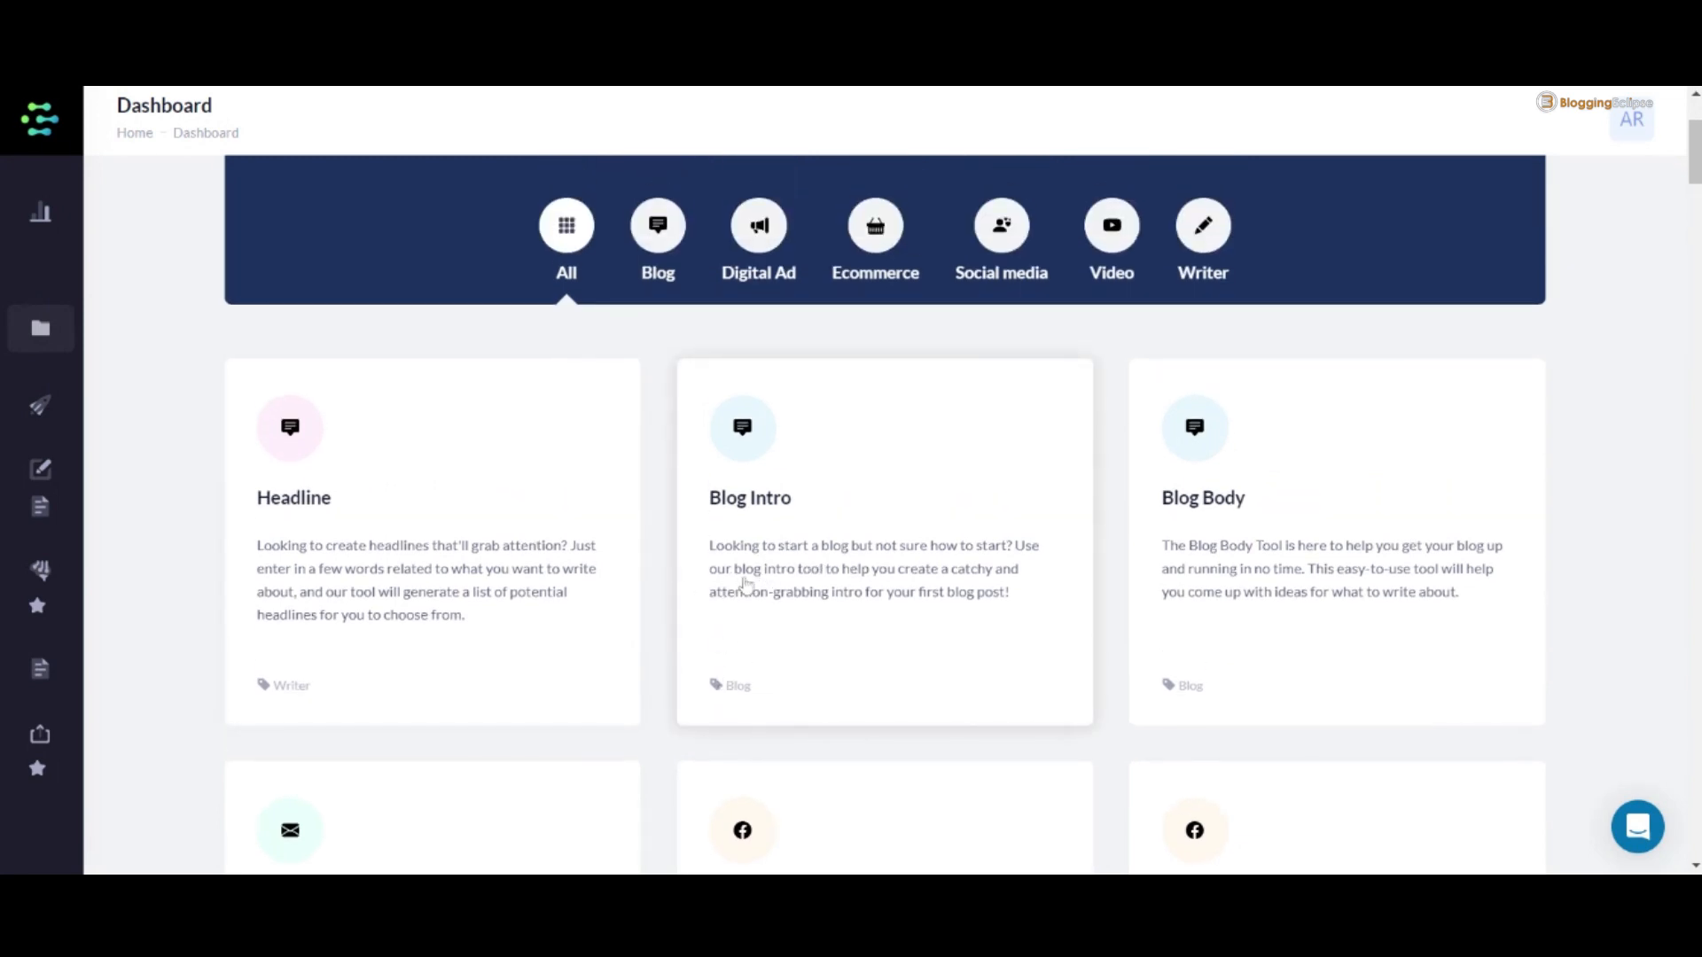
{"action": "mouse_move", "coordinate": [777, 592]}
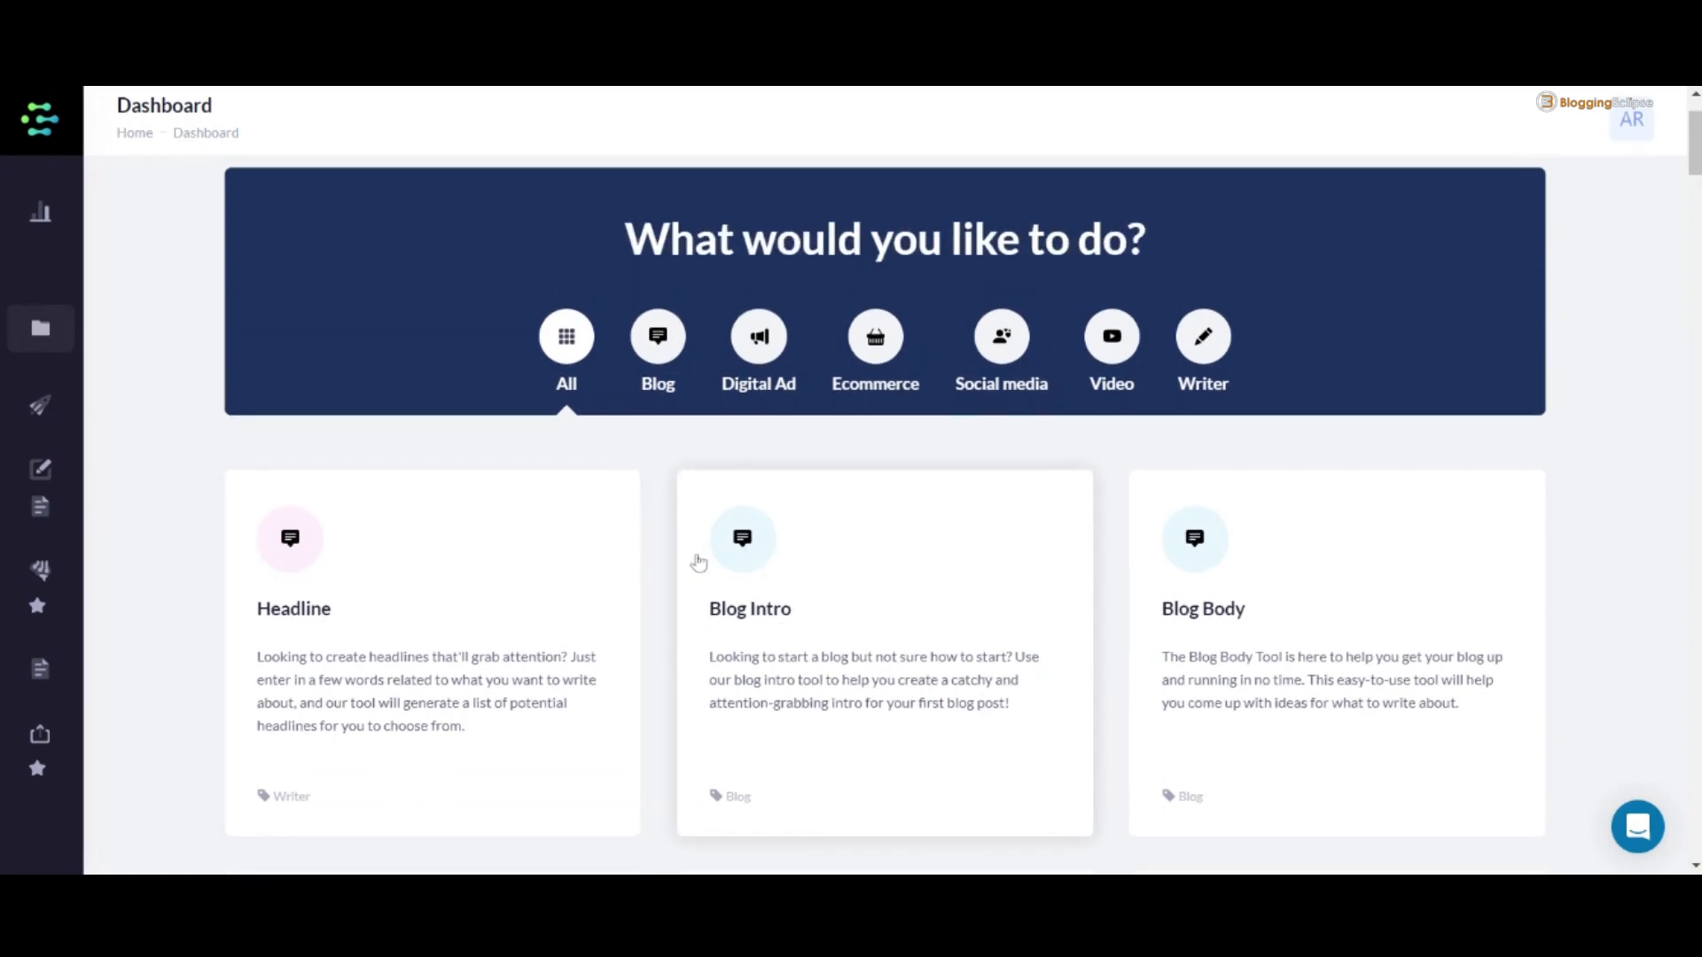
{"action": "mouse_move", "coordinate": [512, 568]}
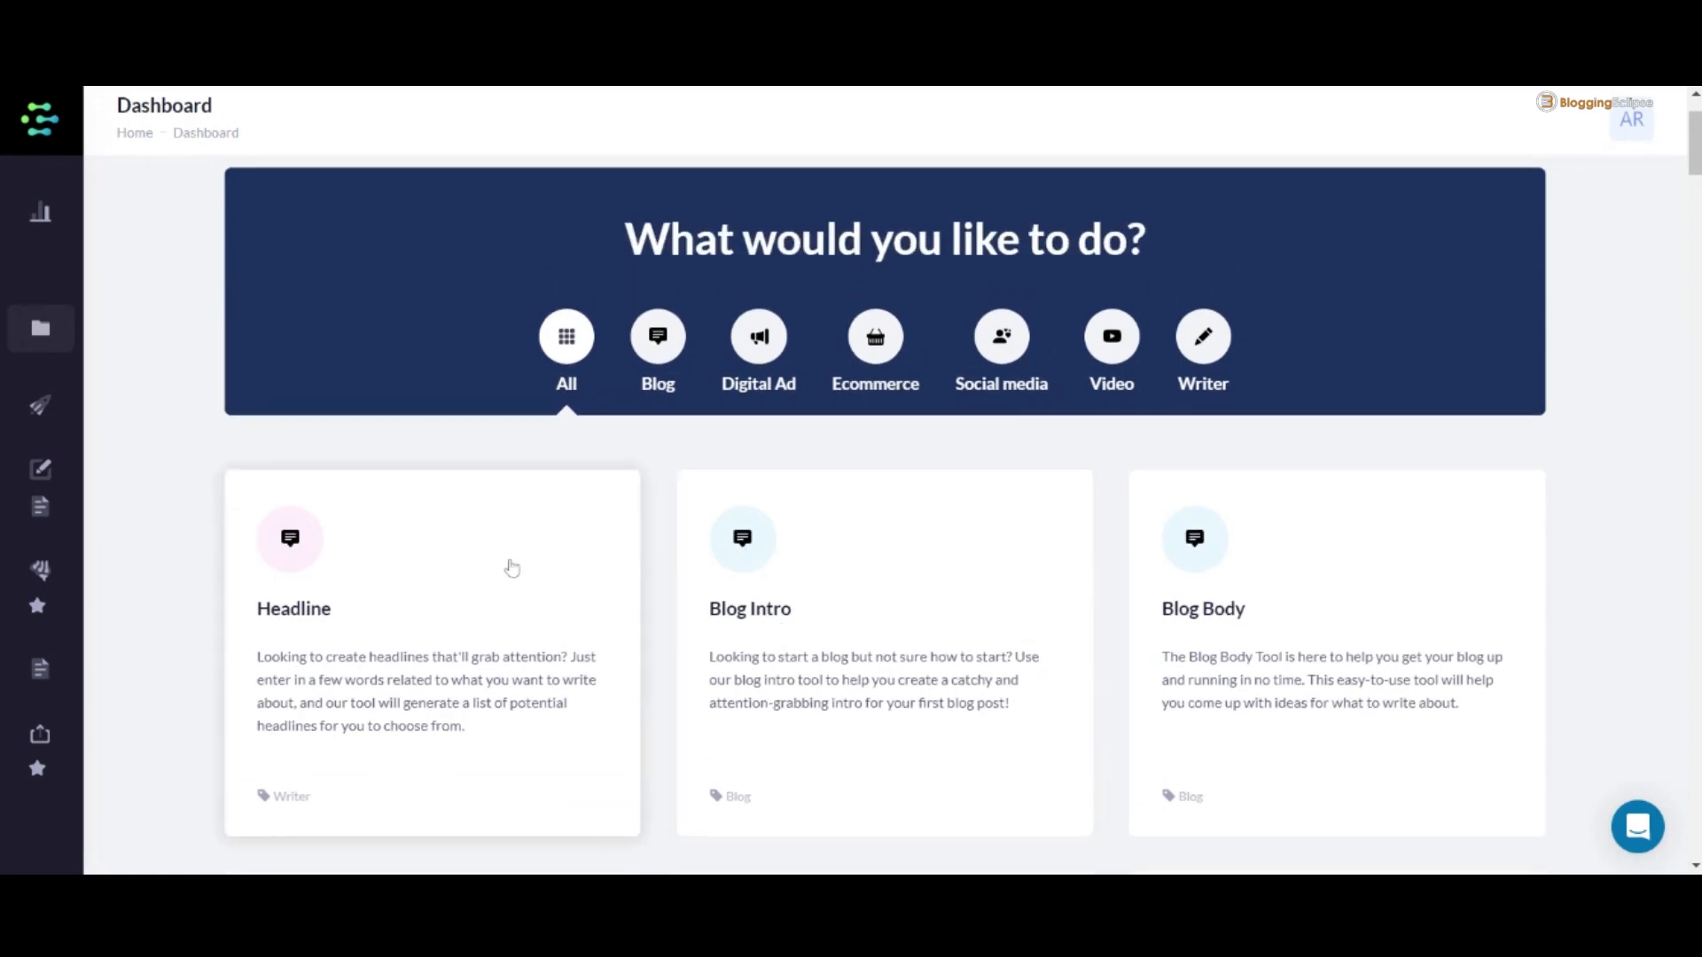
{"action": "scroll", "scroll_direction": "down", "scroll_amount": 3}
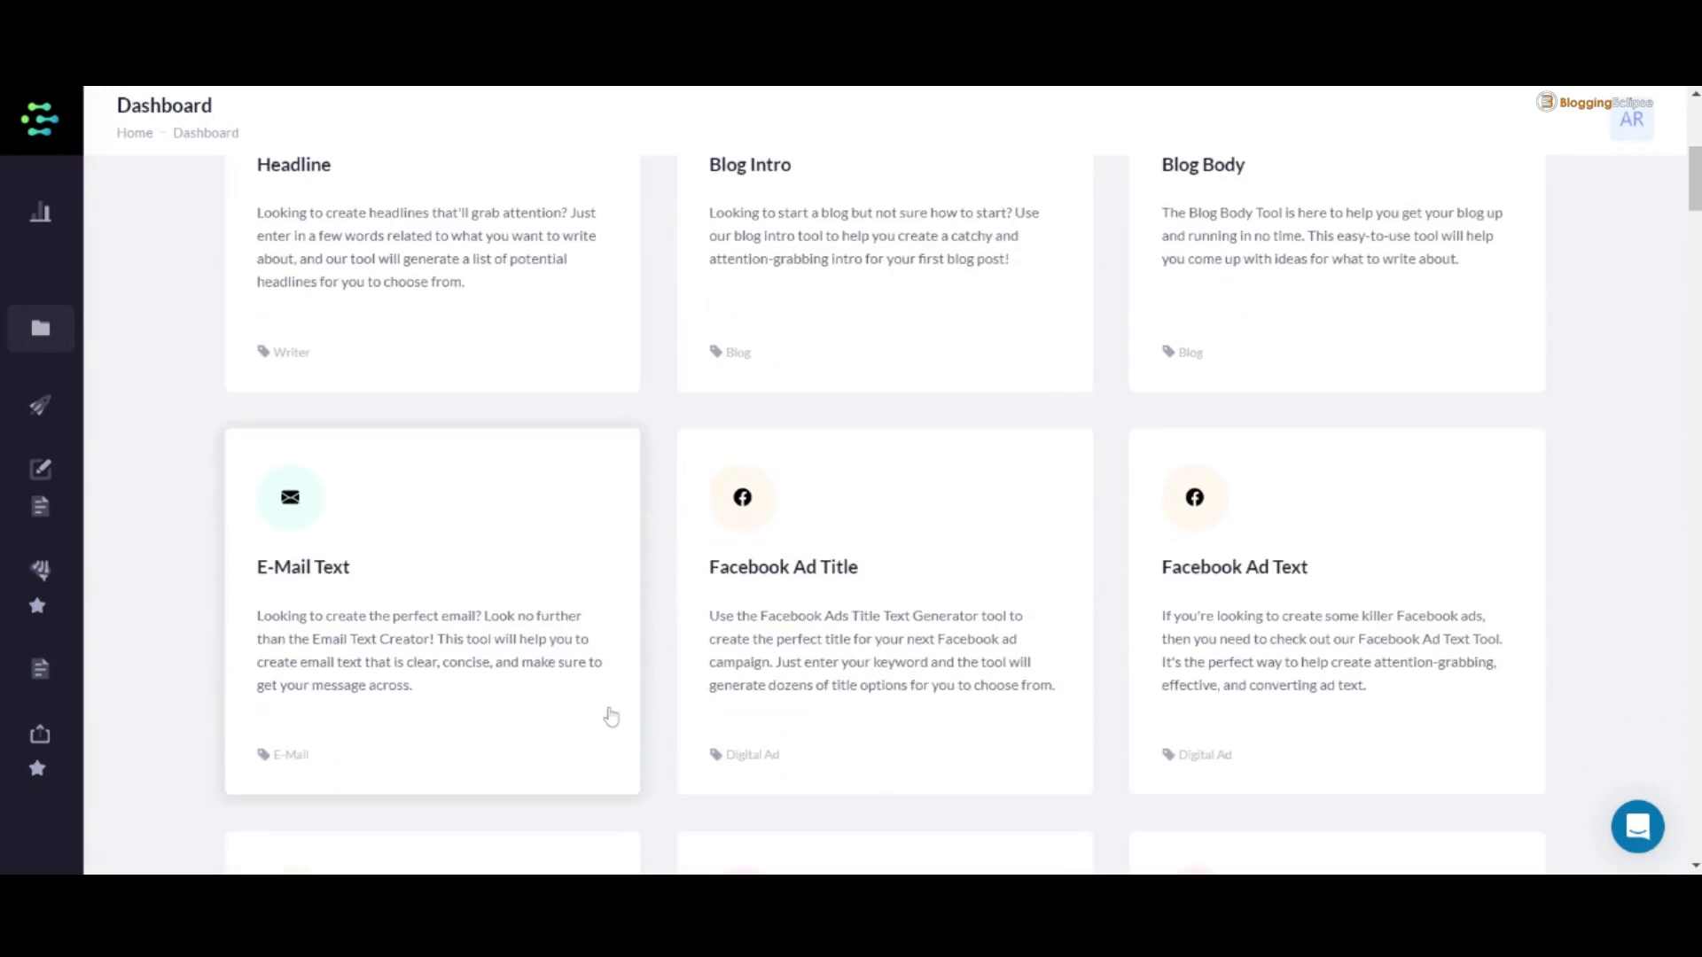
{"action": "mouse_move", "coordinate": [574, 608]}
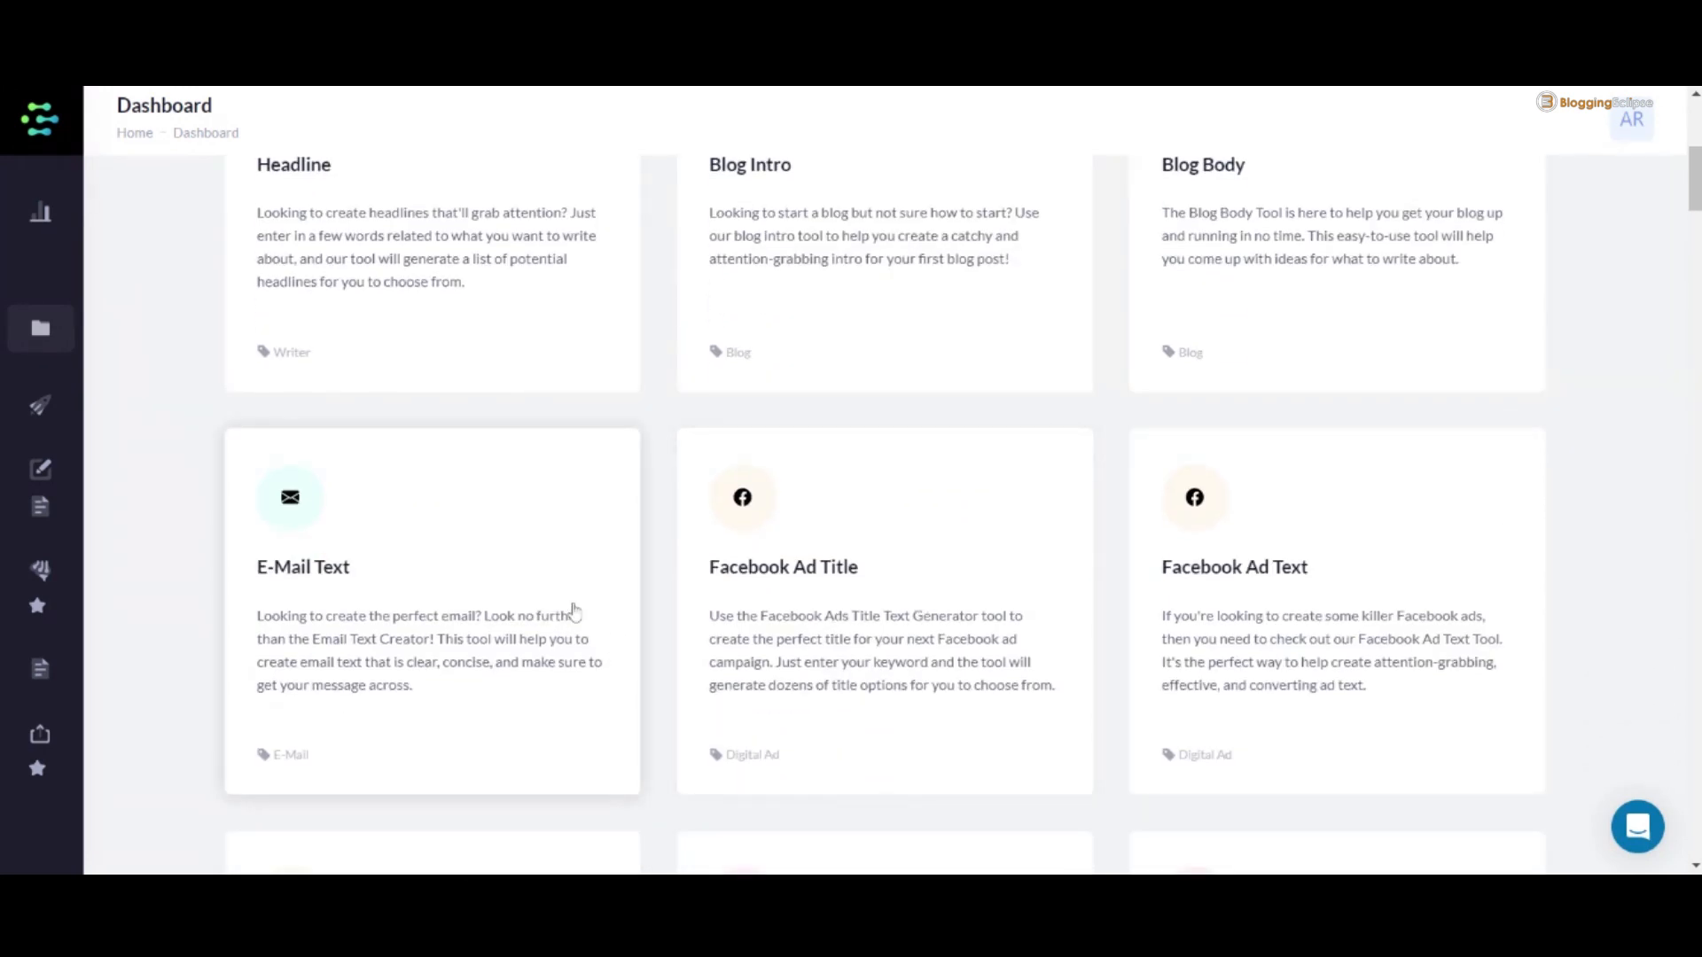